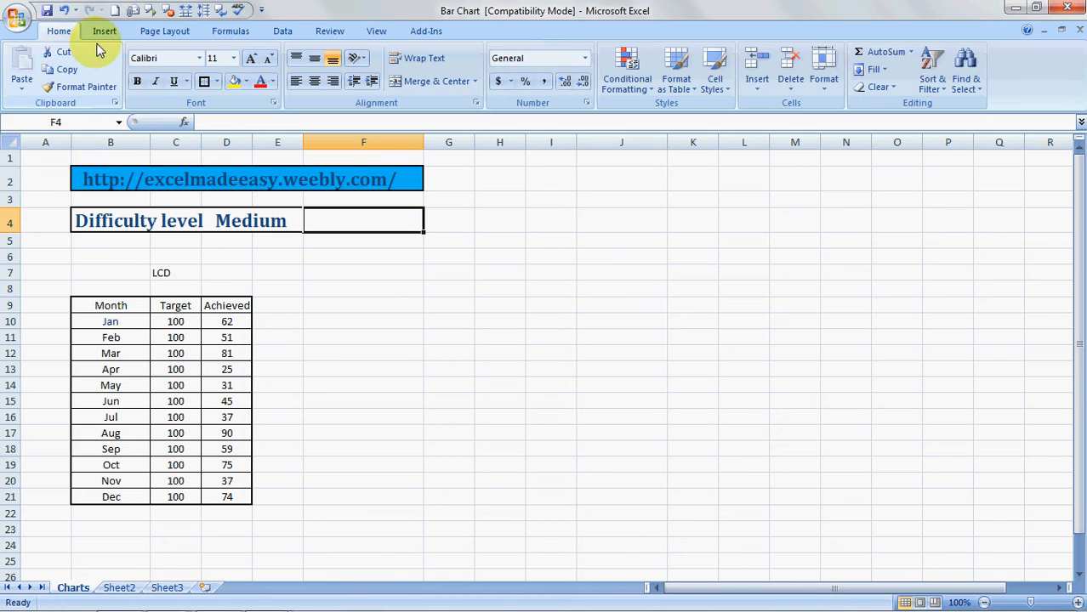
Step: Select cells around the LCD table in the worksheet
left_click(364, 289)
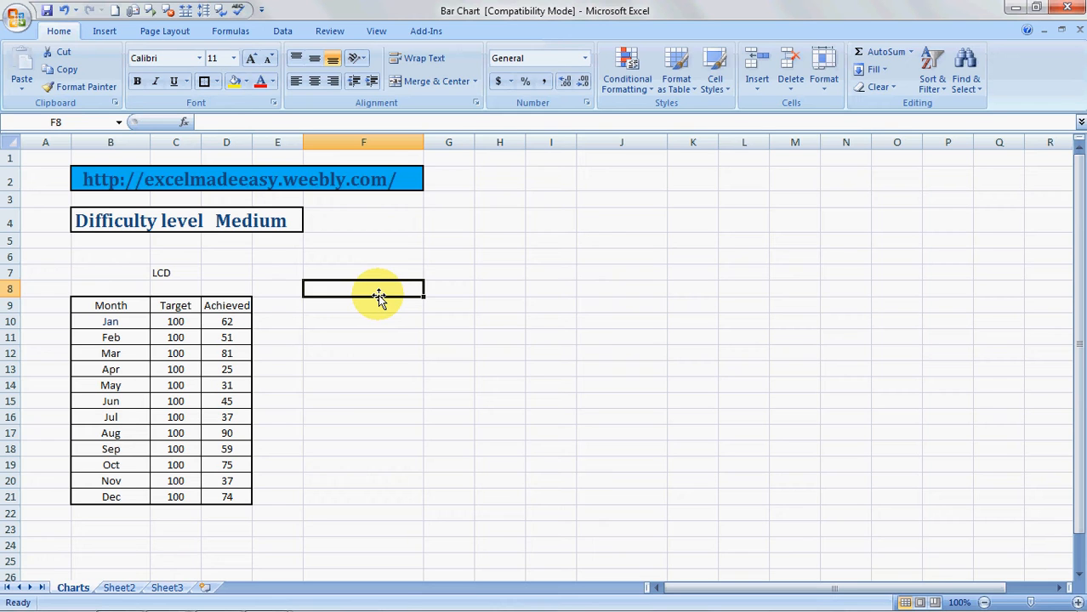
left_click(110, 307)
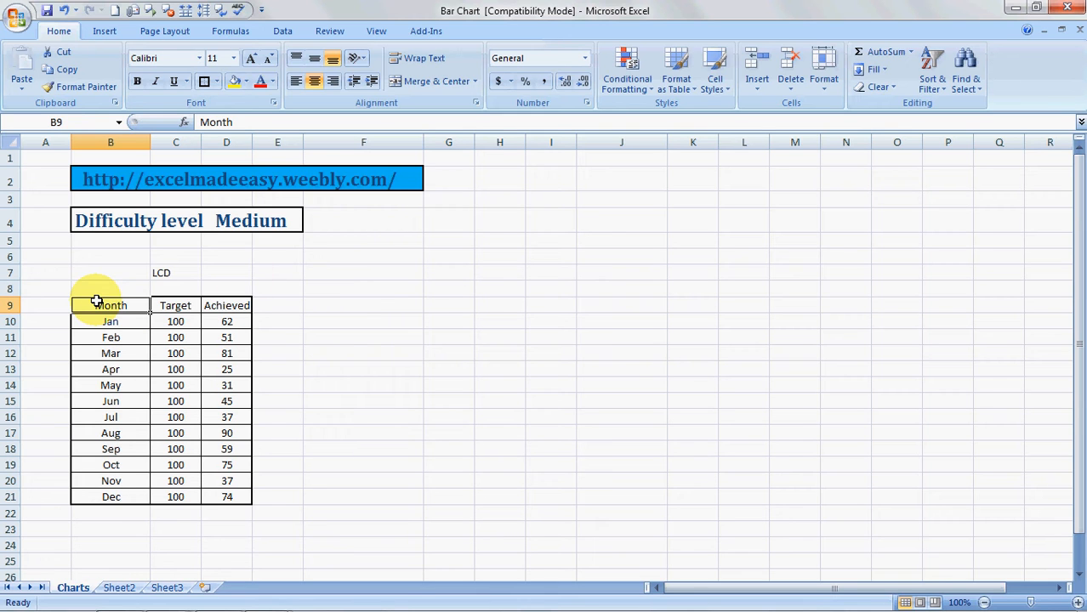
mouse_move(143, 346)
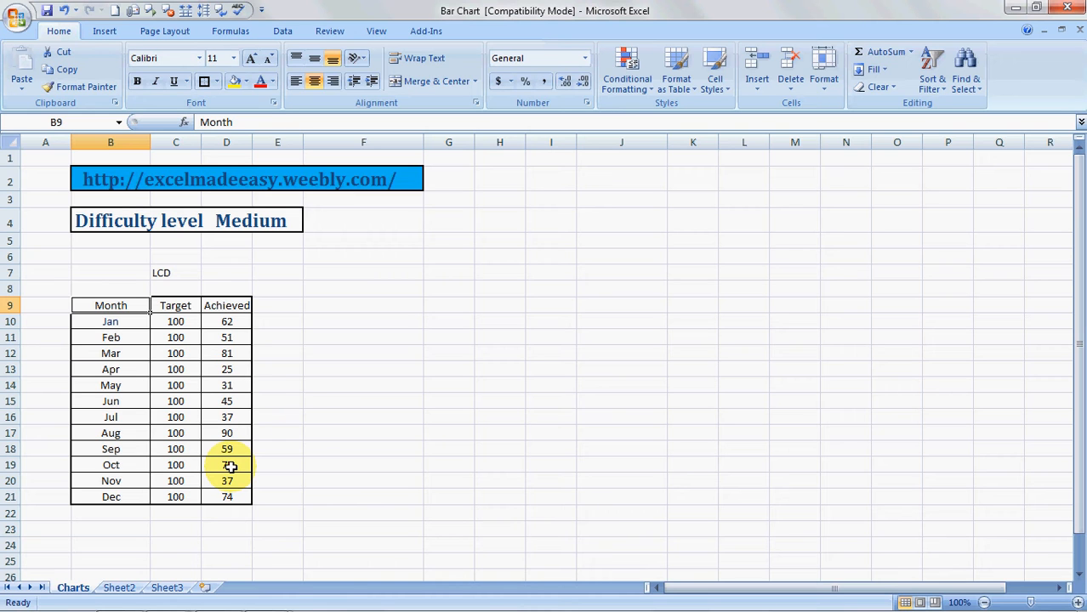
left_click(450, 401)
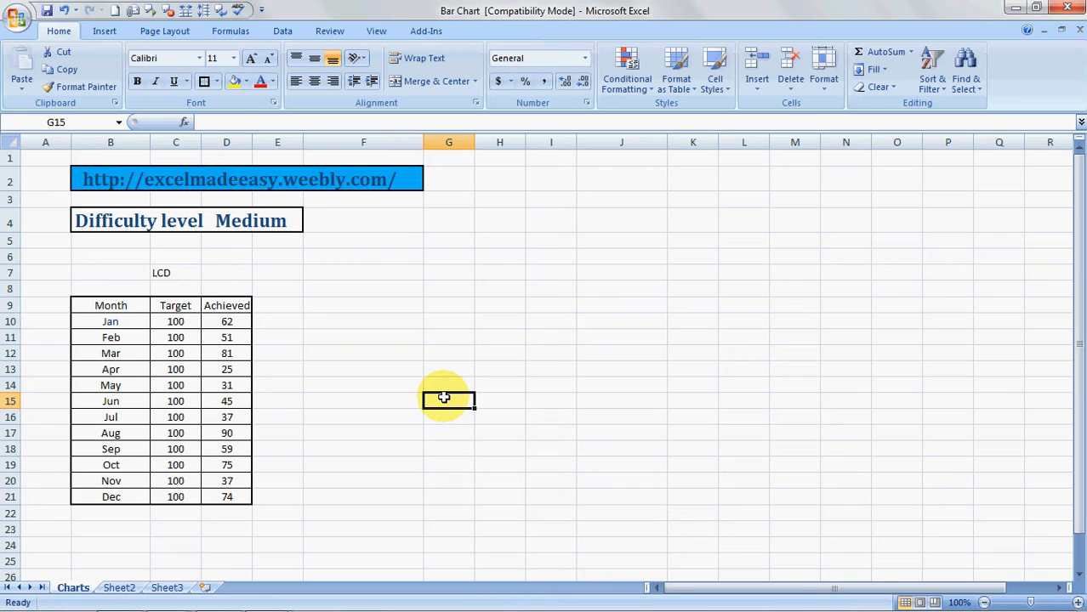
left_click(449, 305)
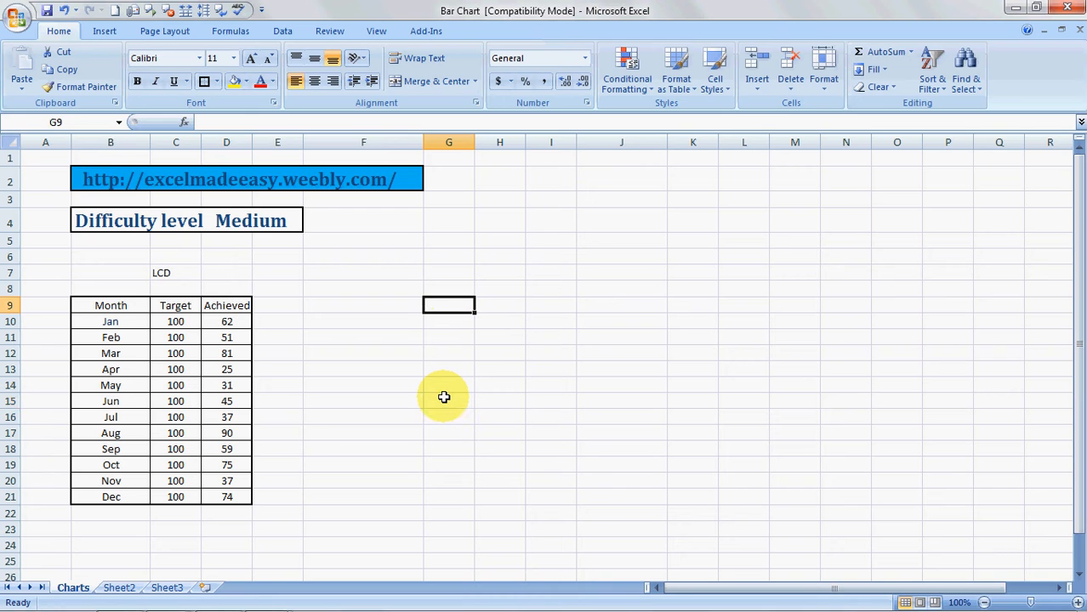
mouse_move(352, 189)
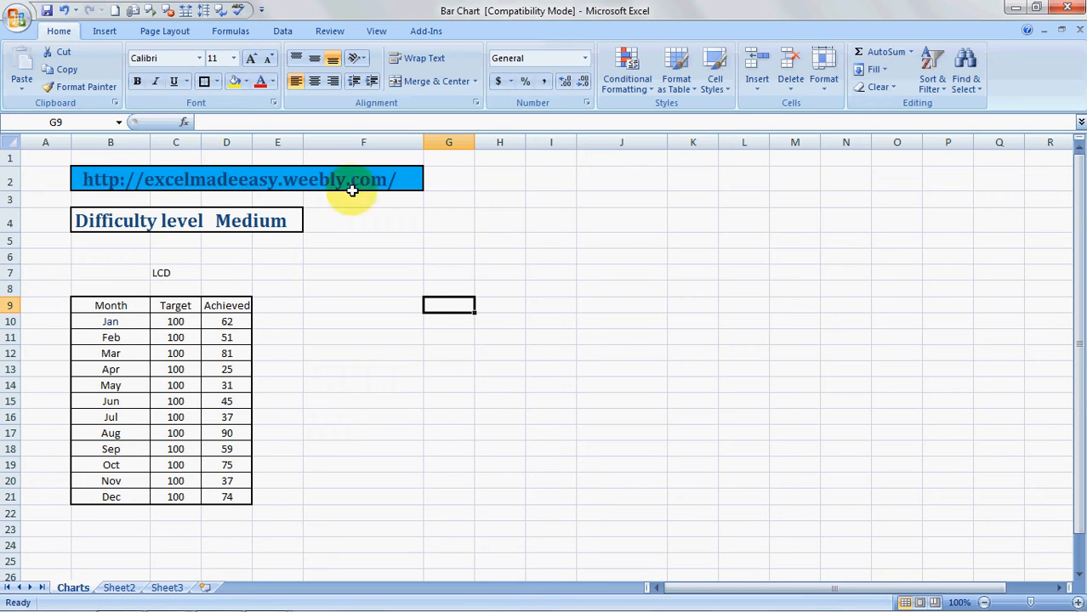
Step: Show the bar chart type gallery from the Insert ribbon's Charts group
left_click(104, 30)
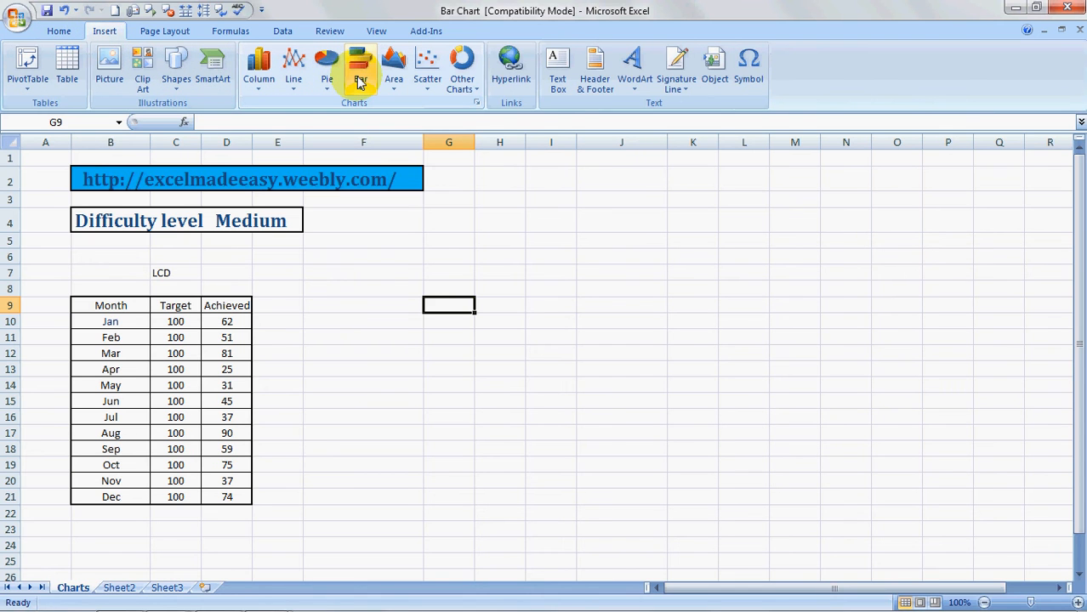
mouse_move(357, 68)
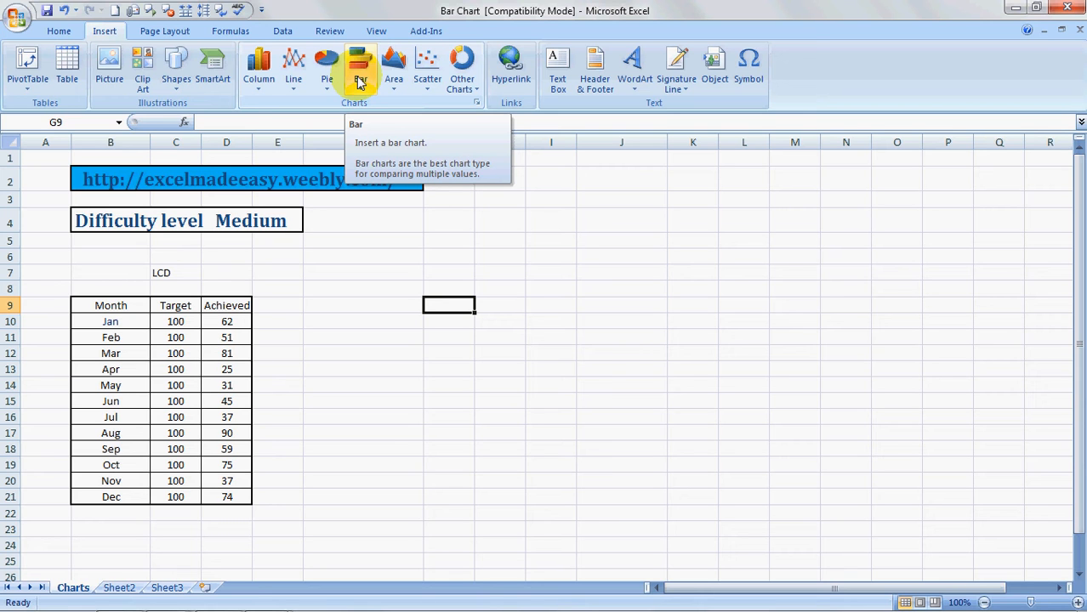
left_click(359, 68)
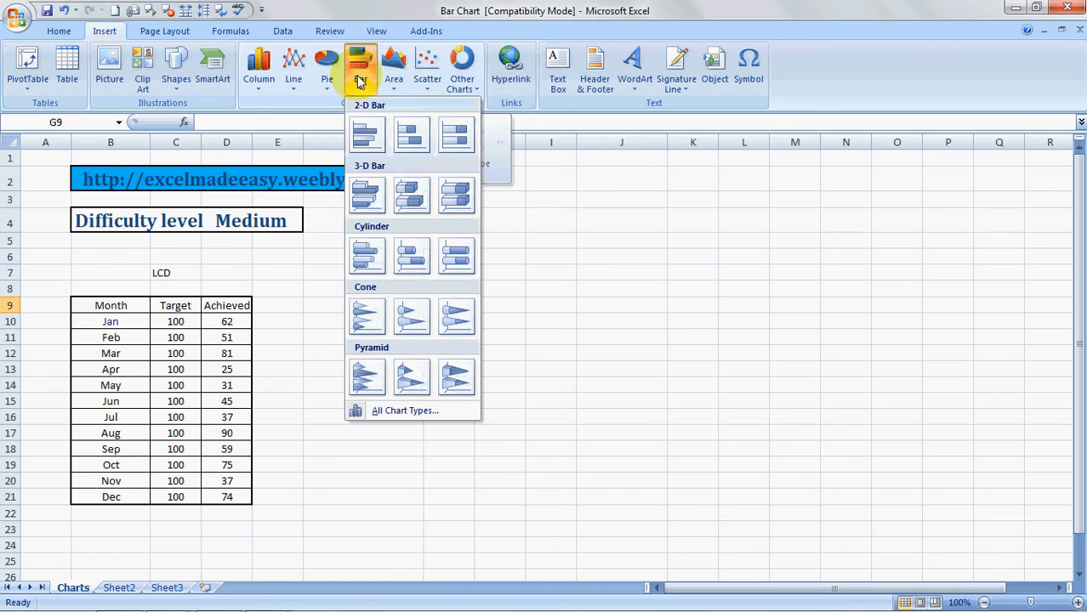
mouse_move(367, 135)
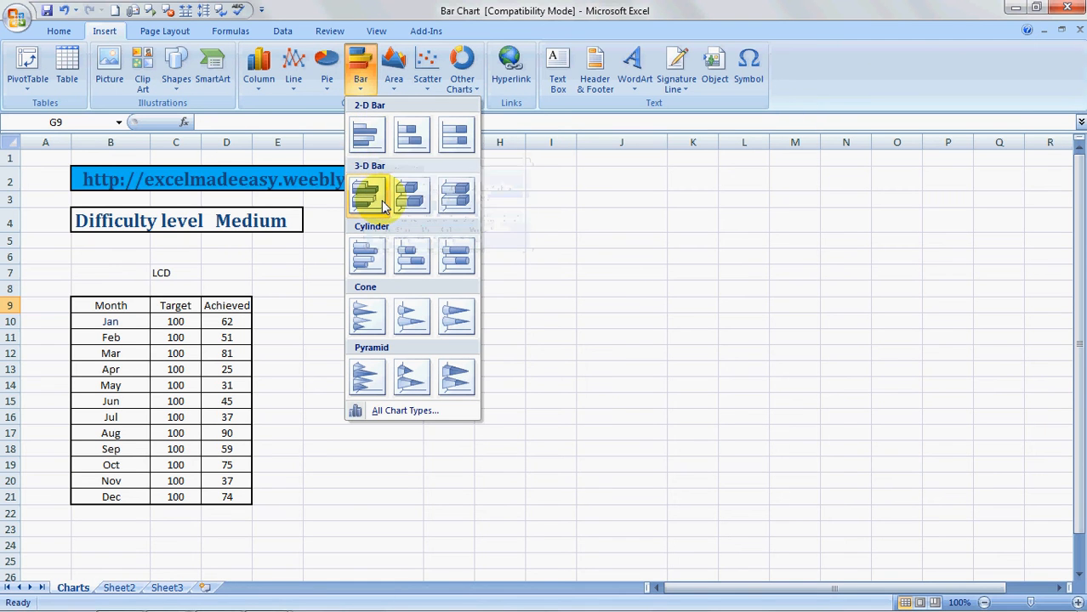
mouse_move(367, 378)
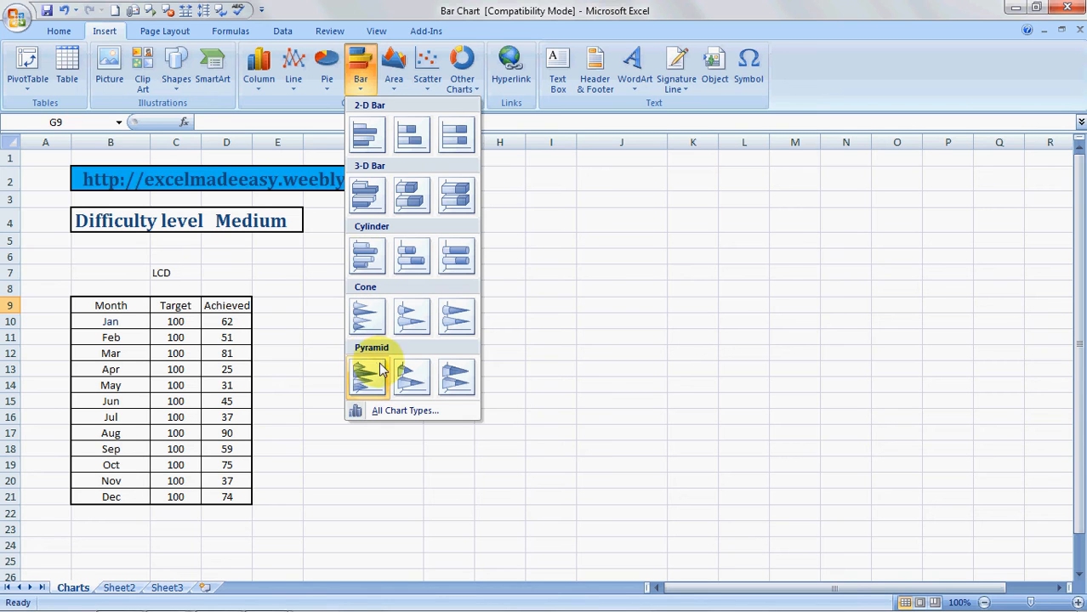
mouse_move(367, 134)
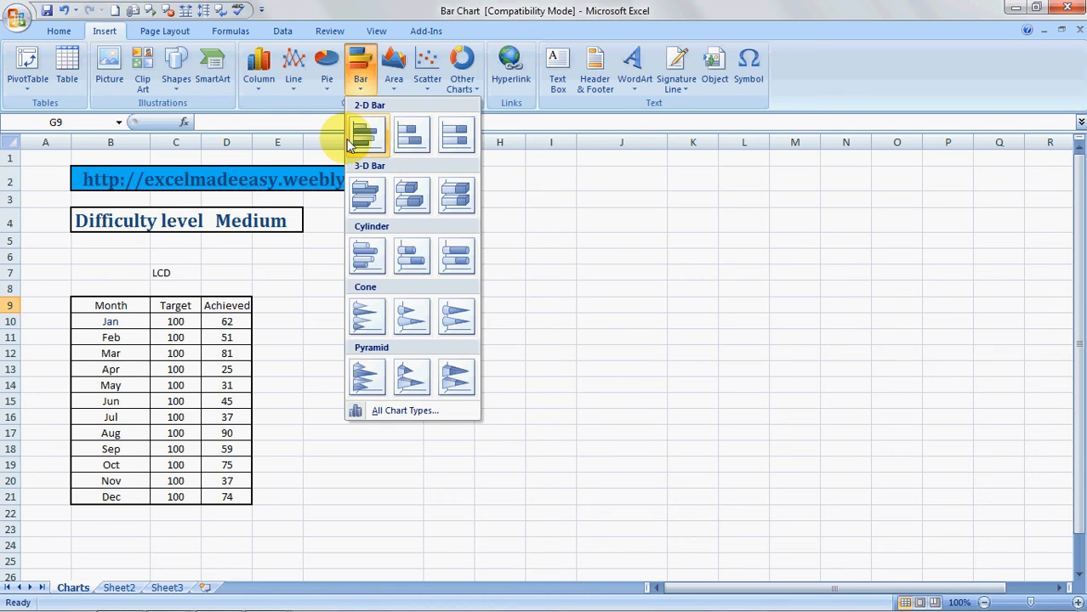
mouse_move(362, 136)
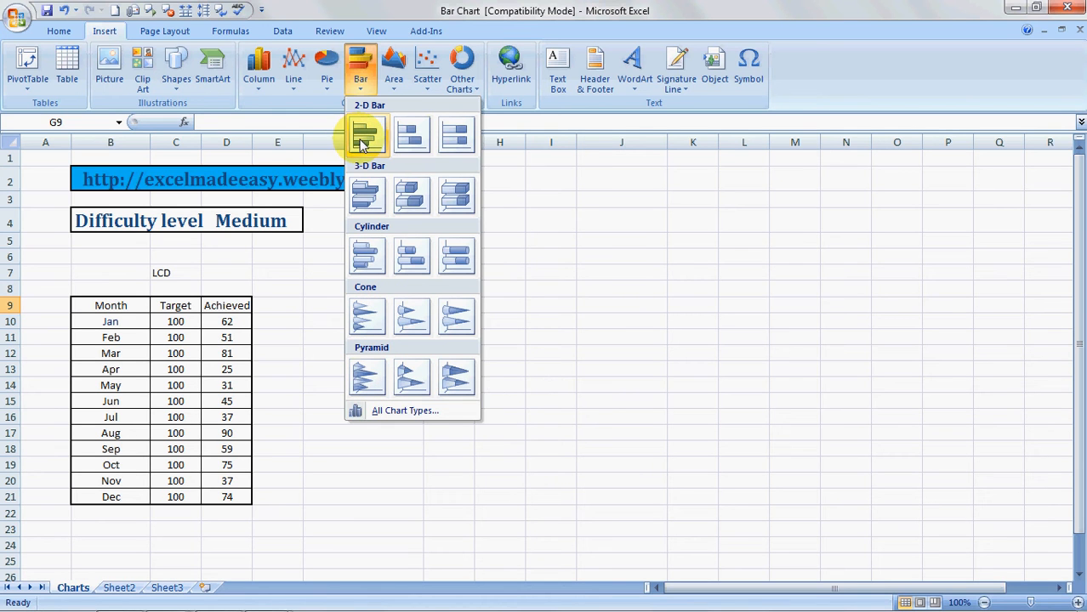
Step: Insert a 2-D clustered bar chart and set its data to the Month, Target and Achieved table
left_click(368, 135)
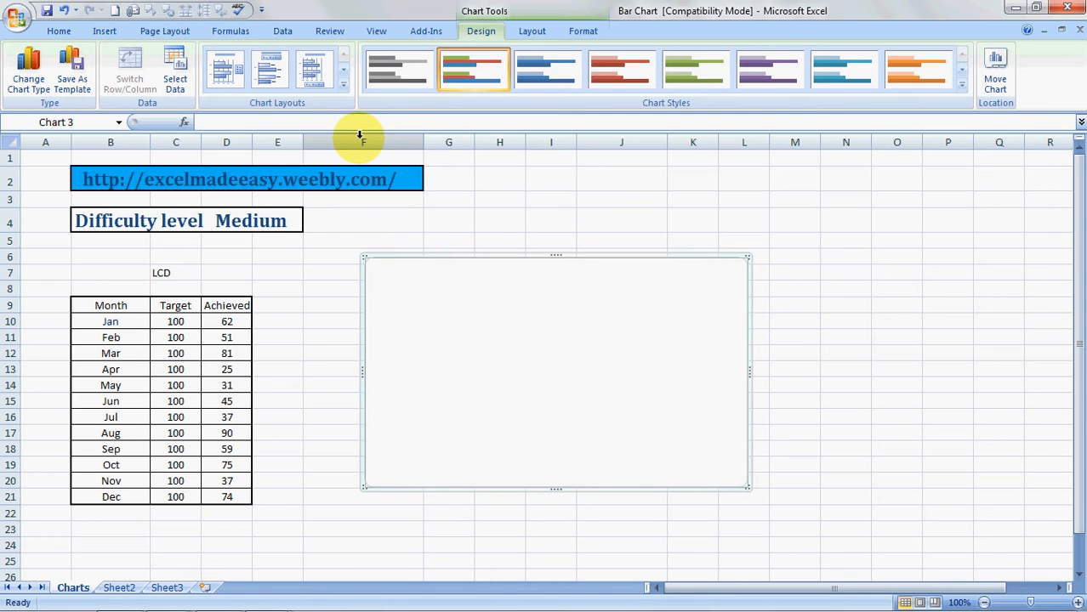
mouse_move(605, 327)
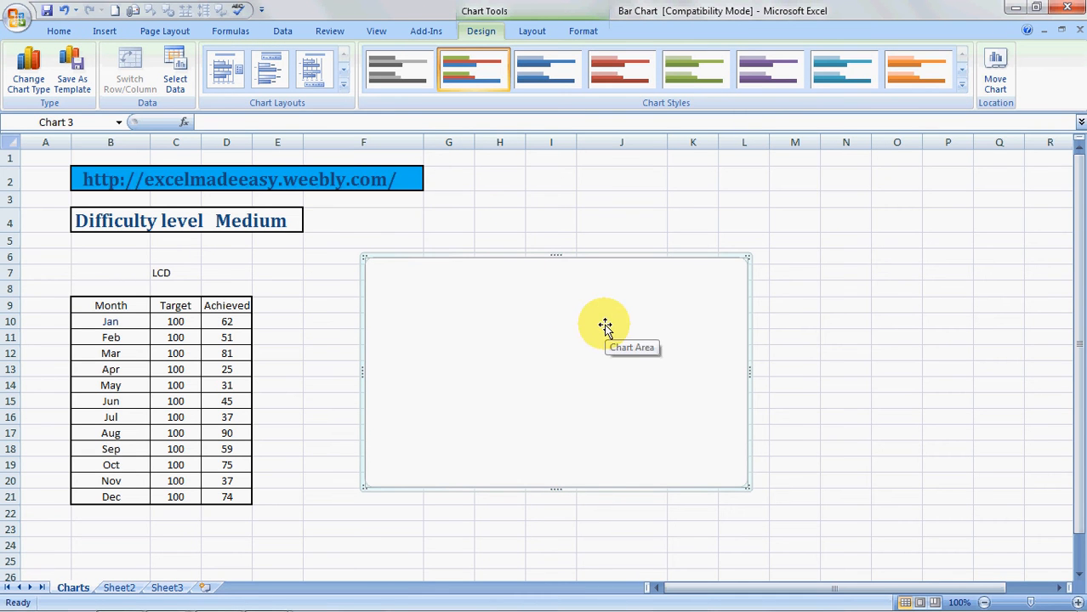
mouse_move(626, 341)
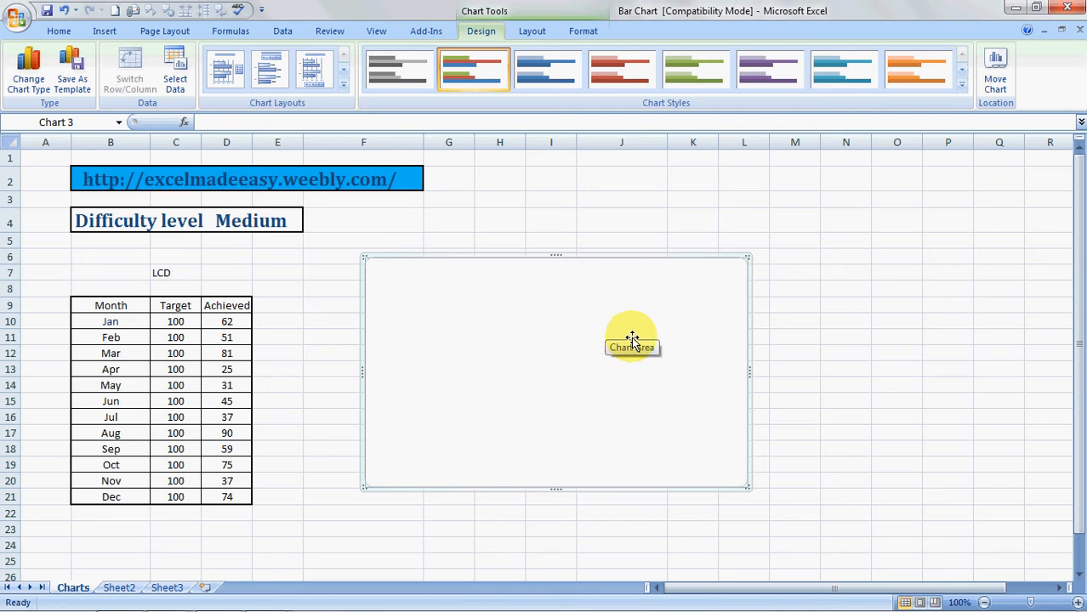
right_click(632, 340)
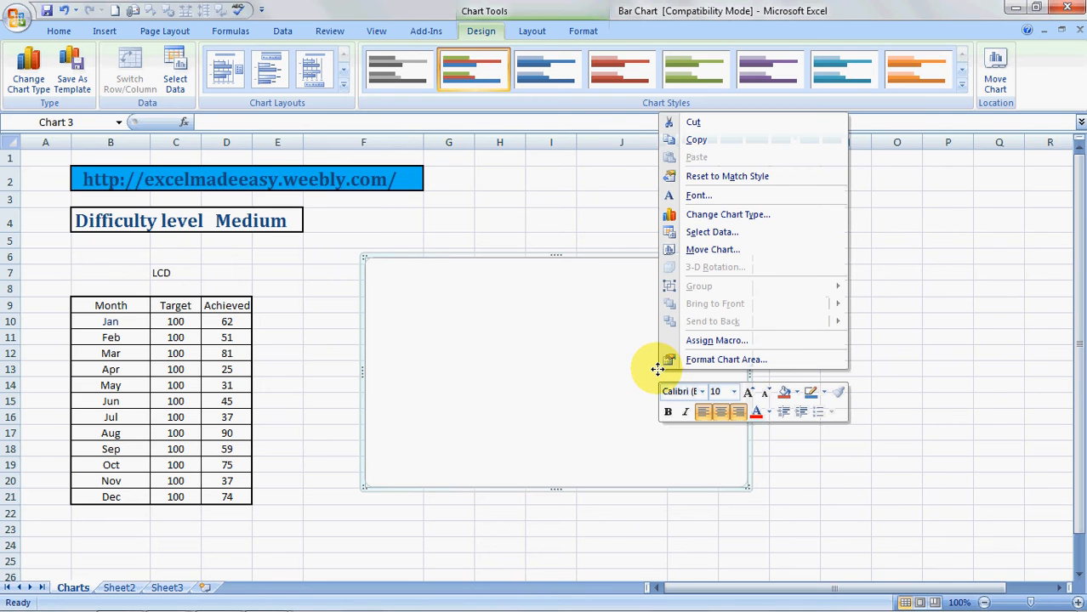
mouse_move(711, 231)
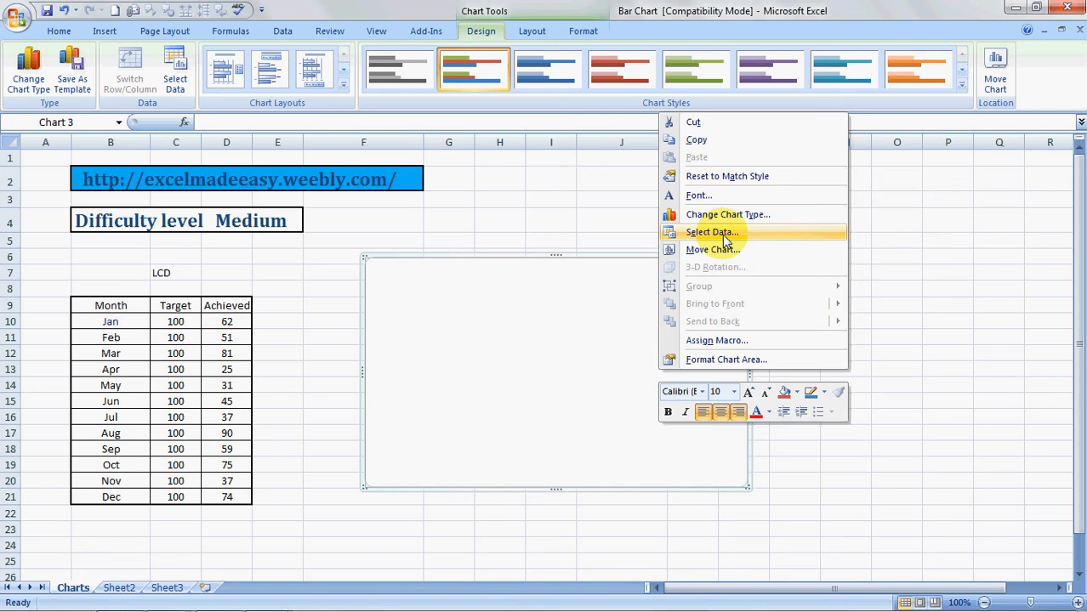
left_click(711, 231)
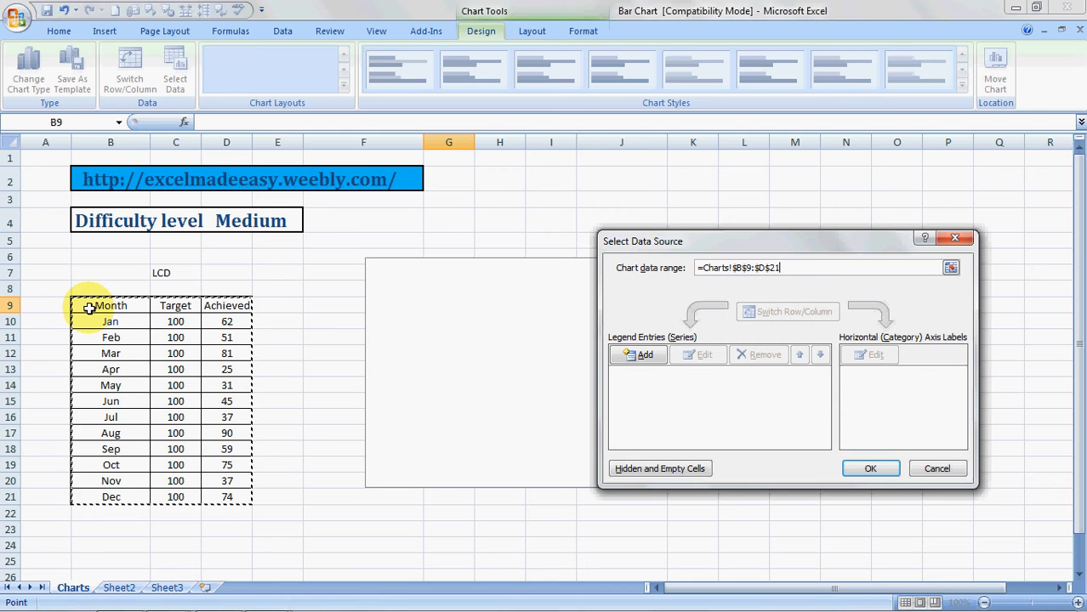
left_click(871, 469)
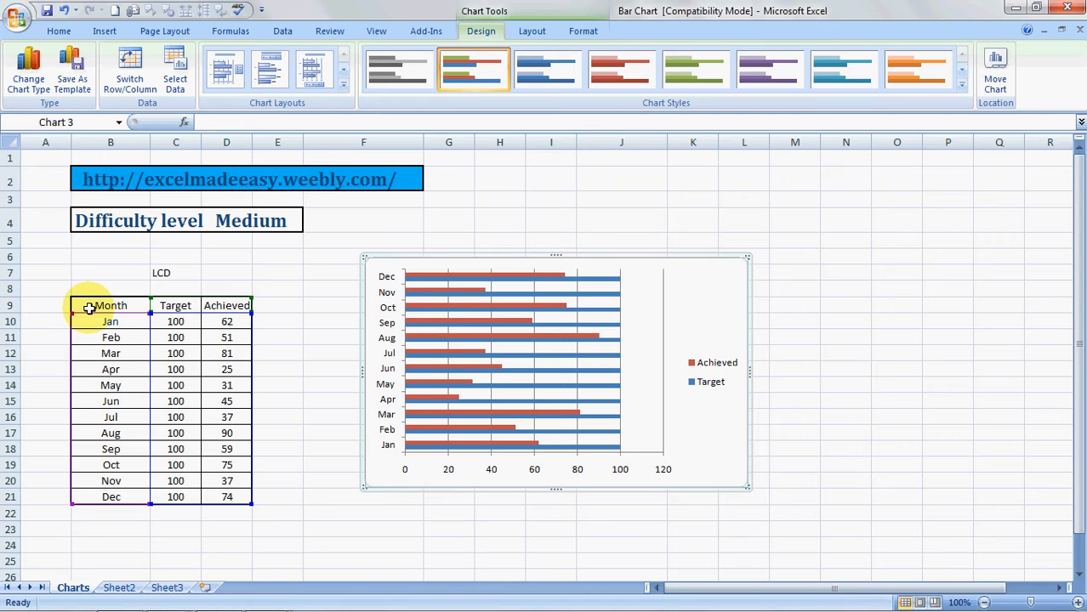
mouse_move(534, 214)
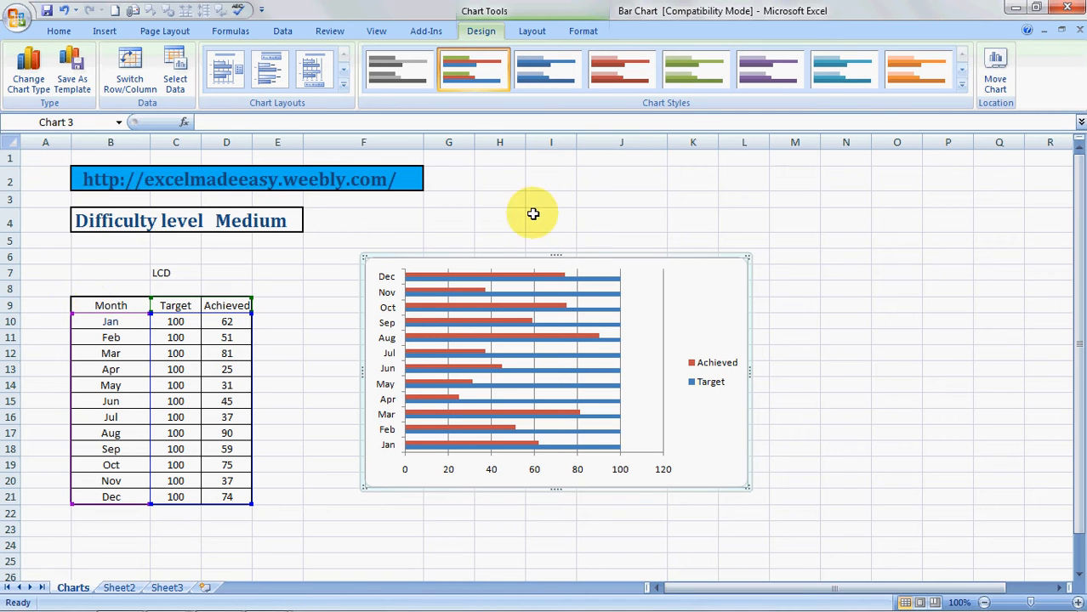
mouse_move(711, 296)
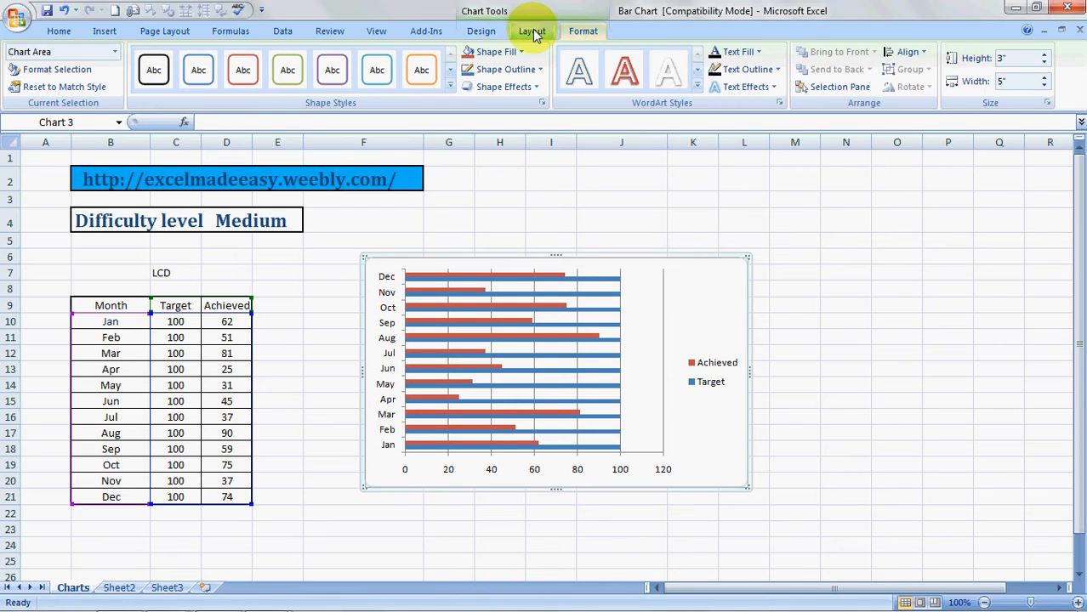
Step: Add a linear trendline based on the Achieved series via the Layout ribbon
left_click(531, 30)
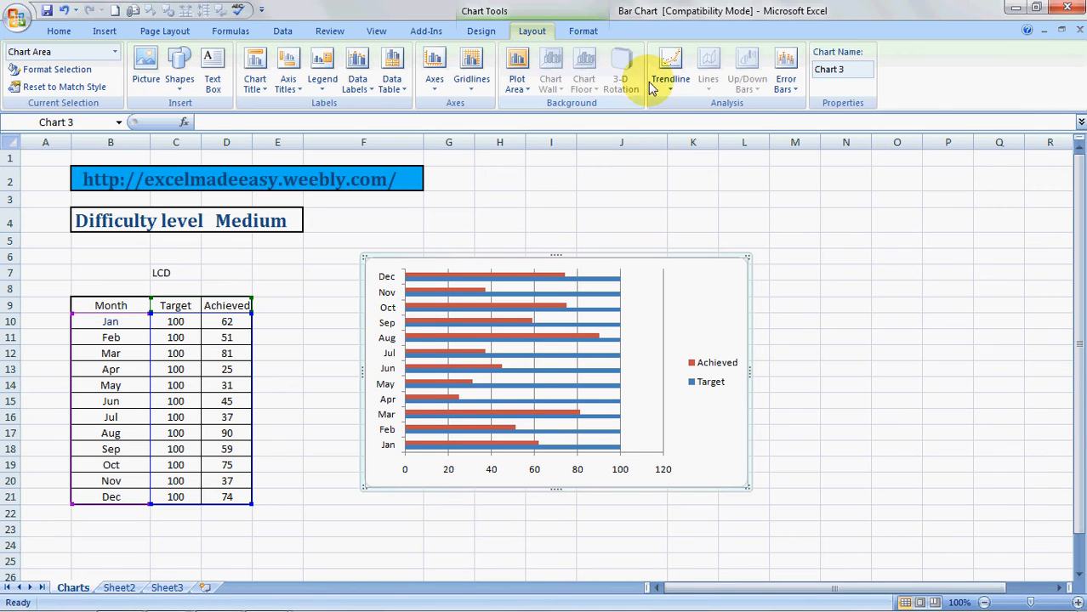
left_click(670, 67)
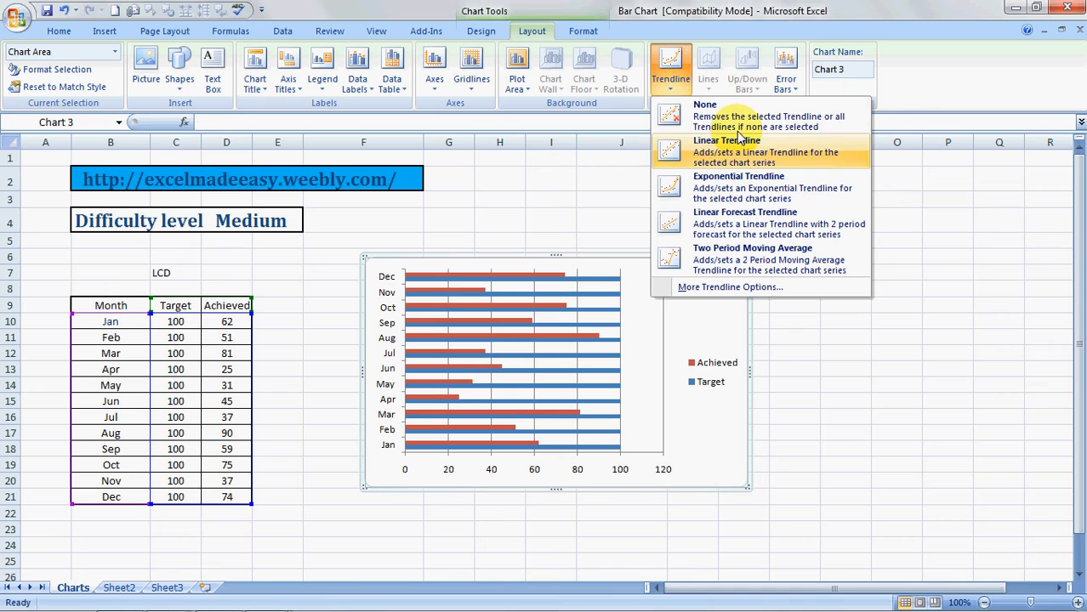
mouse_move(735, 156)
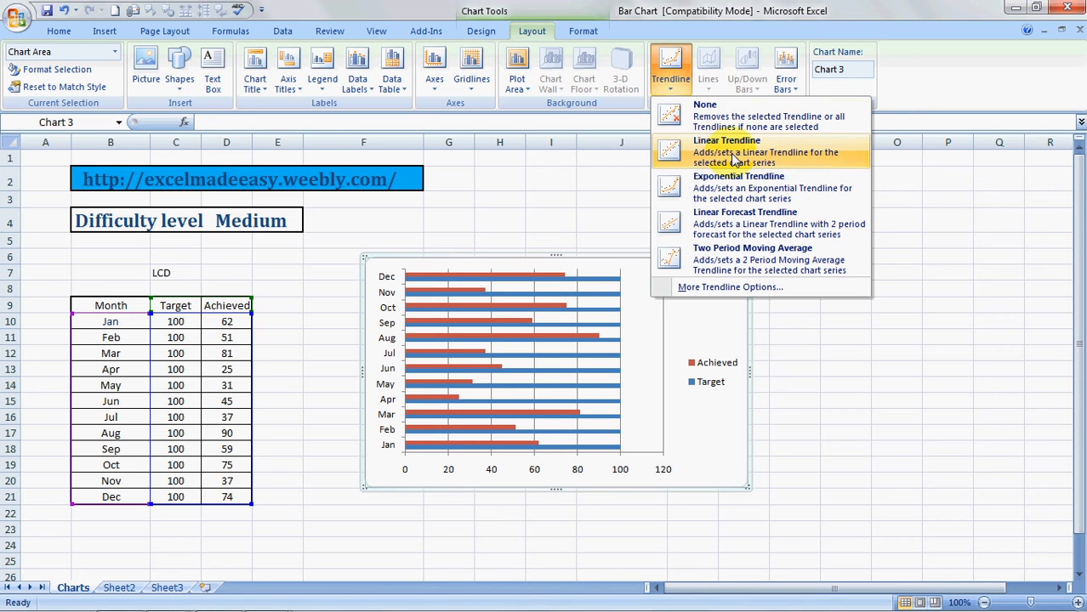
mouse_move(735, 151)
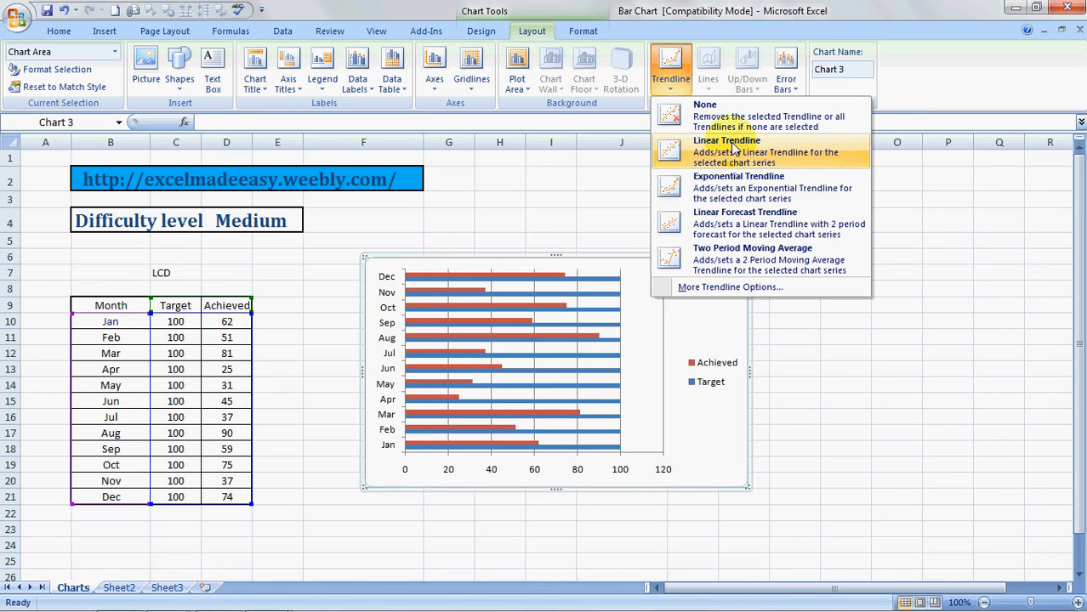
left_click(726, 139)
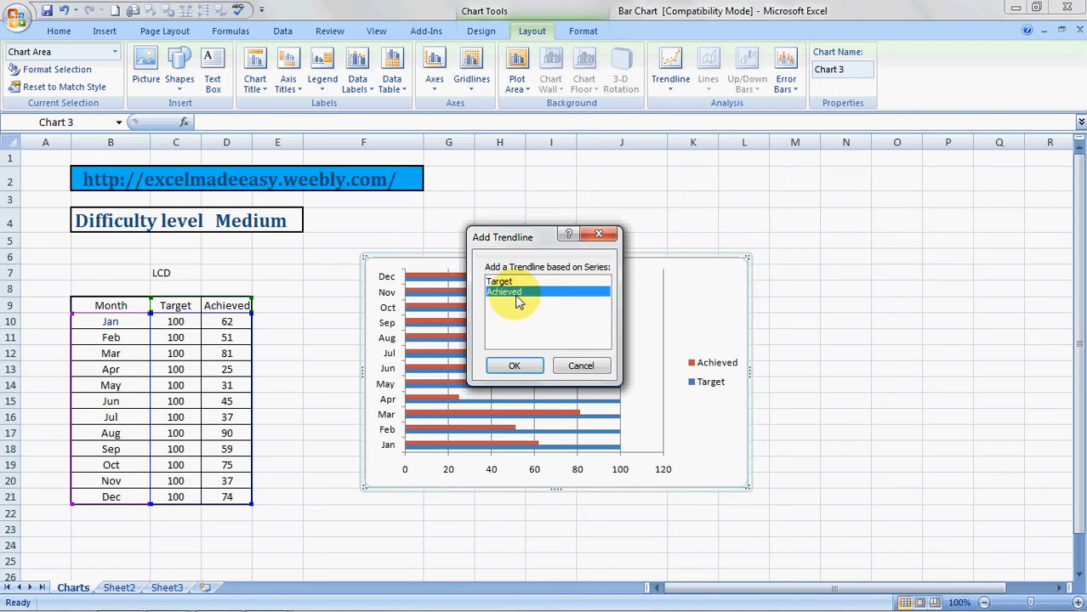
left_click(513, 364)
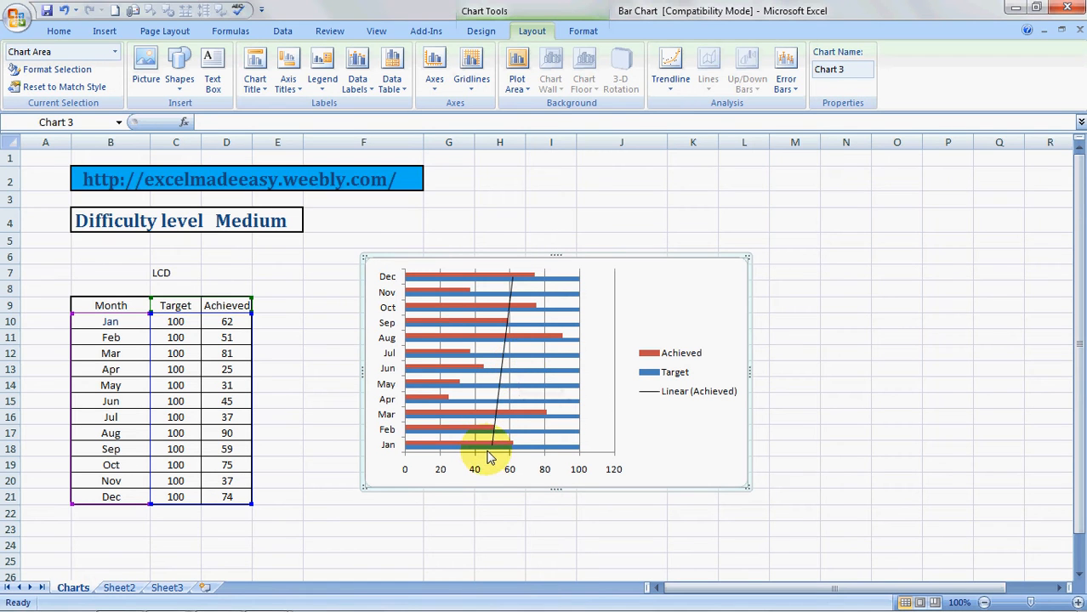
mouse_move(565, 271)
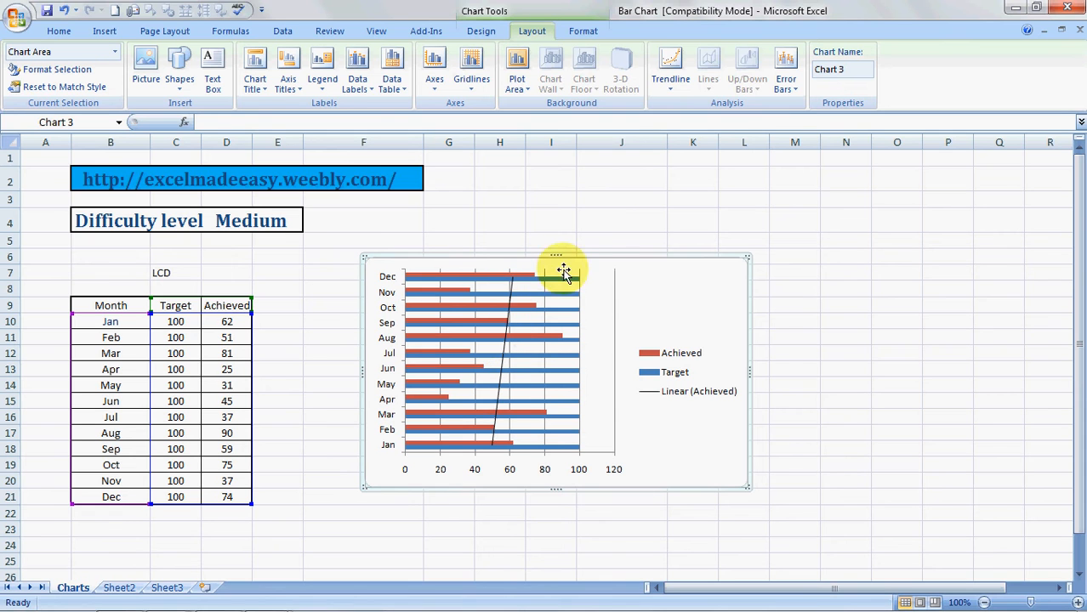
mouse_move(553, 451)
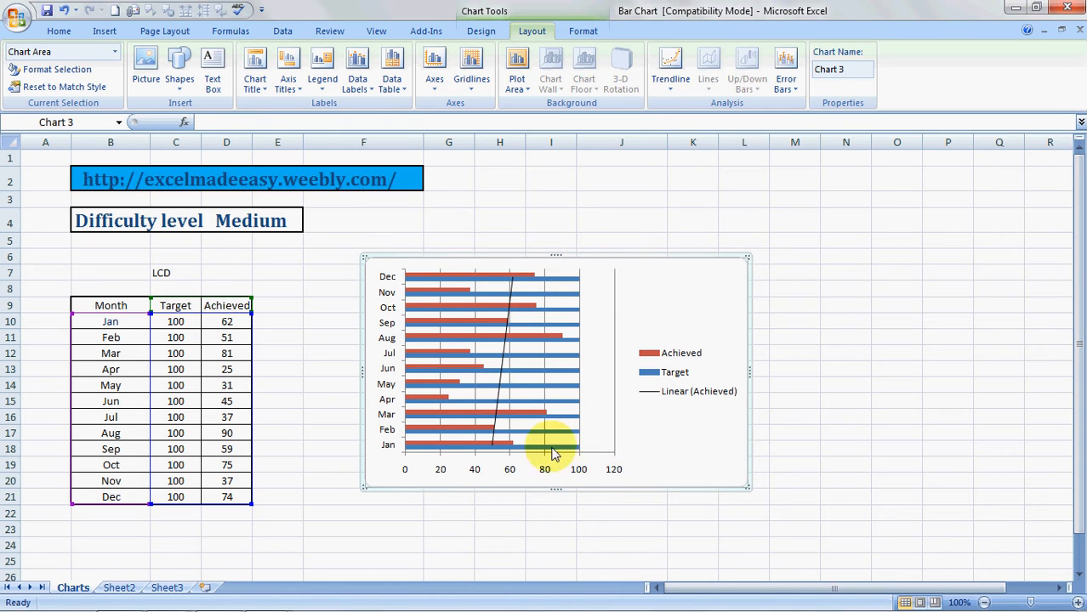
mouse_move(689, 308)
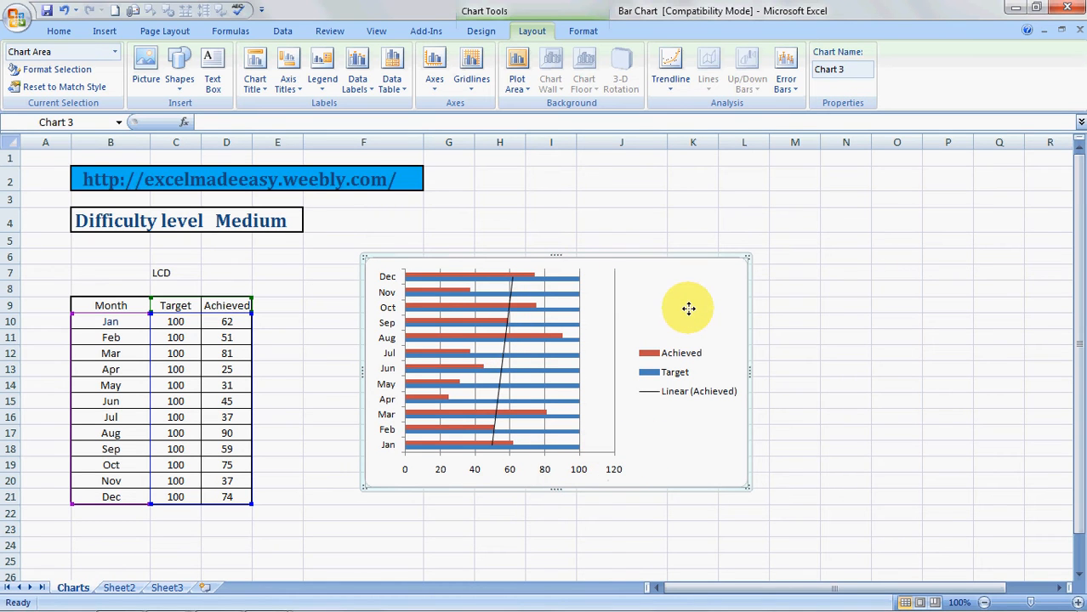
mouse_move(689, 313)
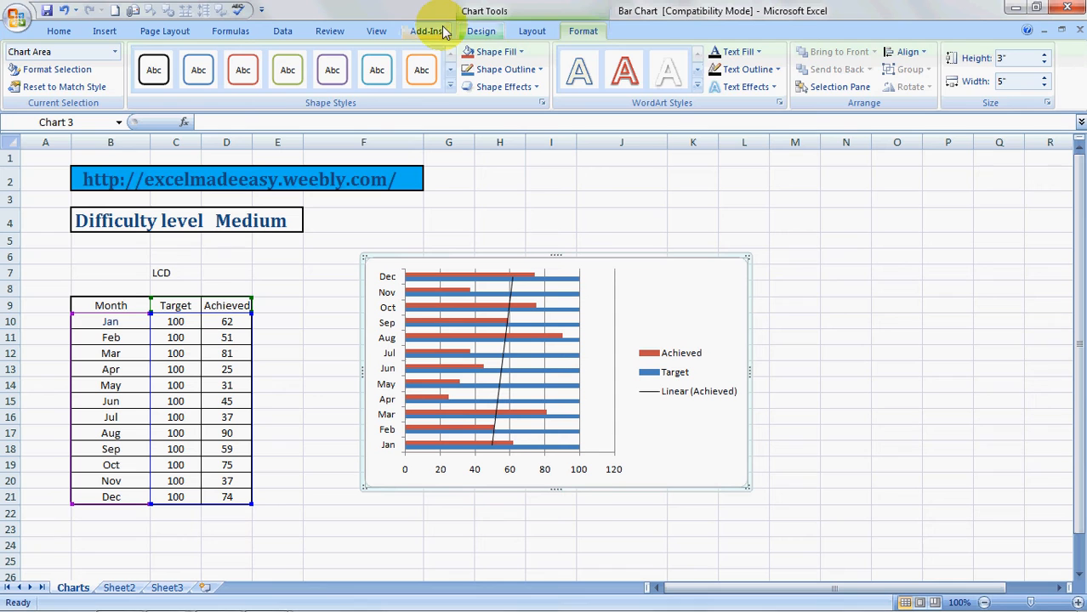
Step: Apply the dark black-background chart style (Style 42) from the Design gallery
left_click(480, 31)
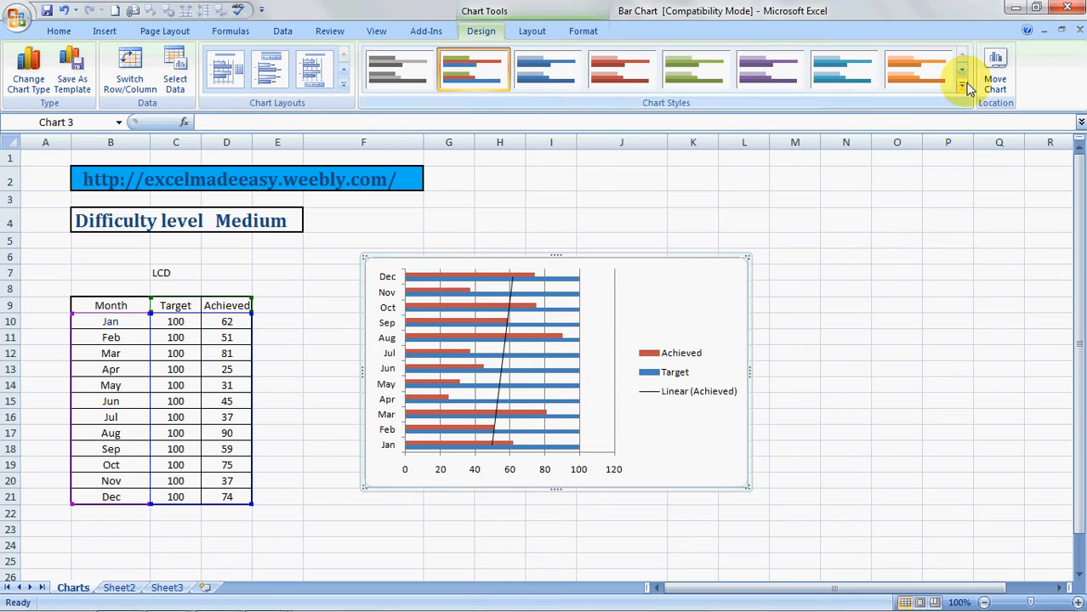
left_click(963, 89)
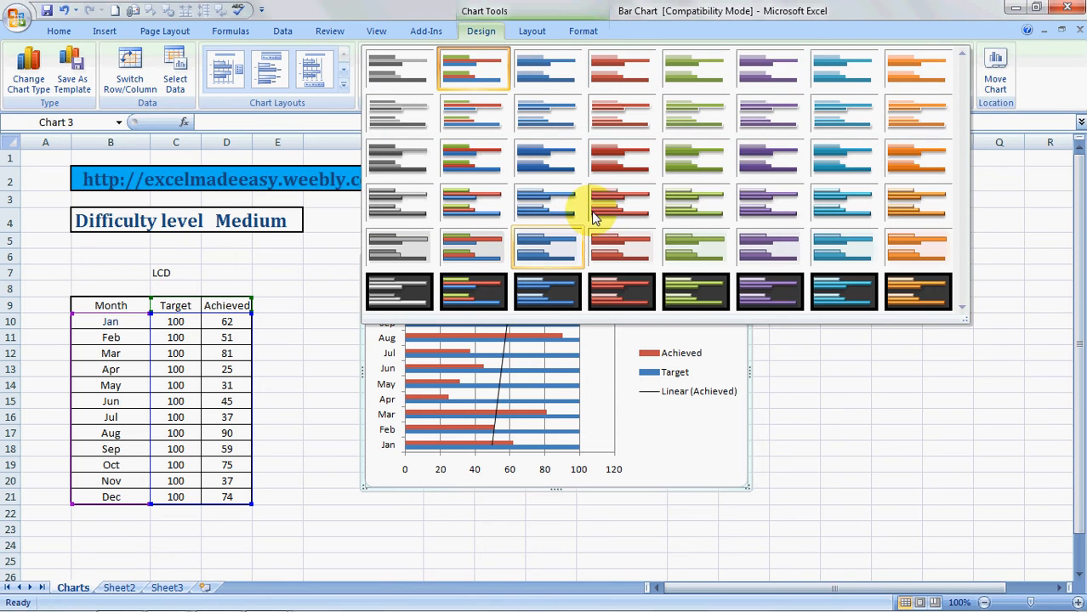
mouse_move(898, 211)
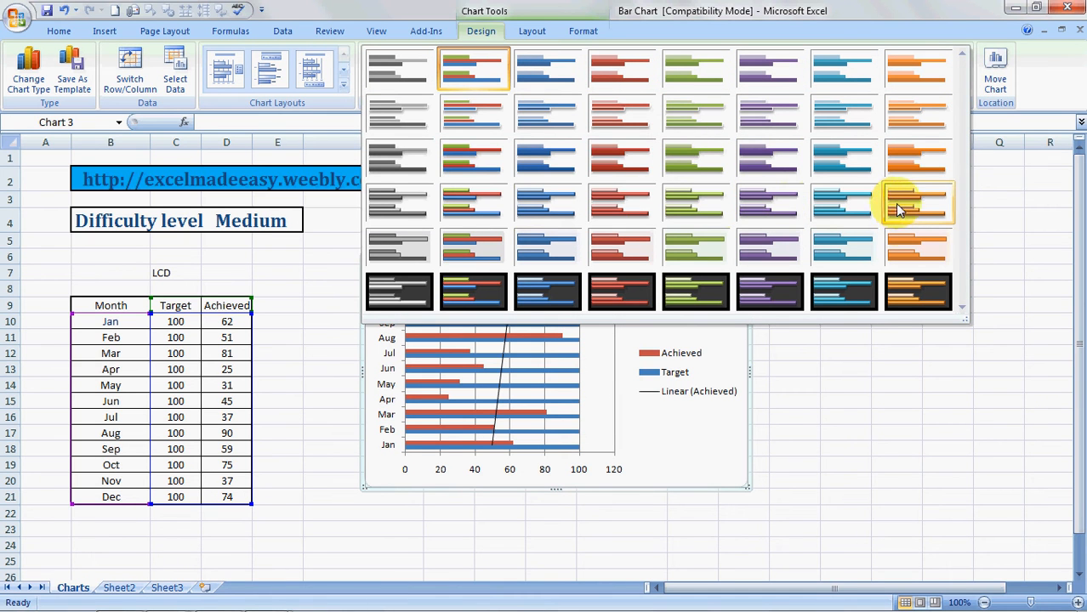
mouse_move(548, 293)
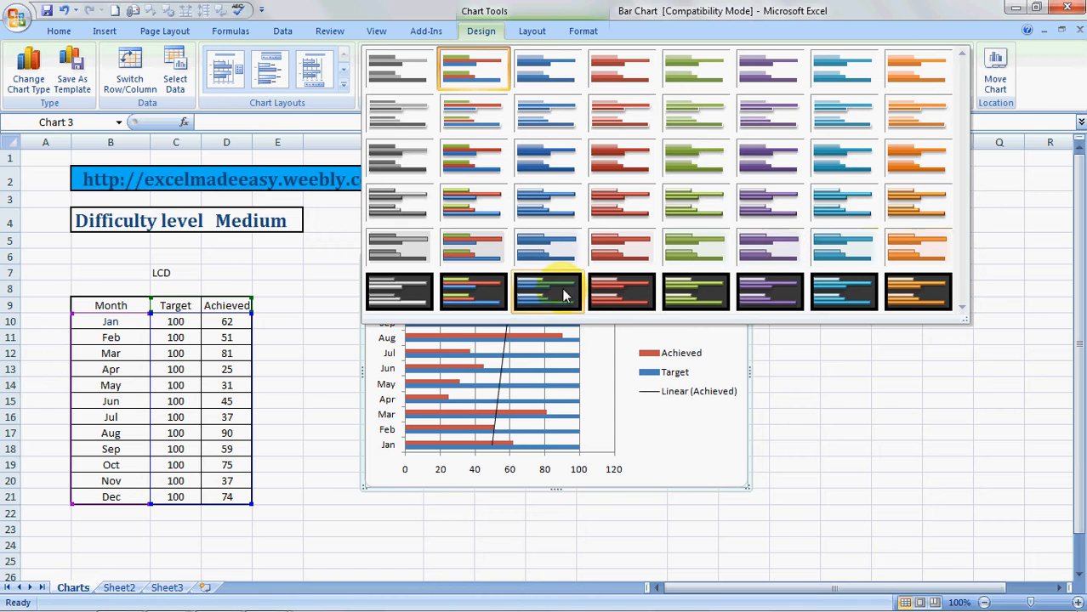
mouse_move(473, 292)
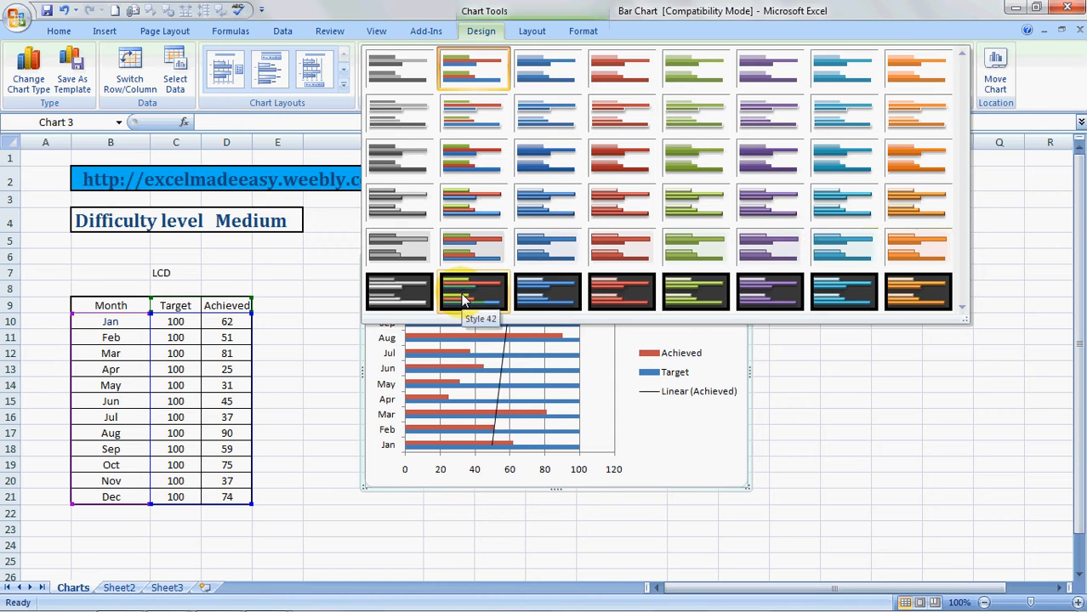
left_click(473, 291)
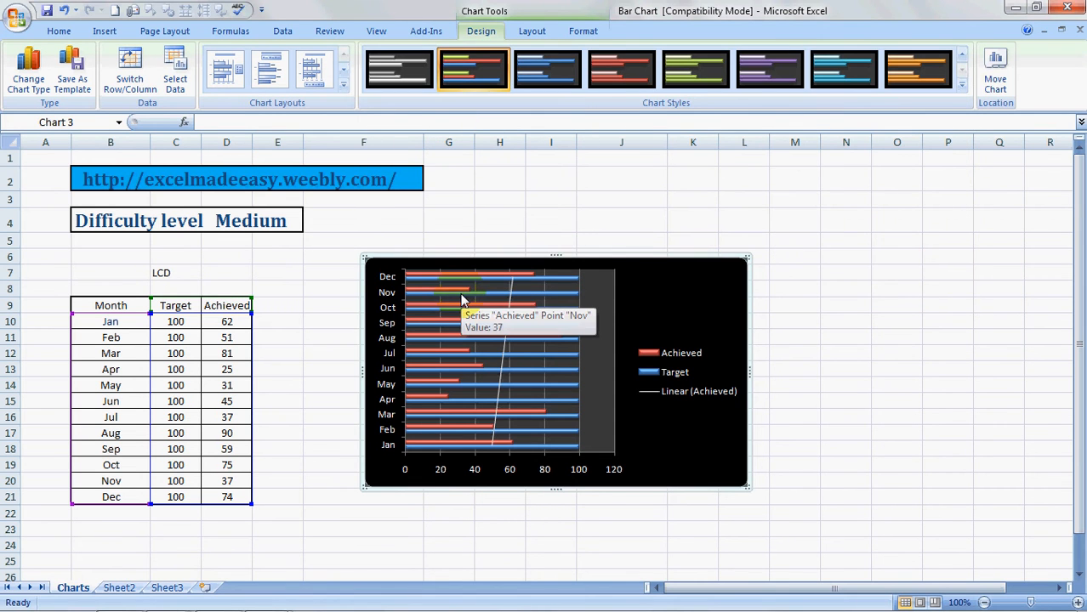
mouse_move(711, 269)
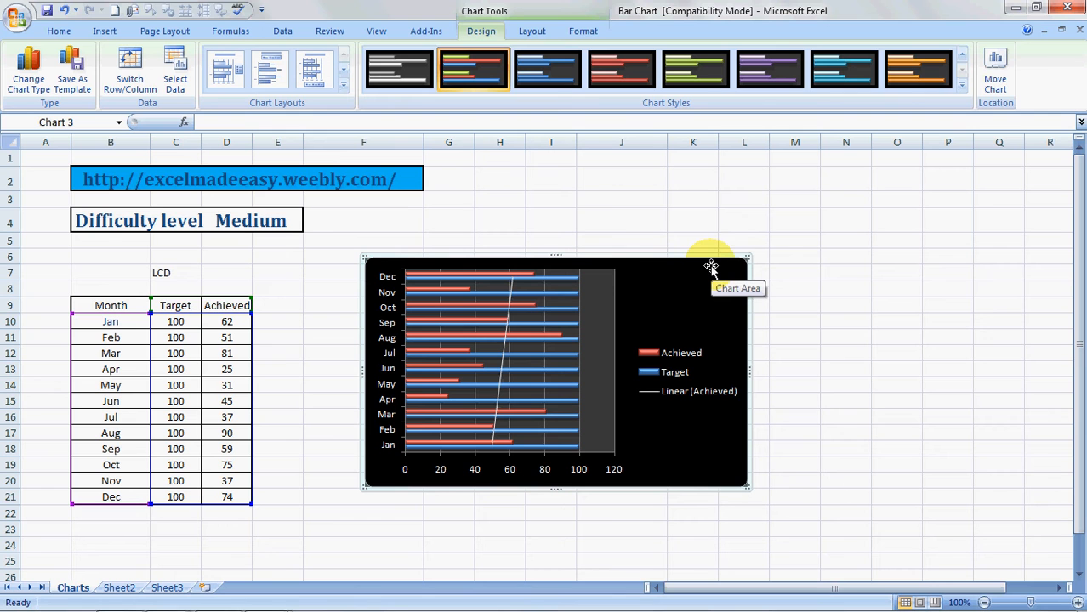
mouse_move(531, 116)
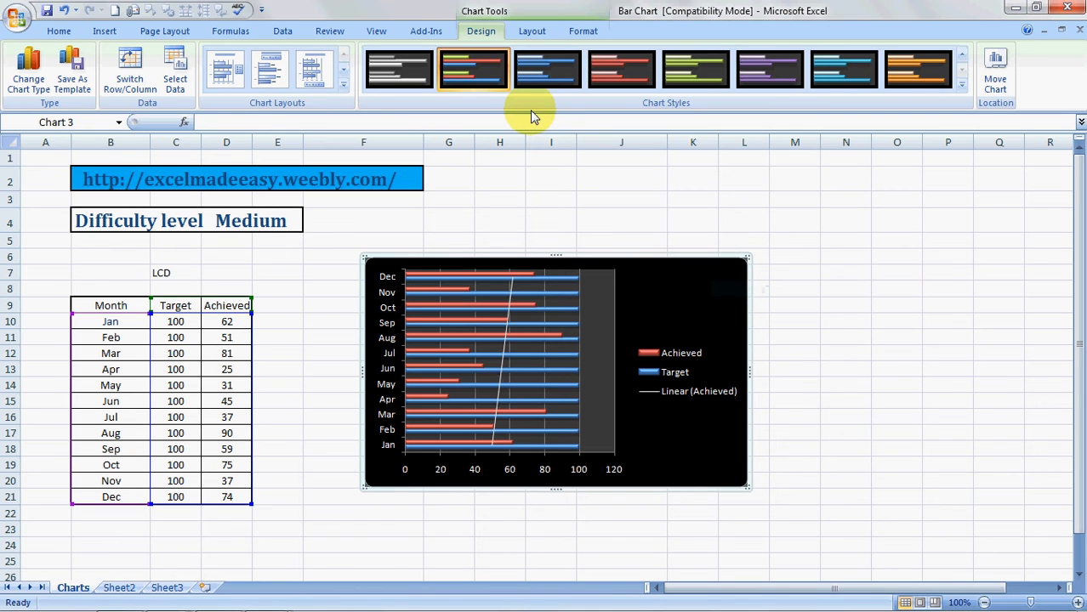
left_click(531, 31)
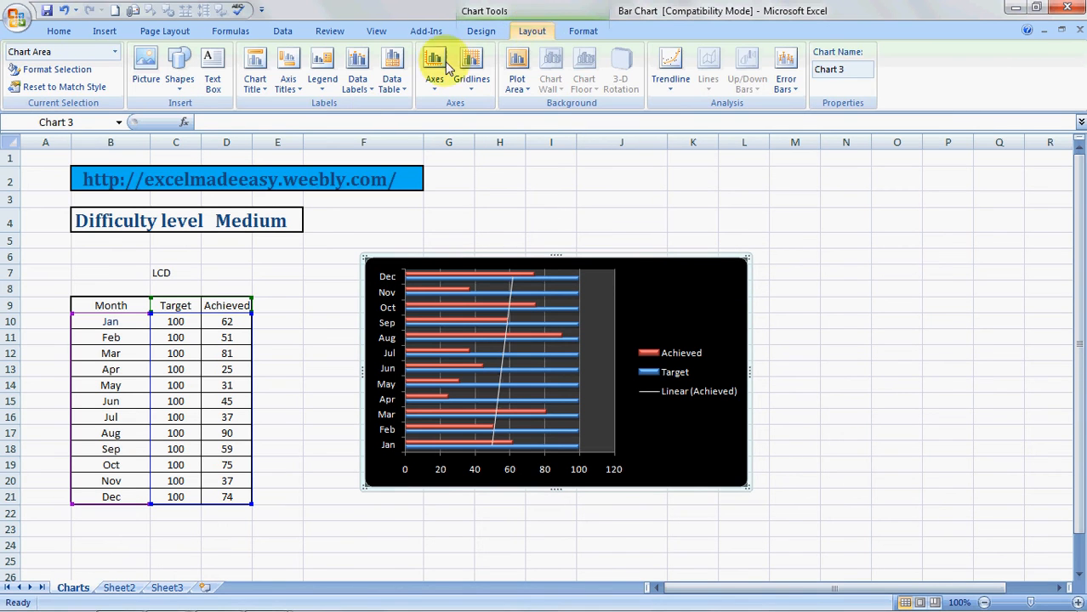
Step: Add the title LCD above the chart, then deselect and reselect the chart
left_click(255, 68)
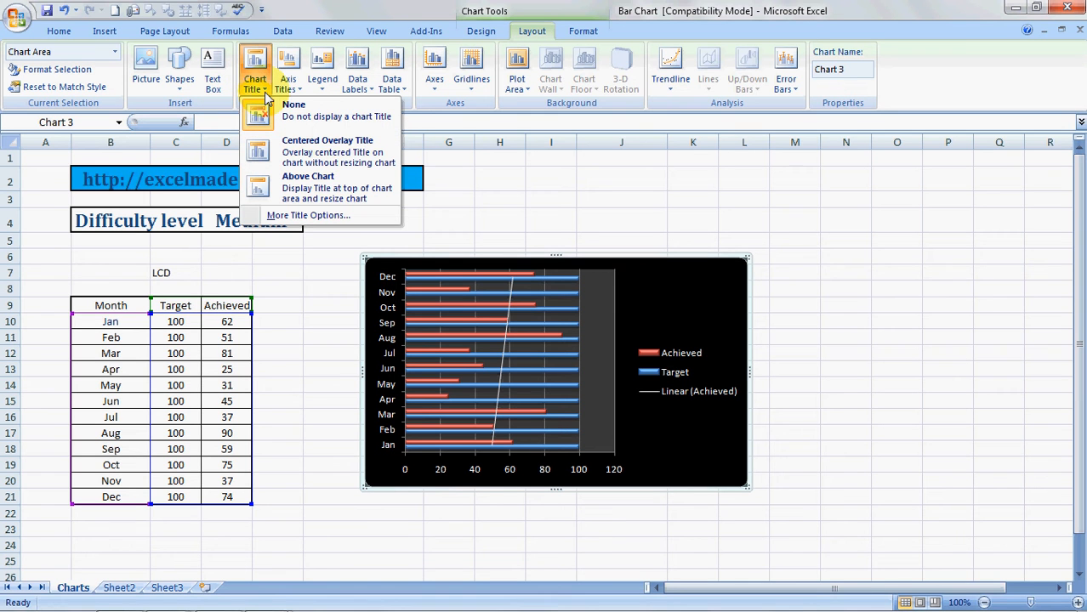
mouse_move(320, 151)
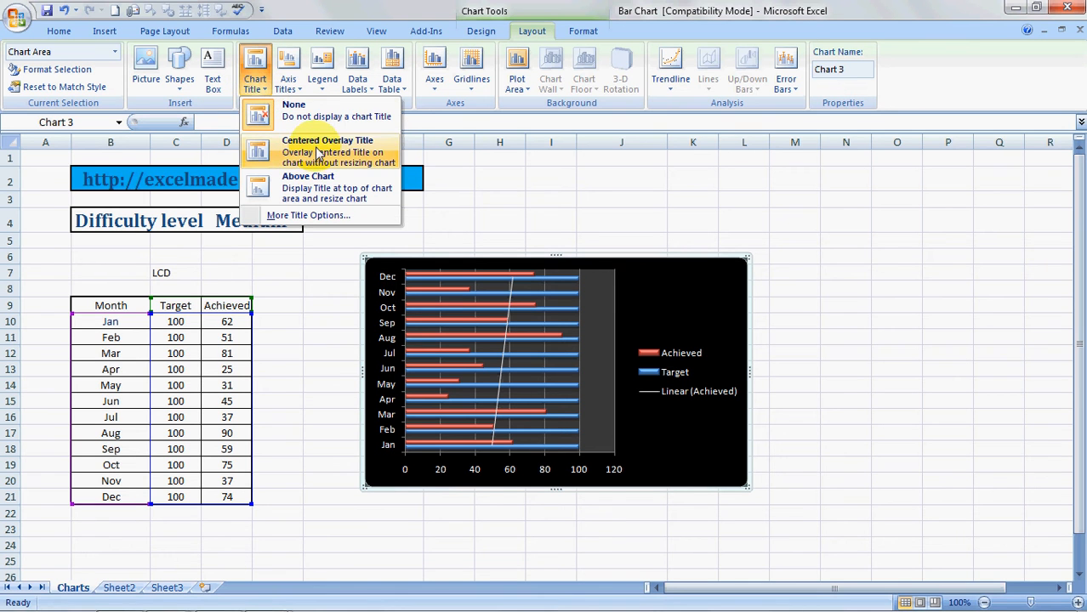
mouse_move(344, 148)
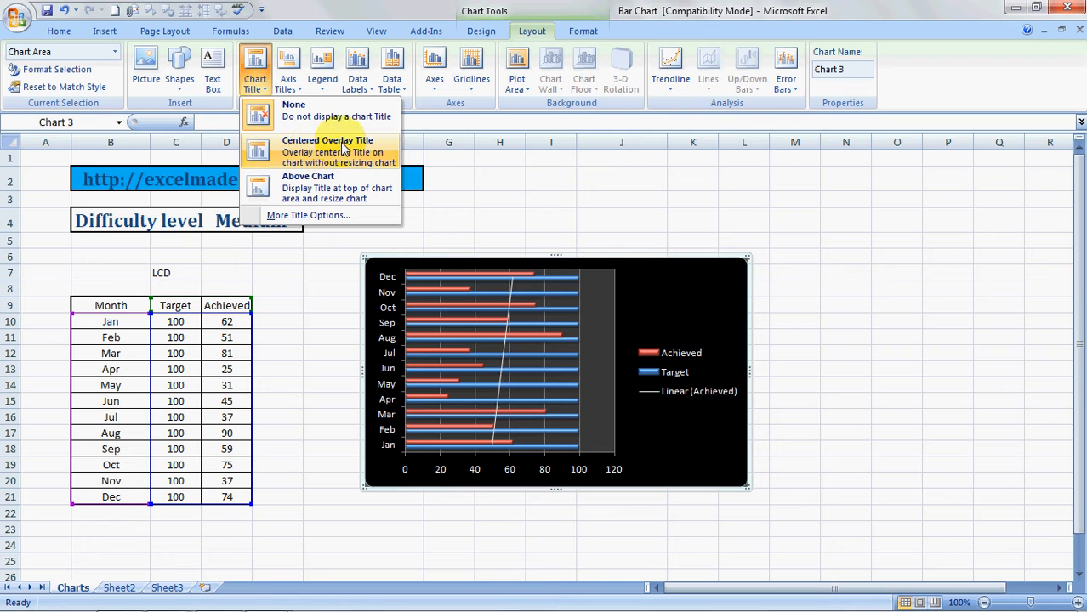
mouse_move(298, 187)
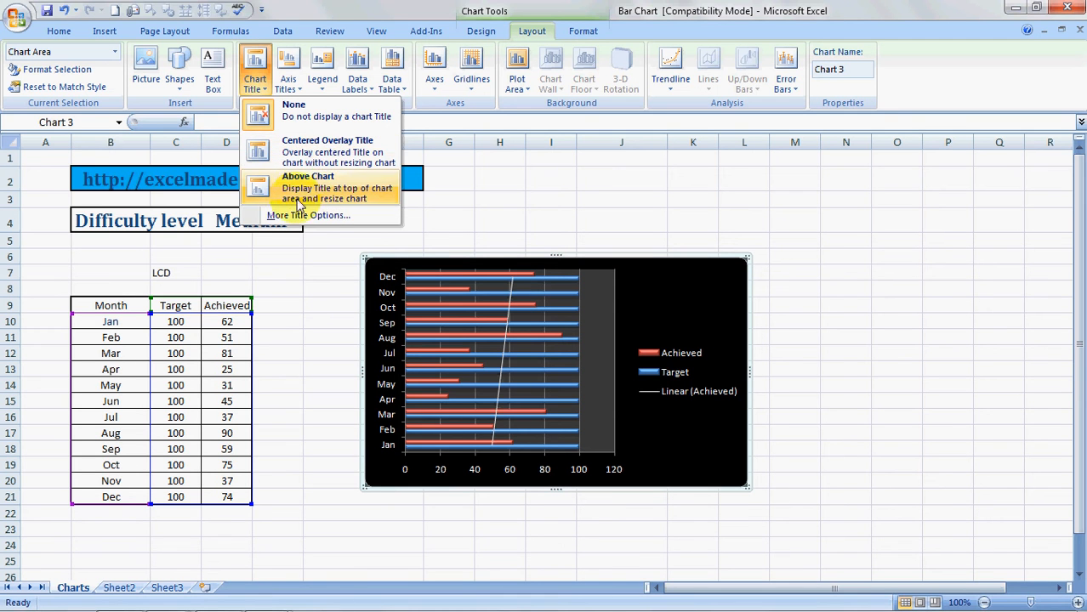
left_click(308, 175)
type("L")
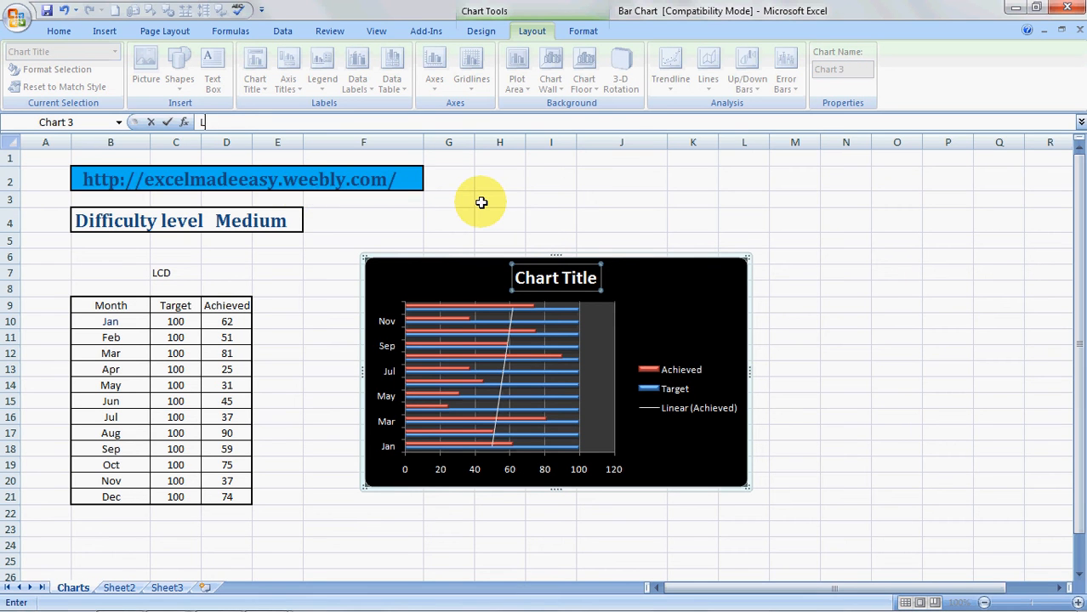
key("Return")
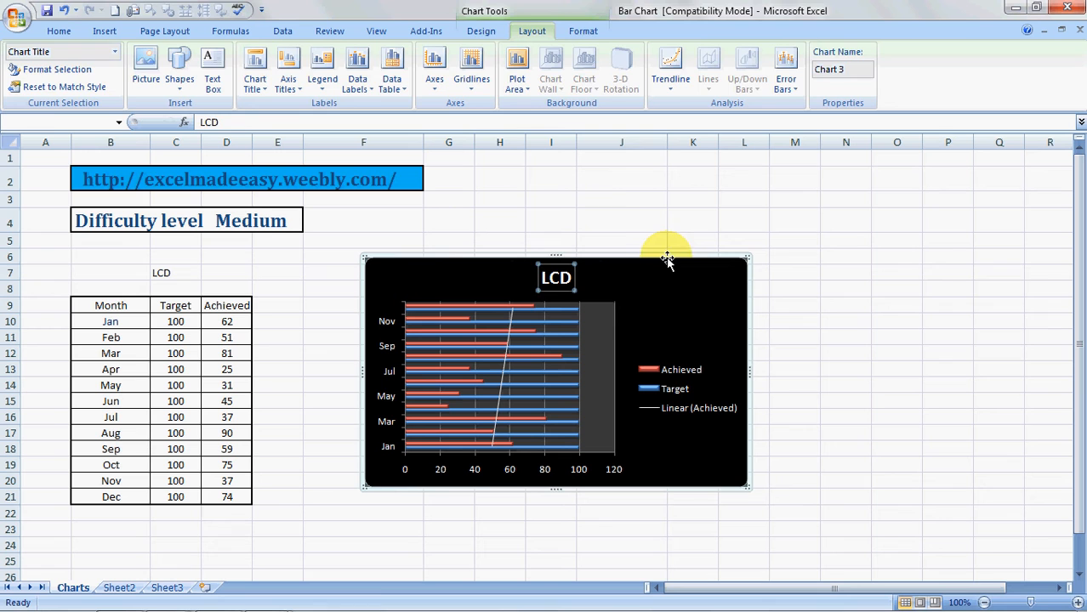
left_click(621, 213)
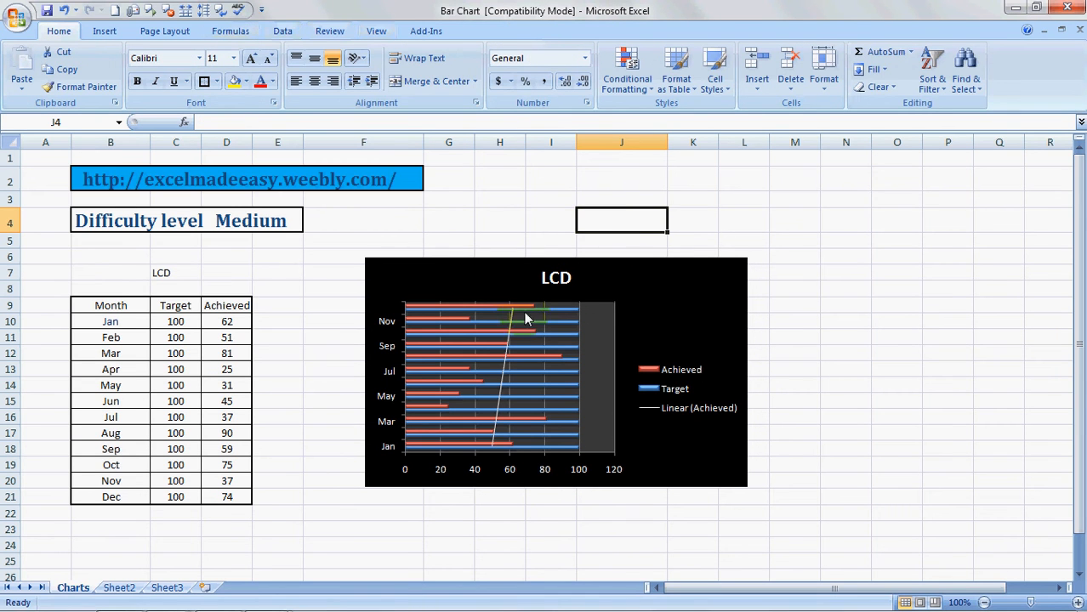
left_click(524, 320)
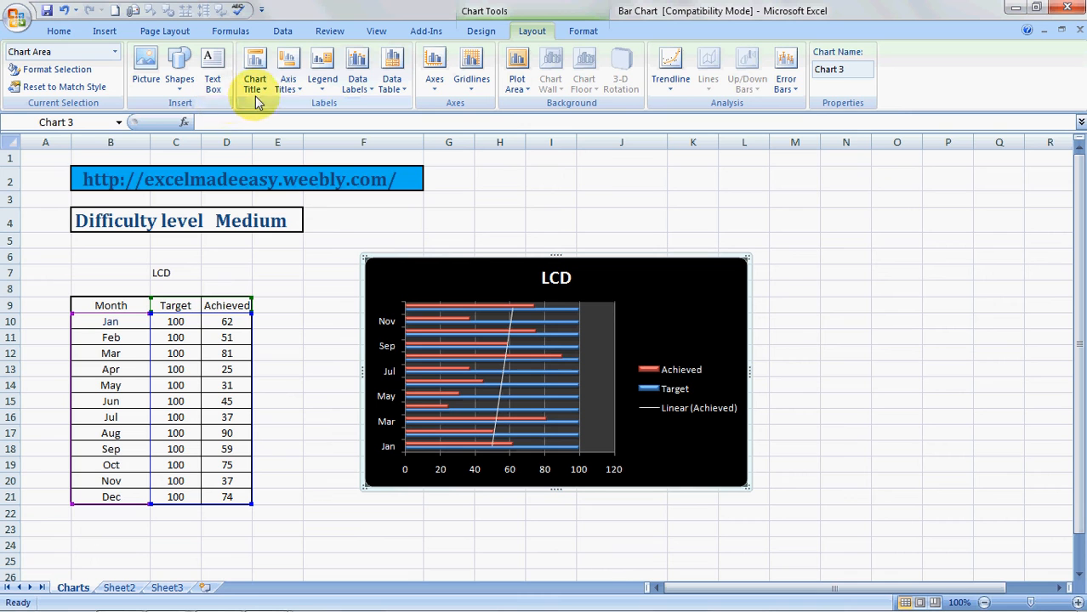
left_click(289, 69)
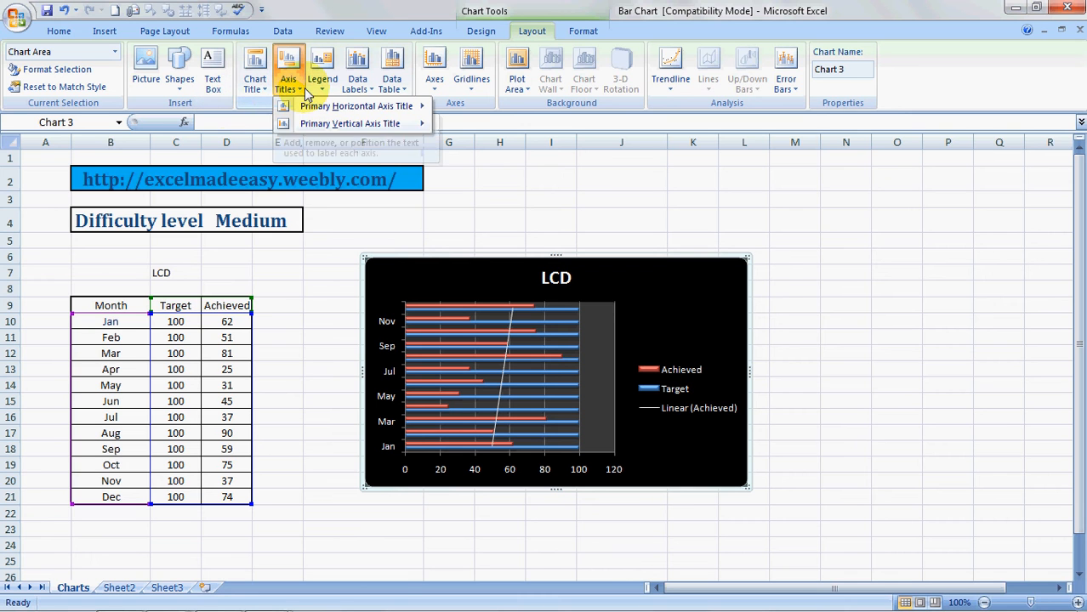
mouse_move(388, 352)
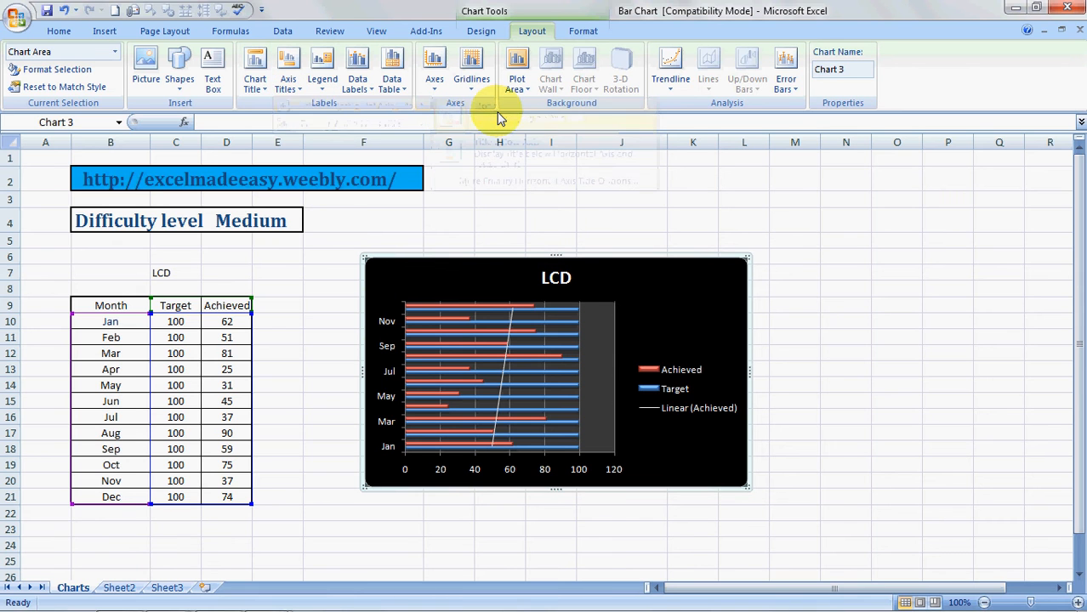
left_click(290, 68)
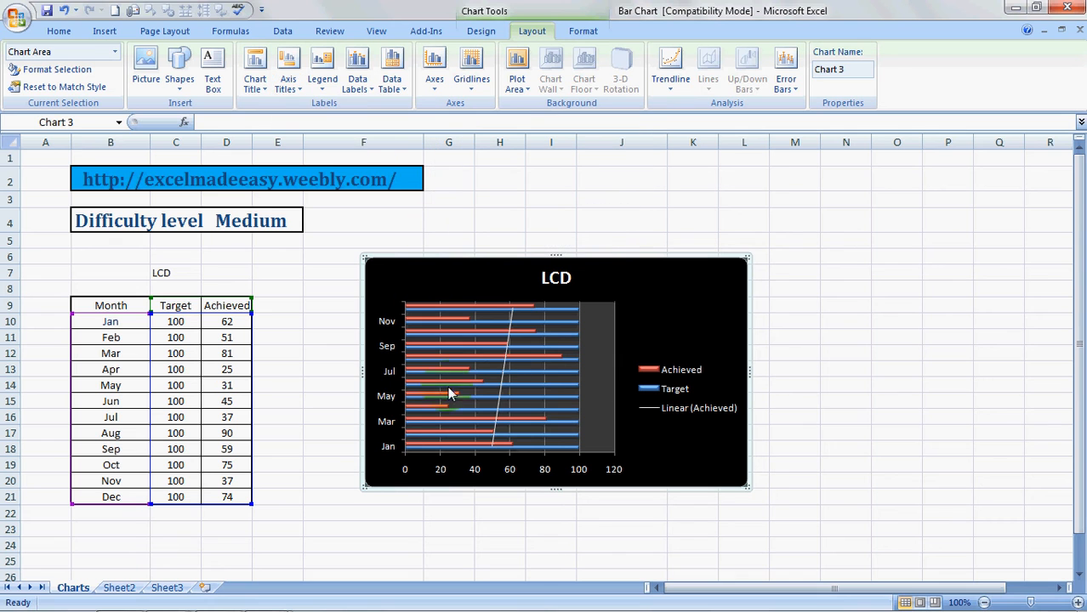
left_click(289, 65)
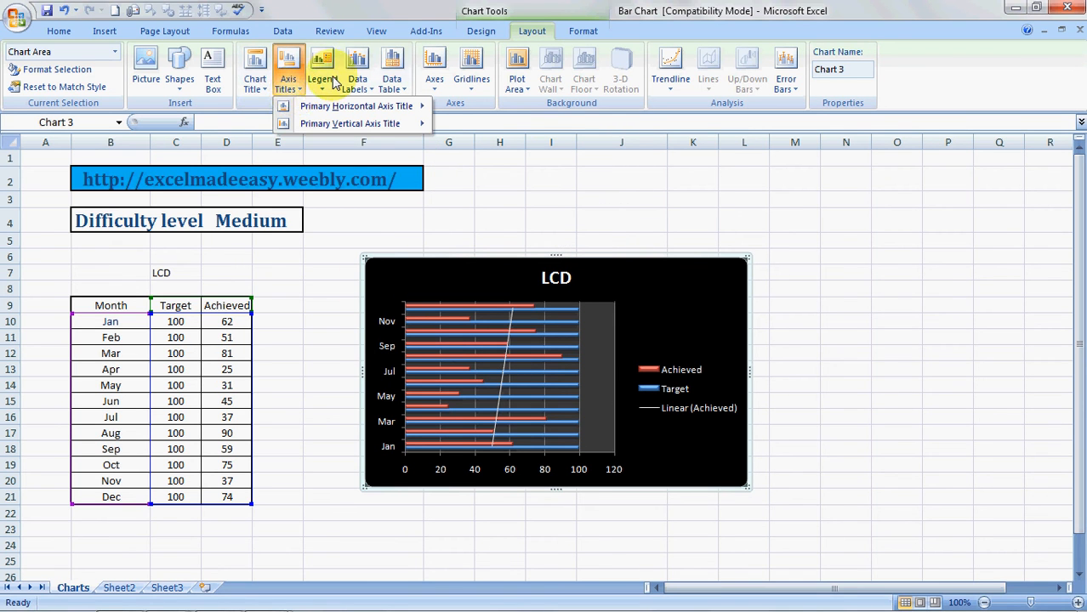
Step: Preview the legend at the top, then place it on the right of the chart
left_click(322, 68)
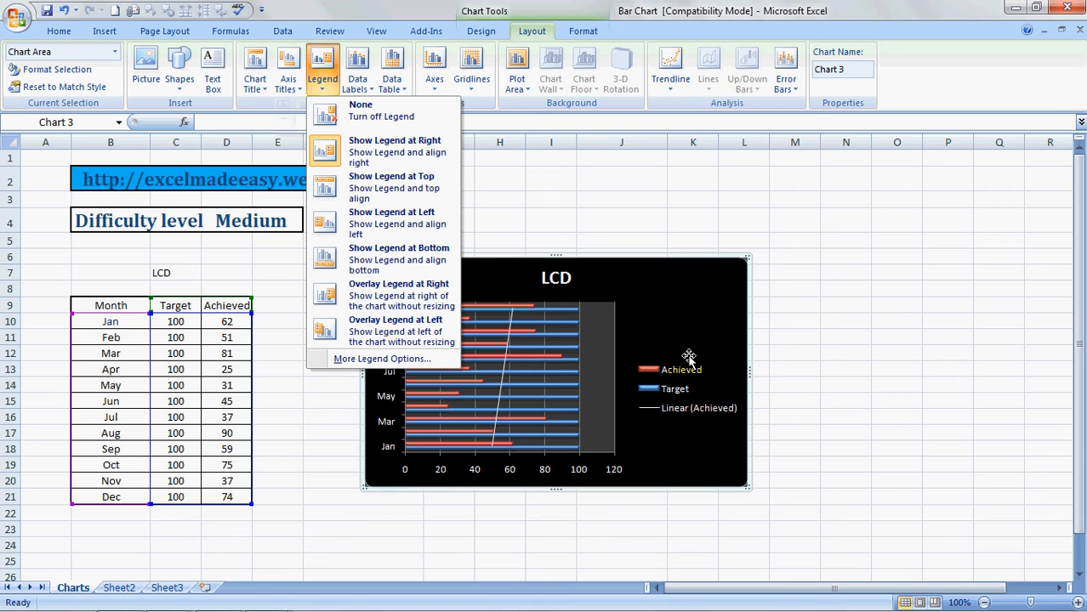
mouse_move(723, 438)
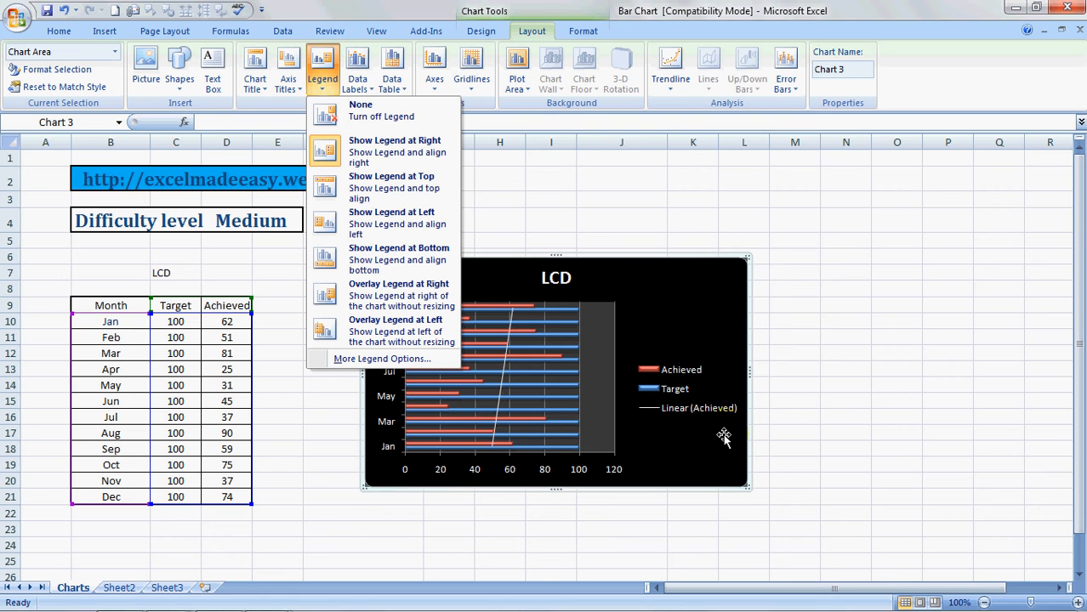
mouse_move(684, 417)
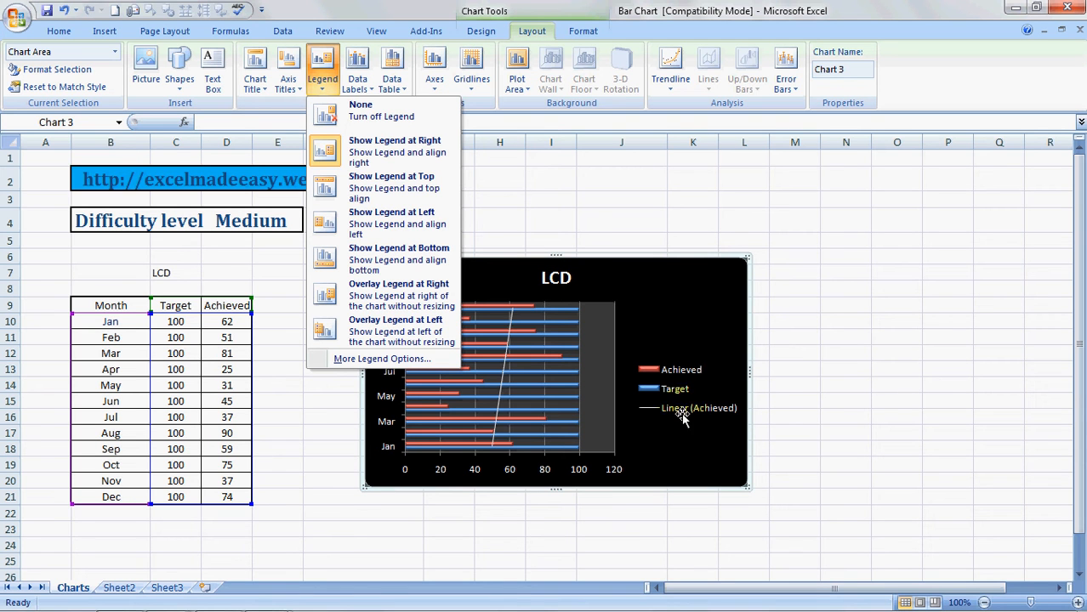
left_click(391, 175)
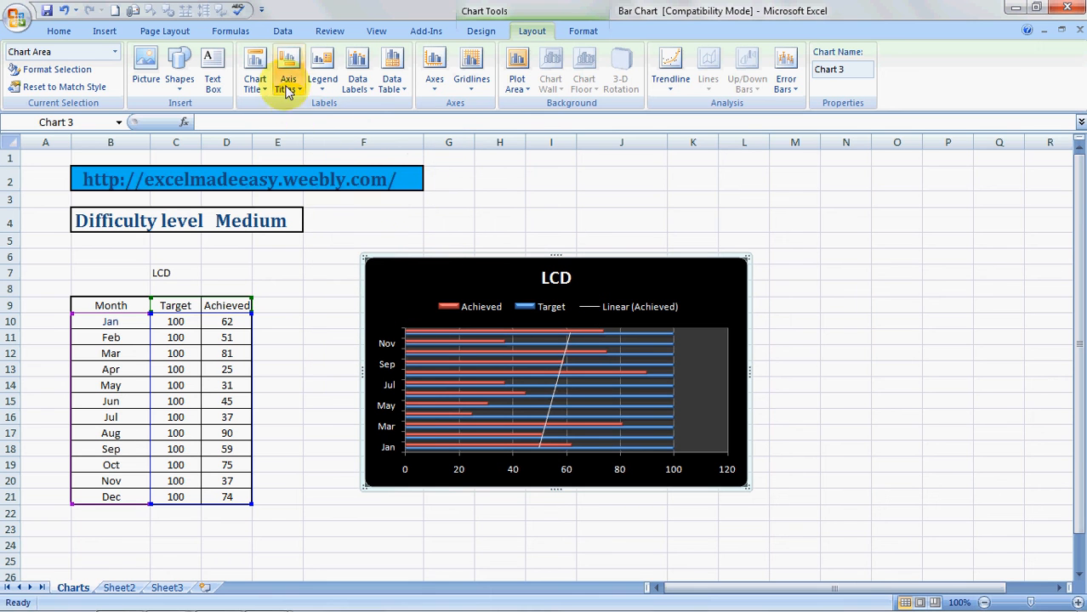
left_click(324, 68)
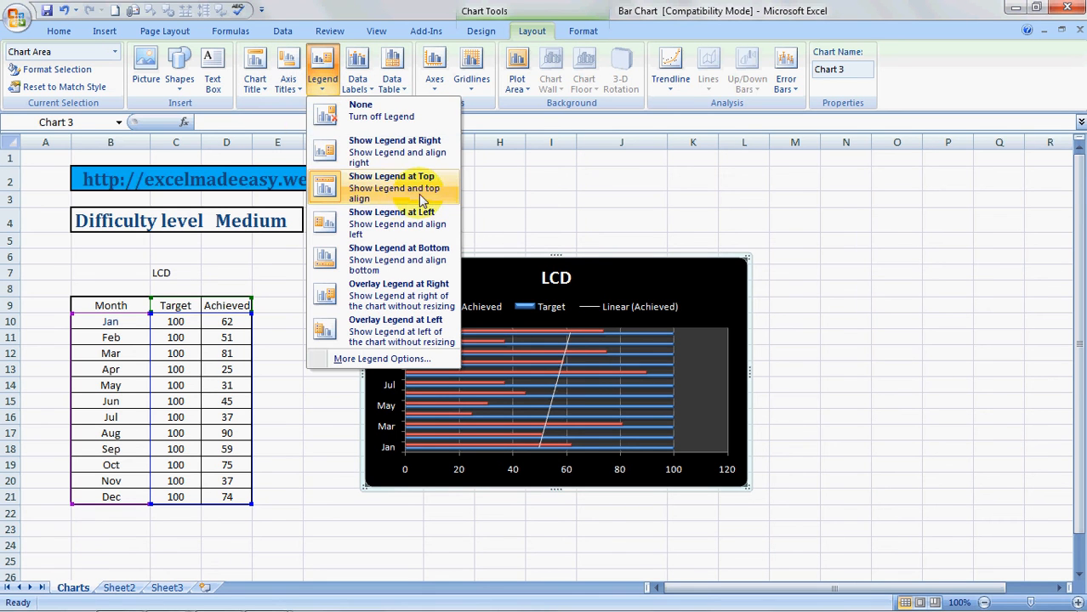
mouse_move(409, 258)
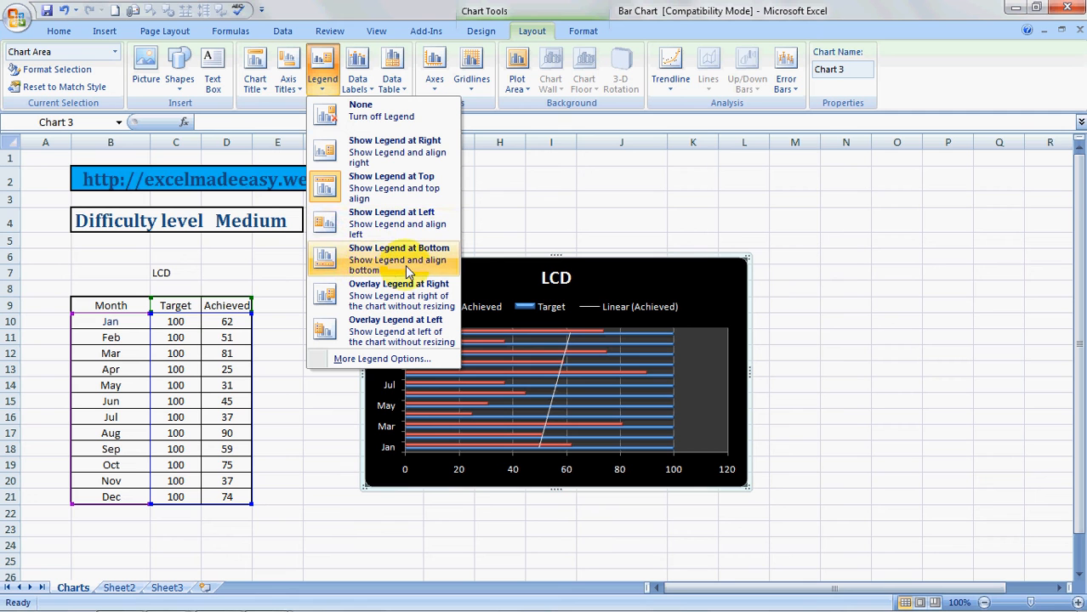
mouse_move(391, 187)
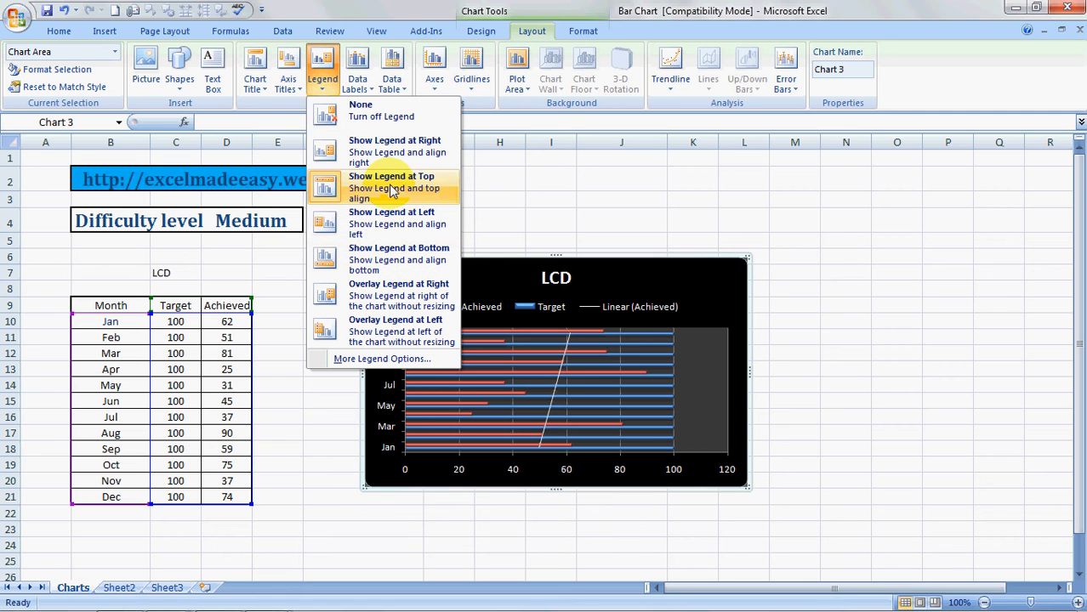
left_click(395, 151)
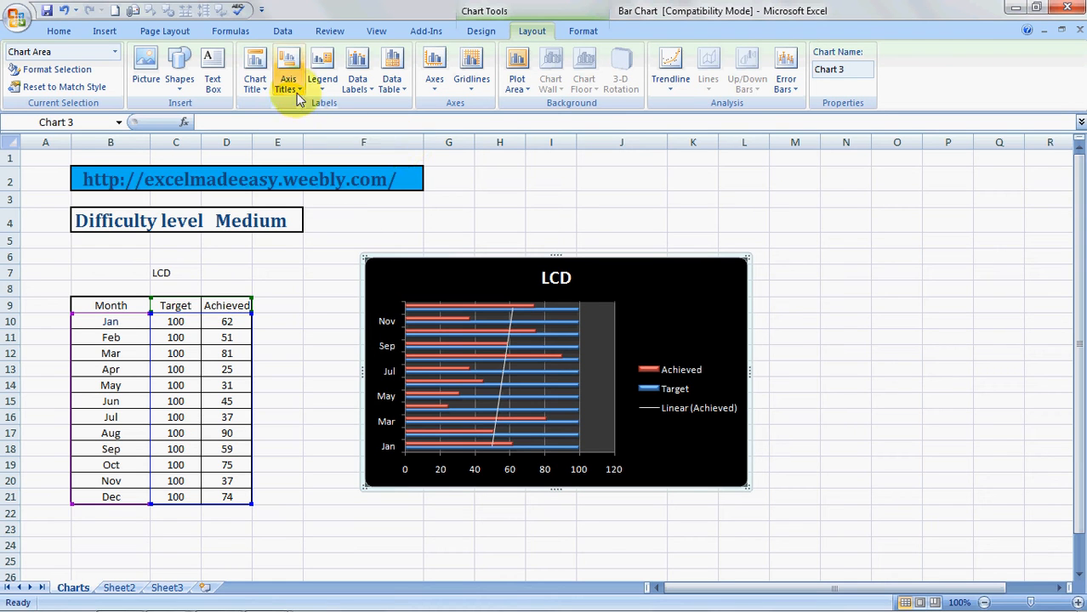
Step: Try data labels inside end and inside base, then set them to Outside End
left_click(357, 68)
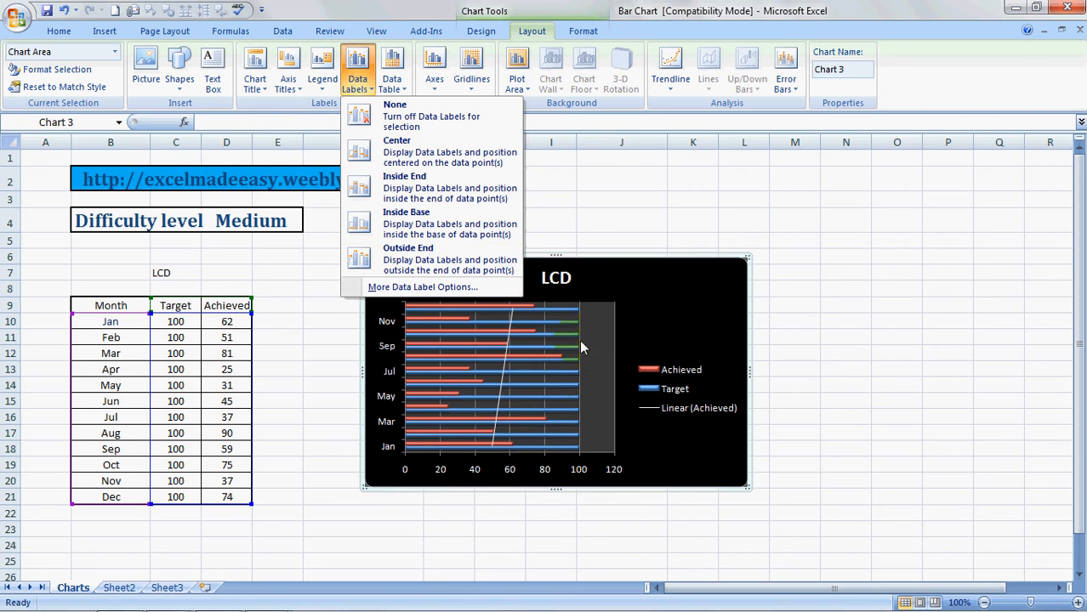
mouse_move(371, 120)
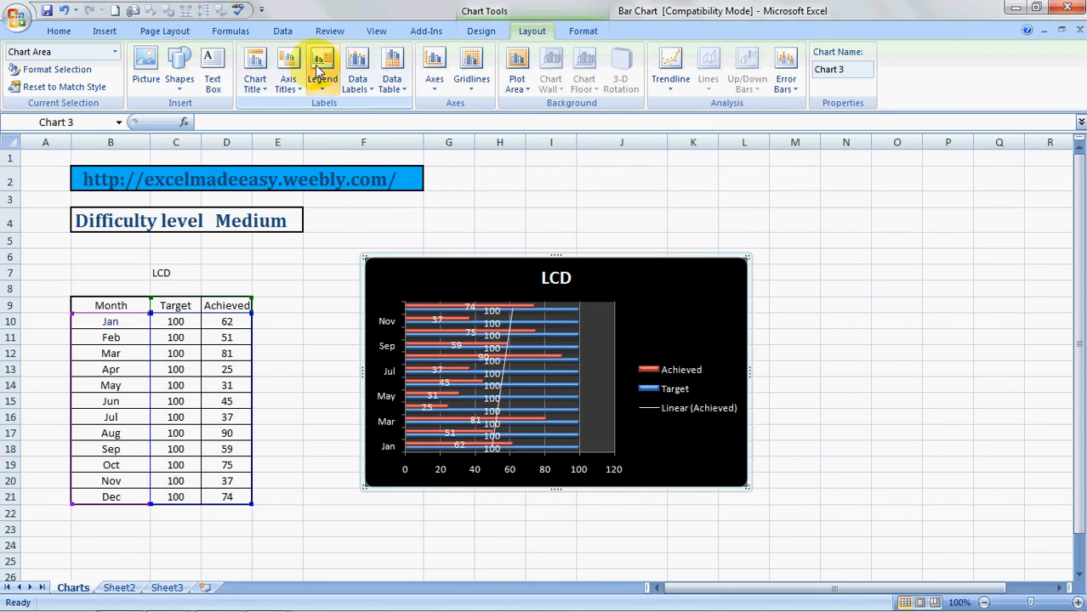
left_click(358, 68)
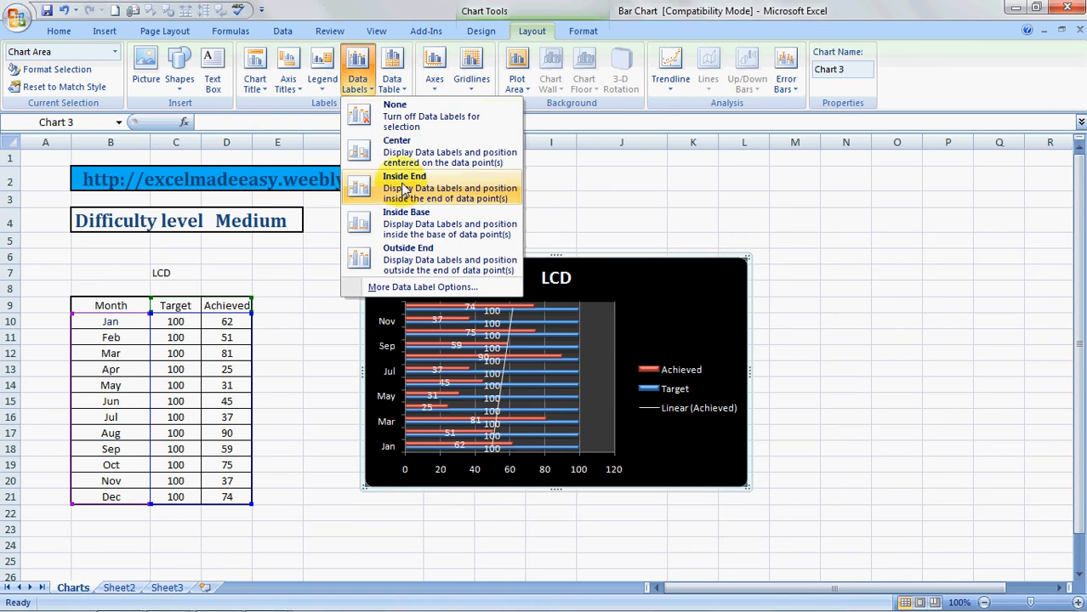
left_click(405, 187)
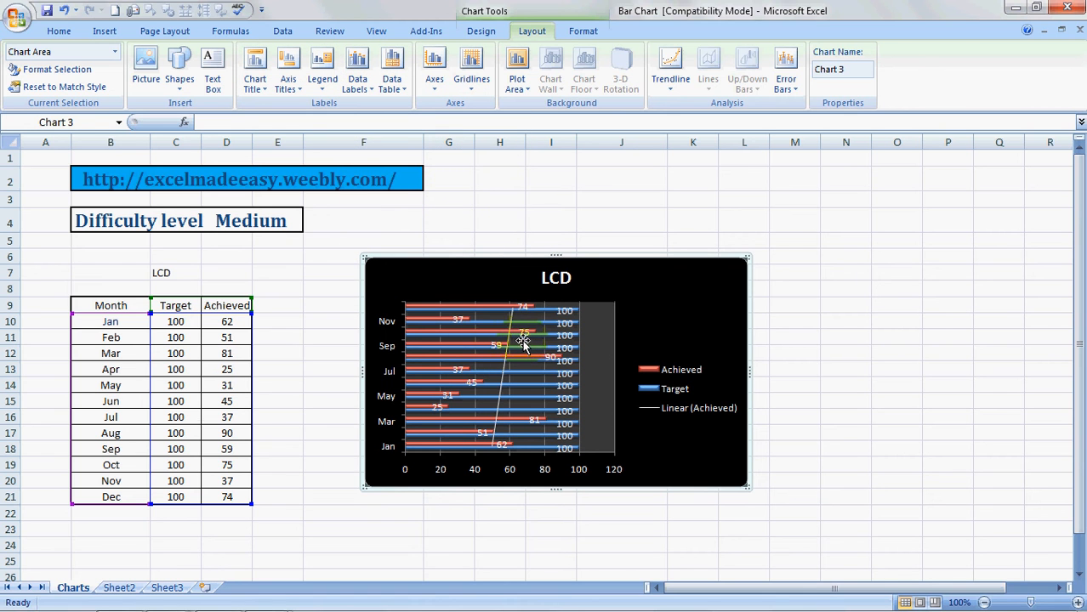
mouse_move(524, 344)
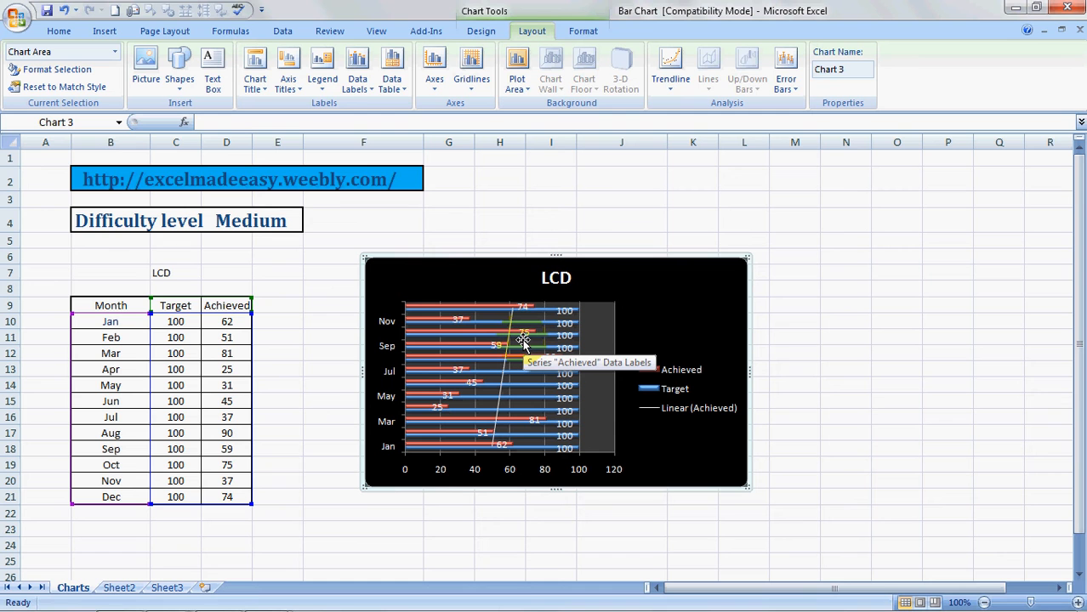
mouse_move(358, 101)
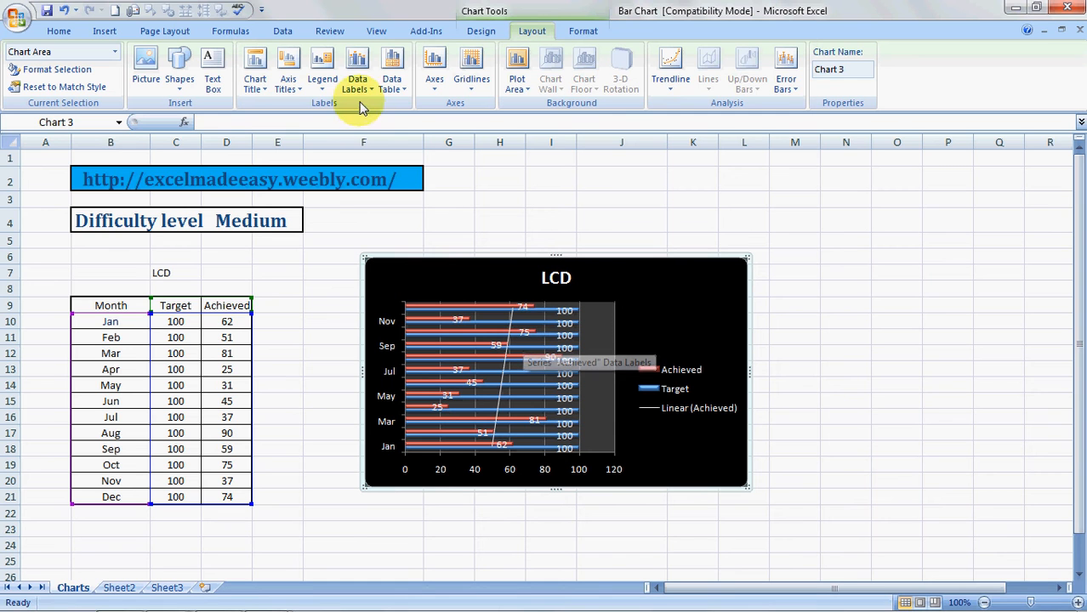
left_click(358, 68)
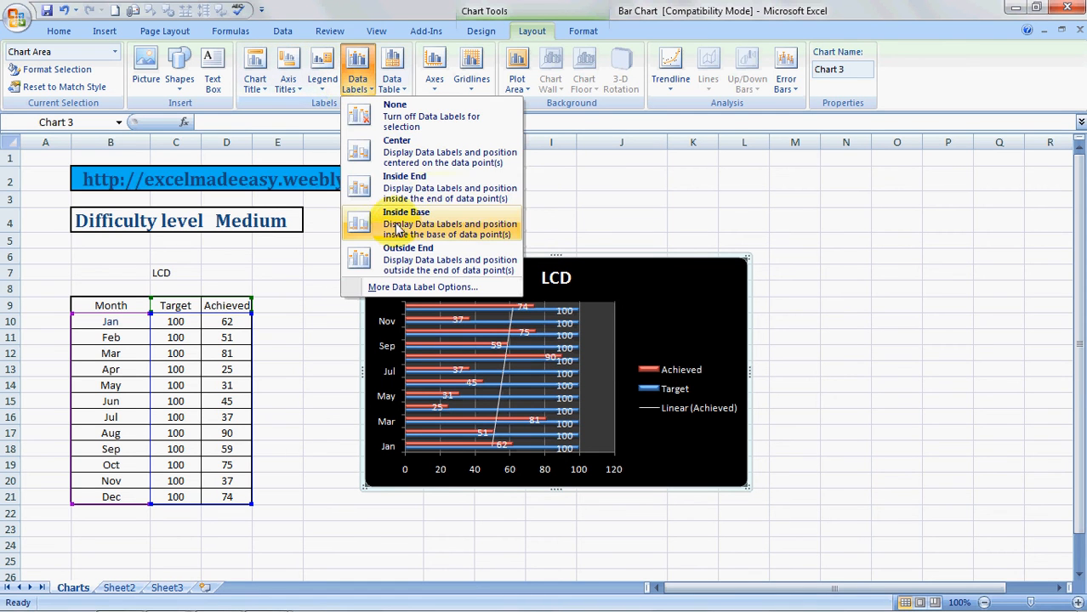
left_click(404, 222)
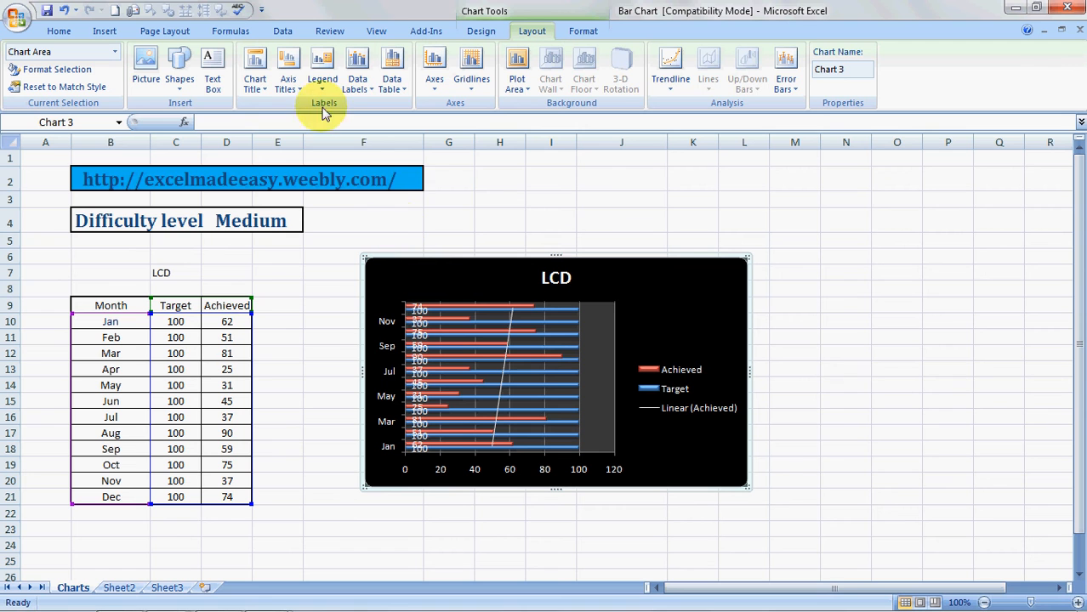
left_click(357, 69)
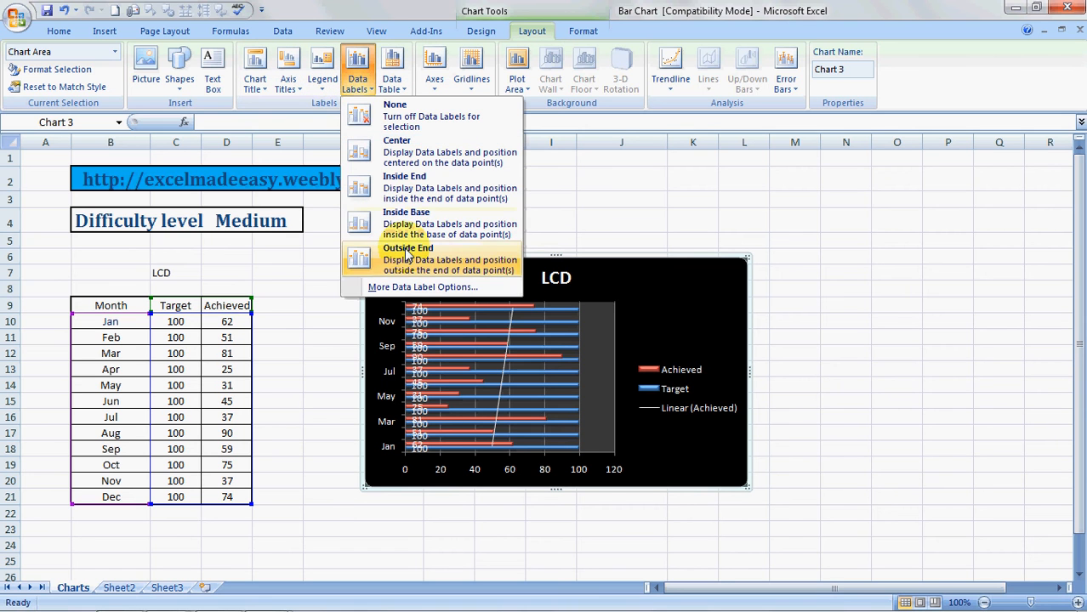
left_click(408, 248)
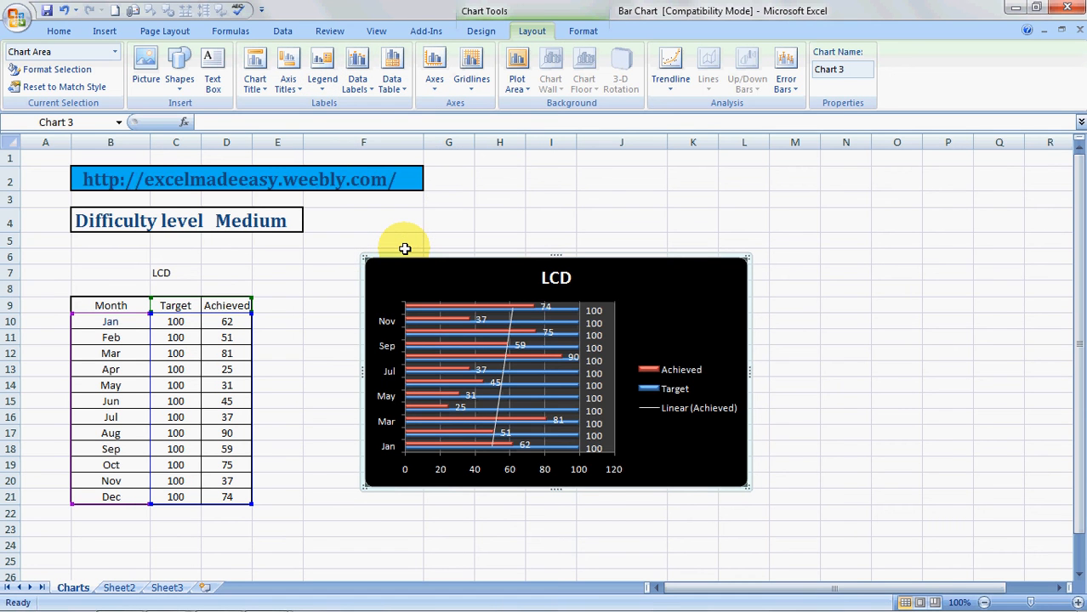
mouse_move(395, 105)
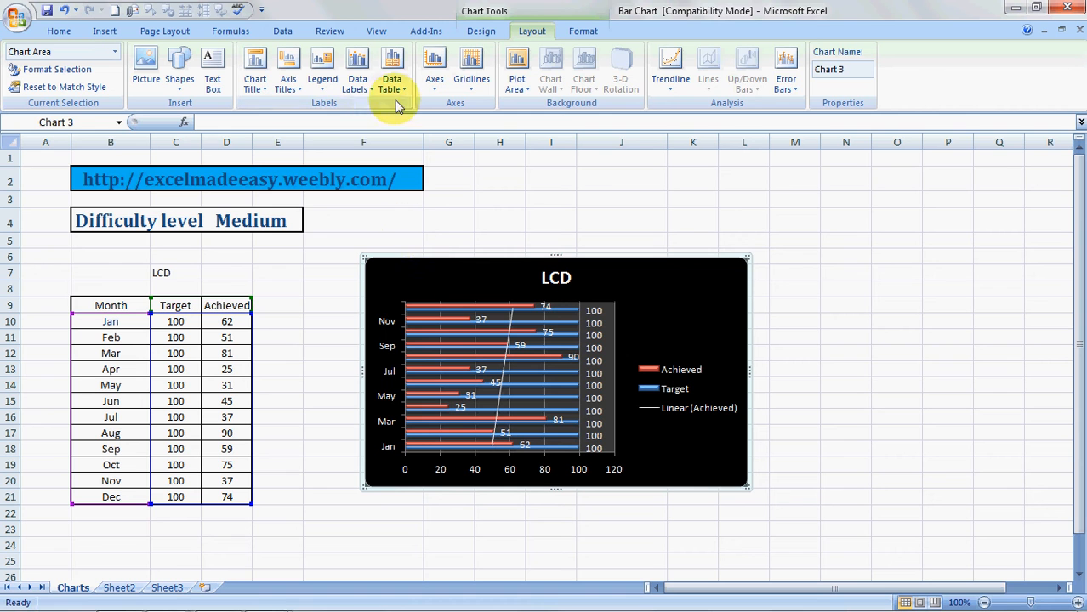
Step: Show a data table of monthly Achieved and Target values beneath the chart
left_click(391, 69)
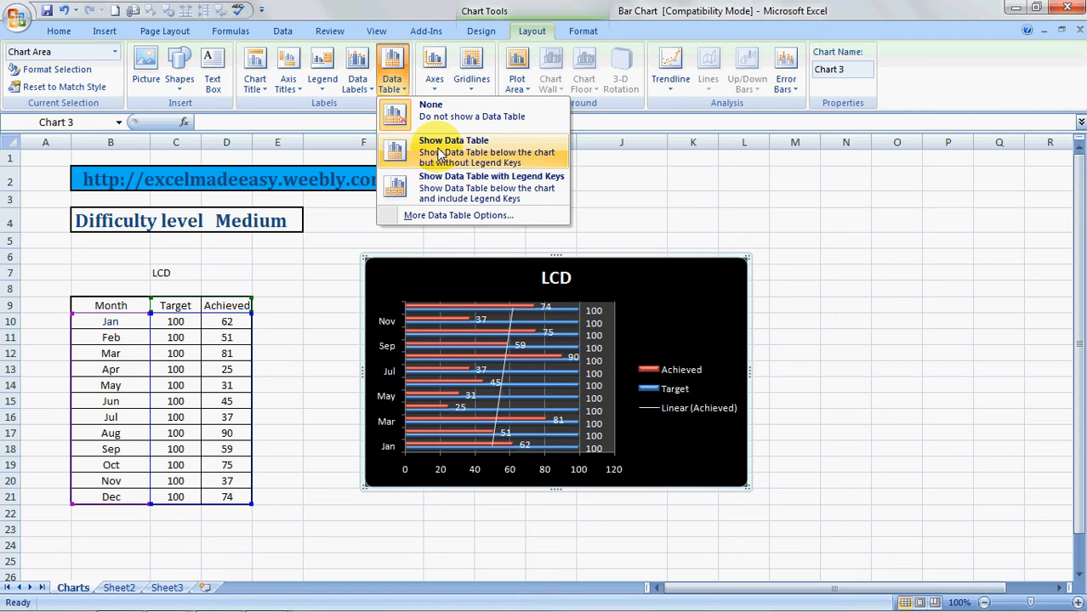
left_click(453, 151)
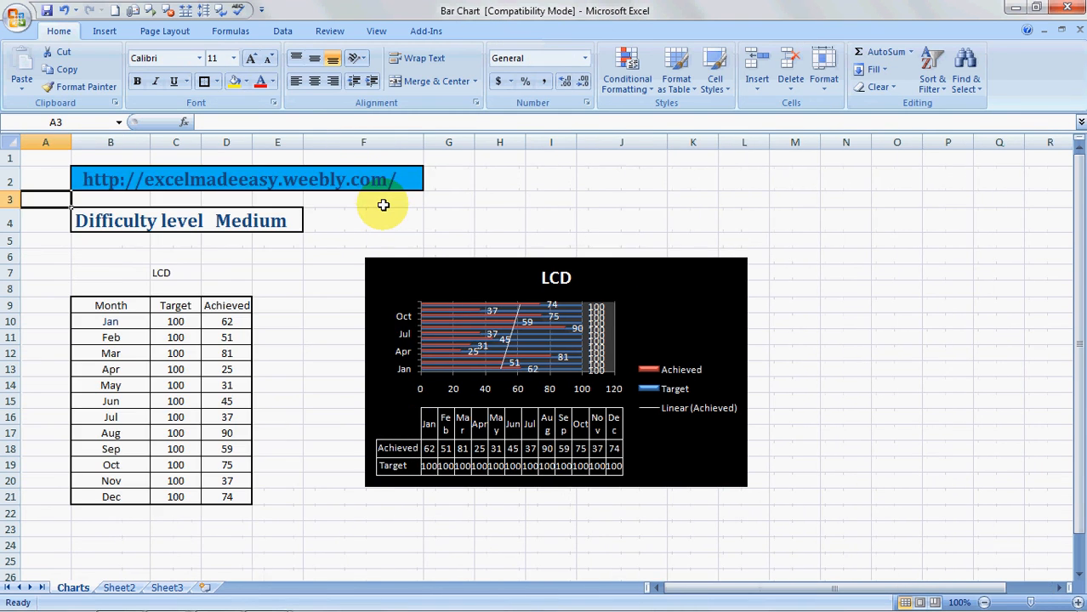
mouse_move(426, 214)
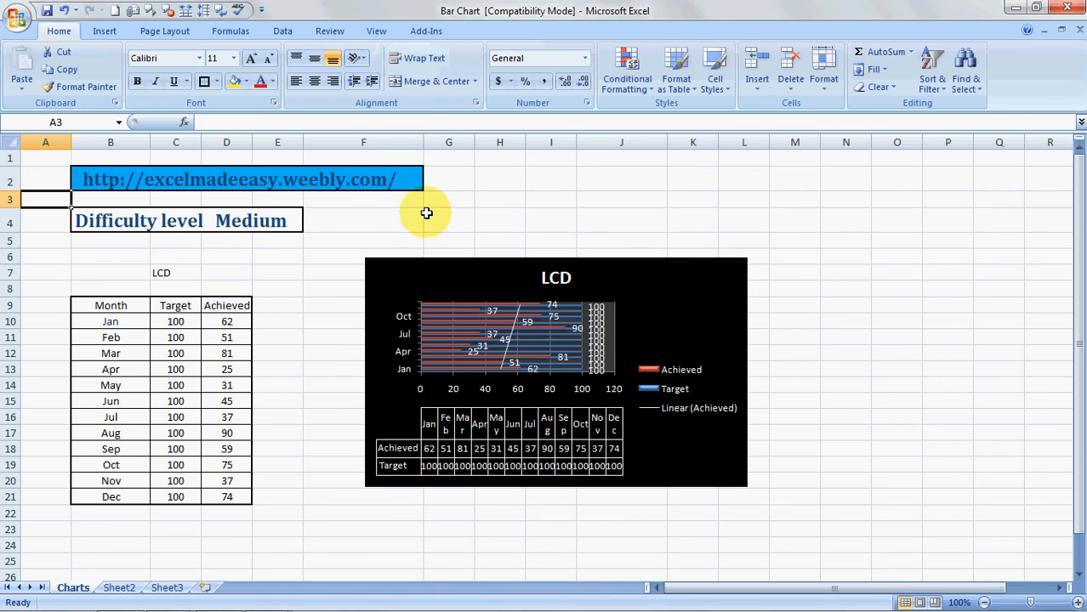
left_click(556, 371)
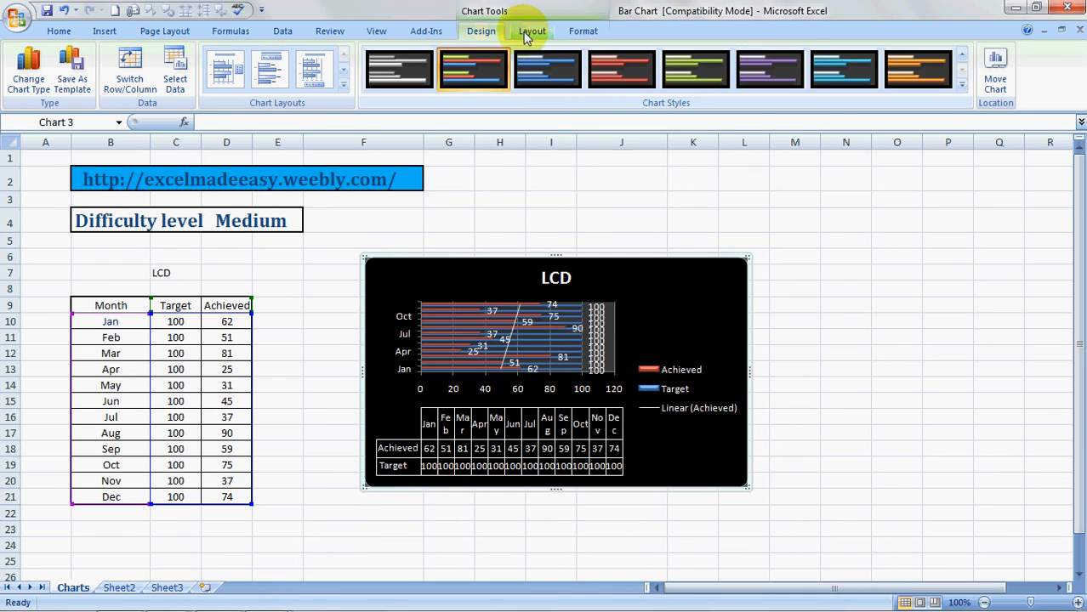
Step: Set the chart's data table option to None, removing it
left_click(391, 72)
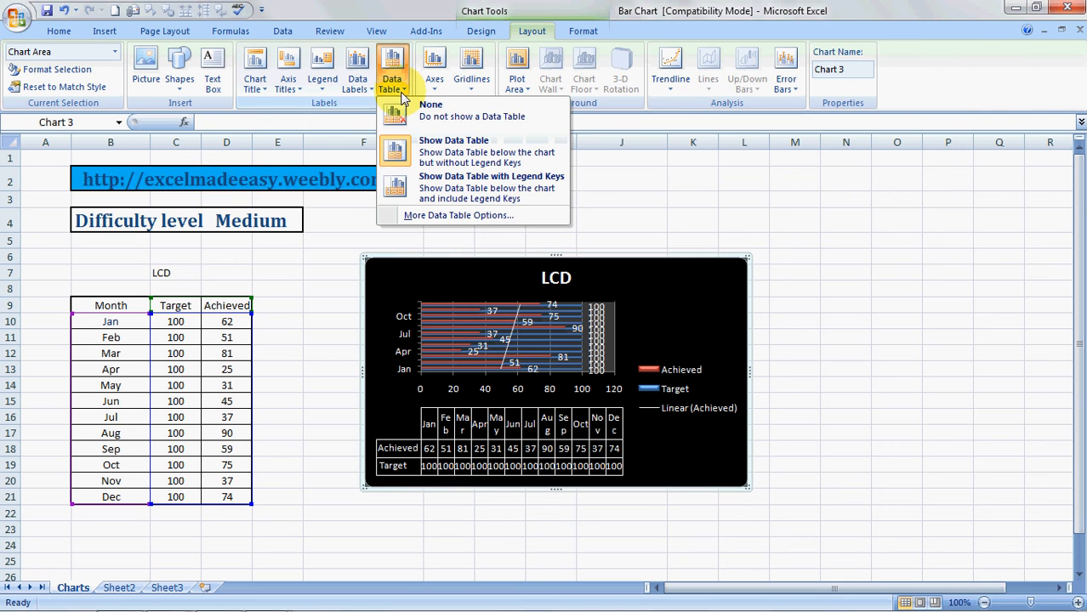
left_click(432, 103)
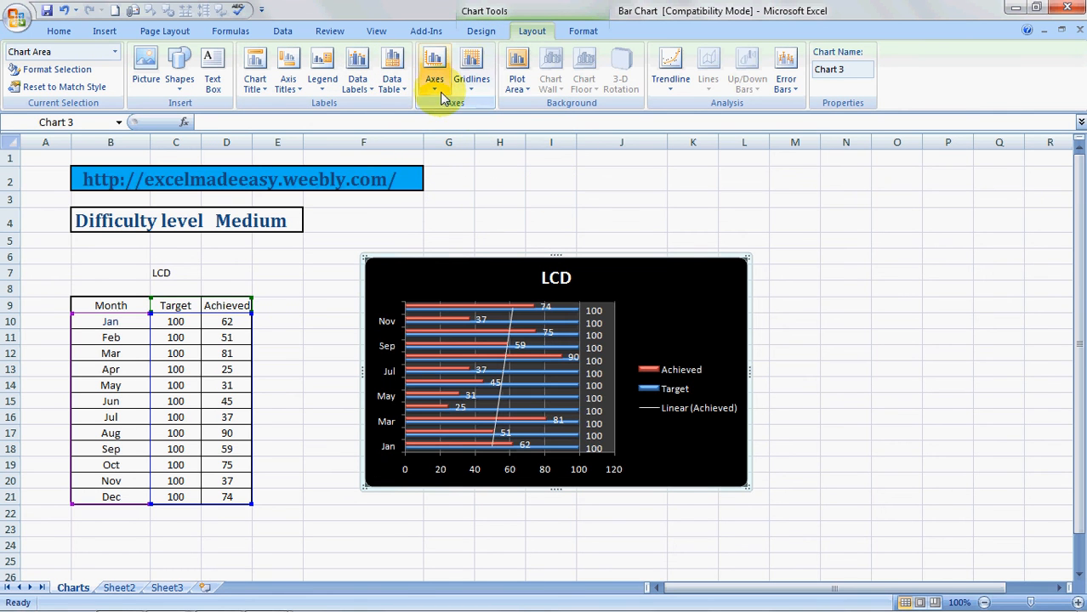
left_click(435, 68)
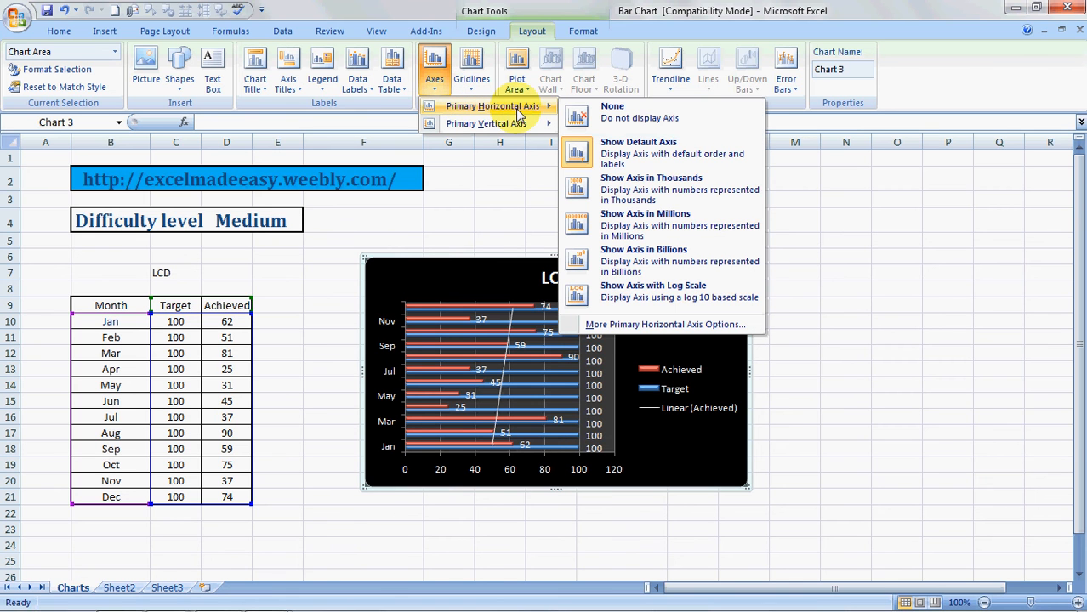
mouse_move(493, 43)
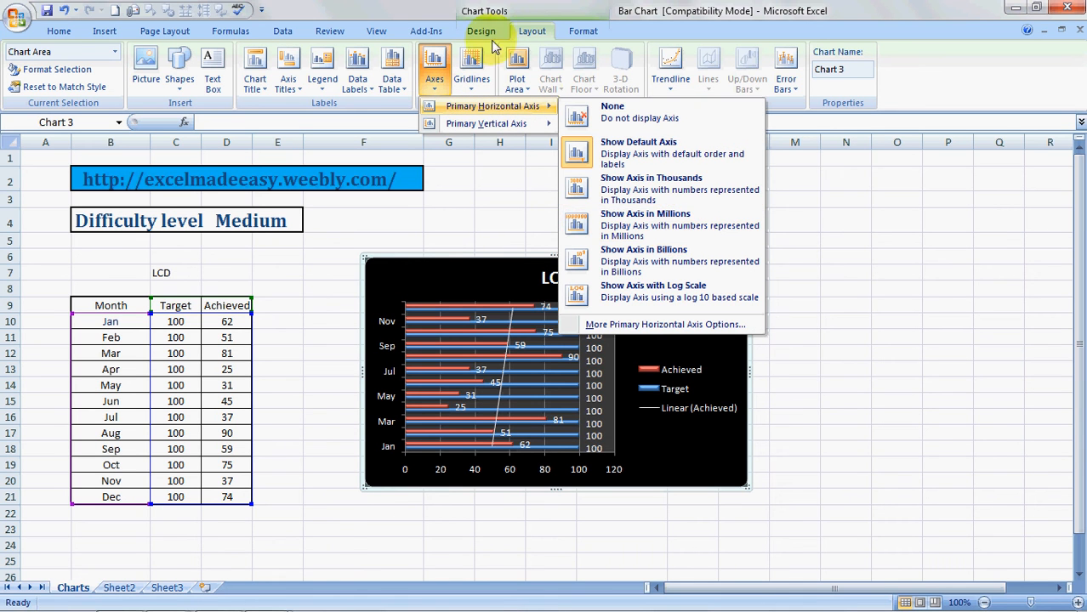
left_click(473, 68)
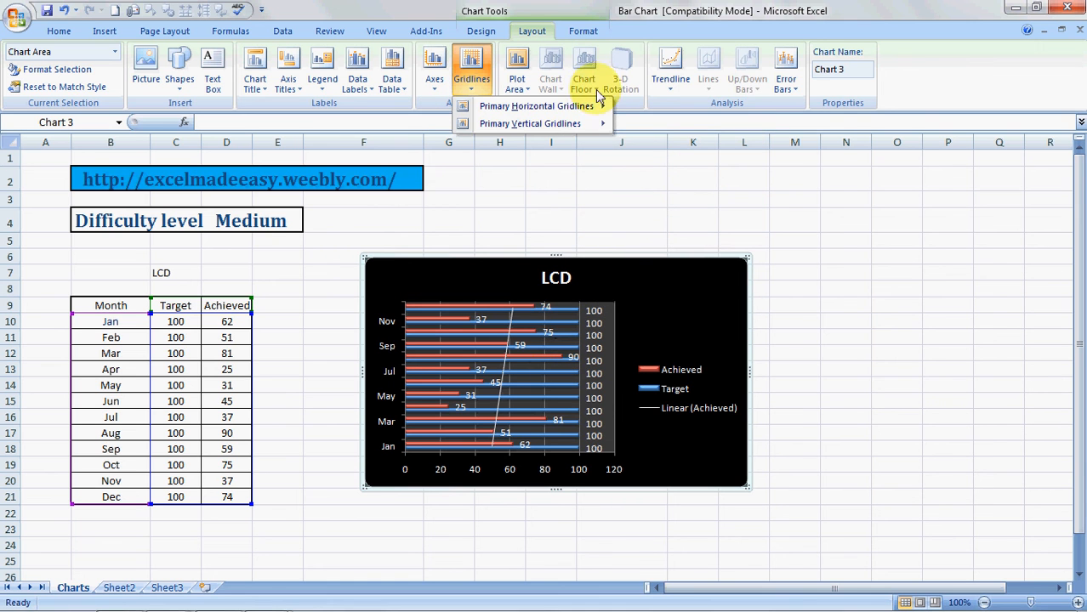
left_click(538, 105)
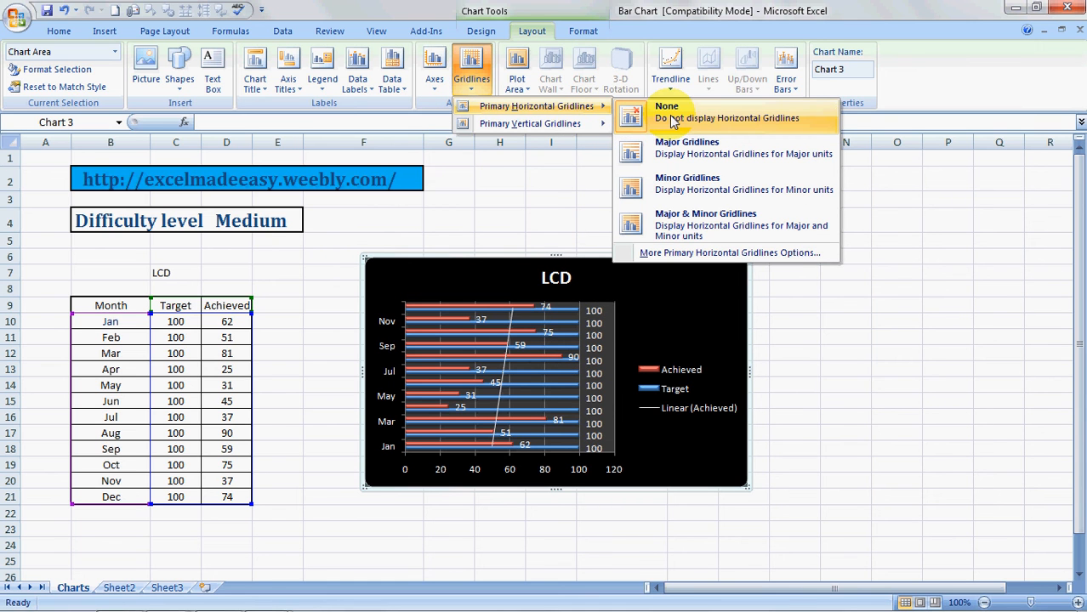
mouse_move(553, 180)
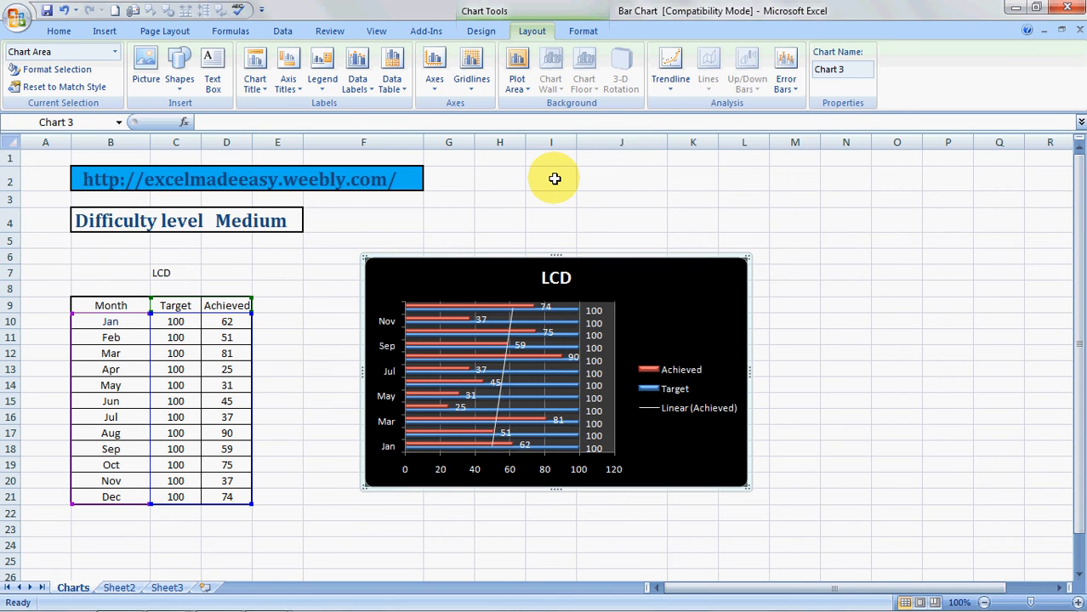
mouse_move(689, 330)
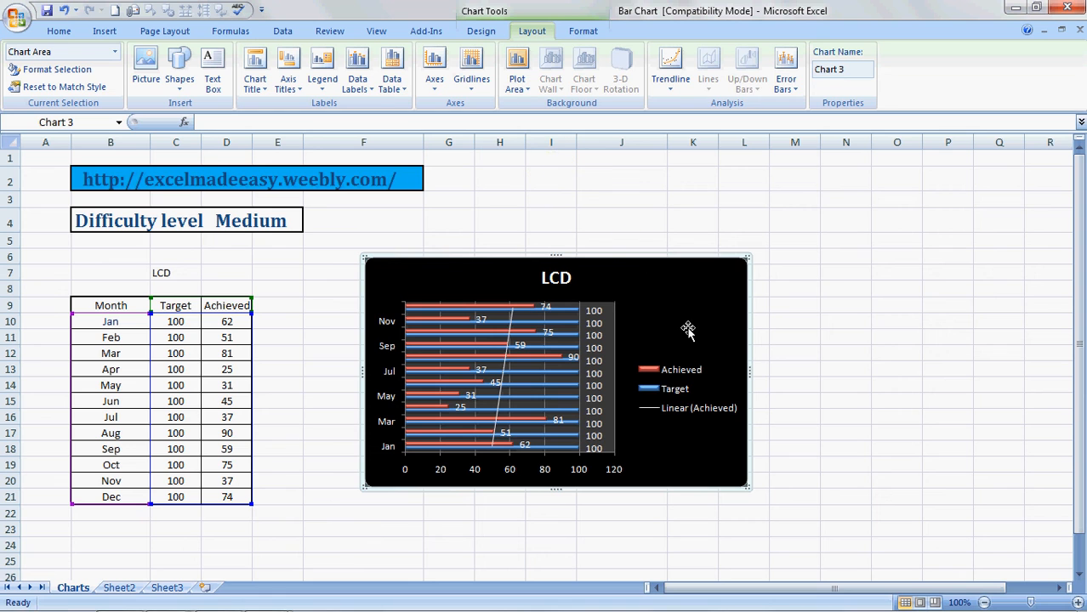
mouse_move(694, 309)
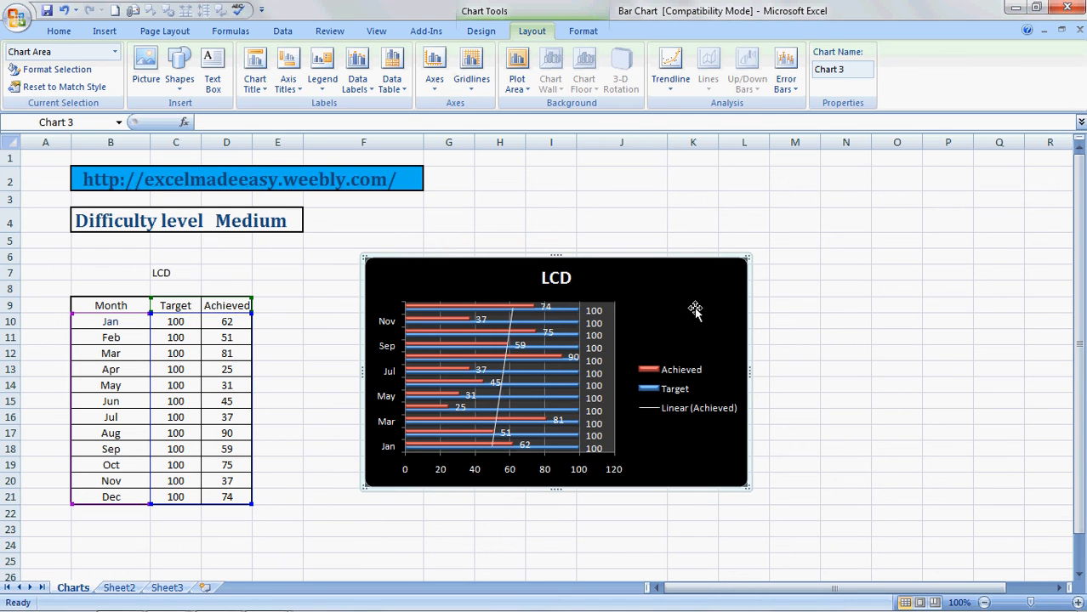
mouse_move(677, 287)
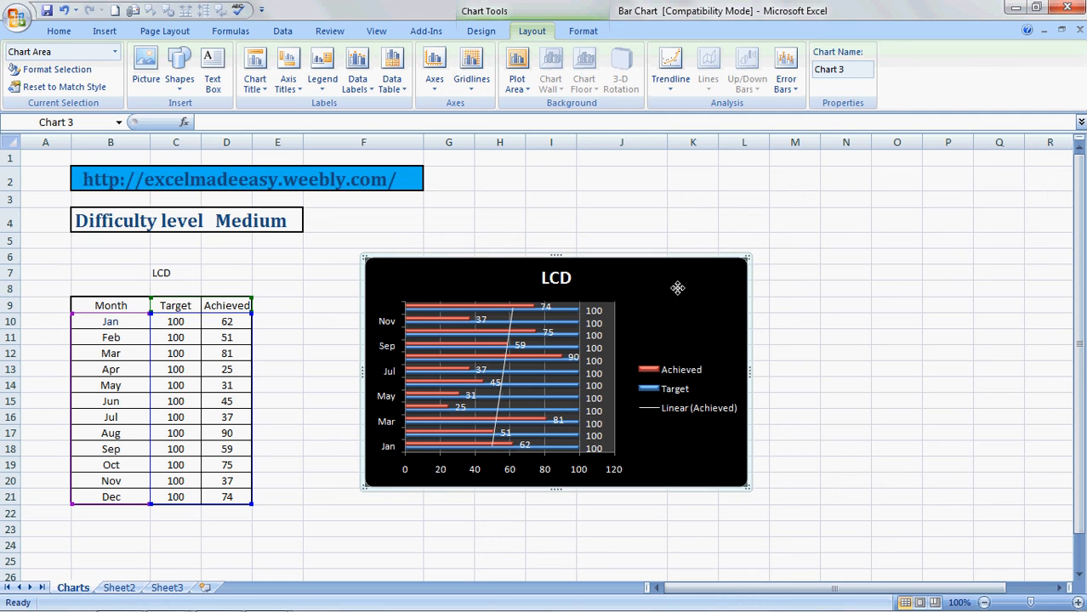
mouse_move(677, 293)
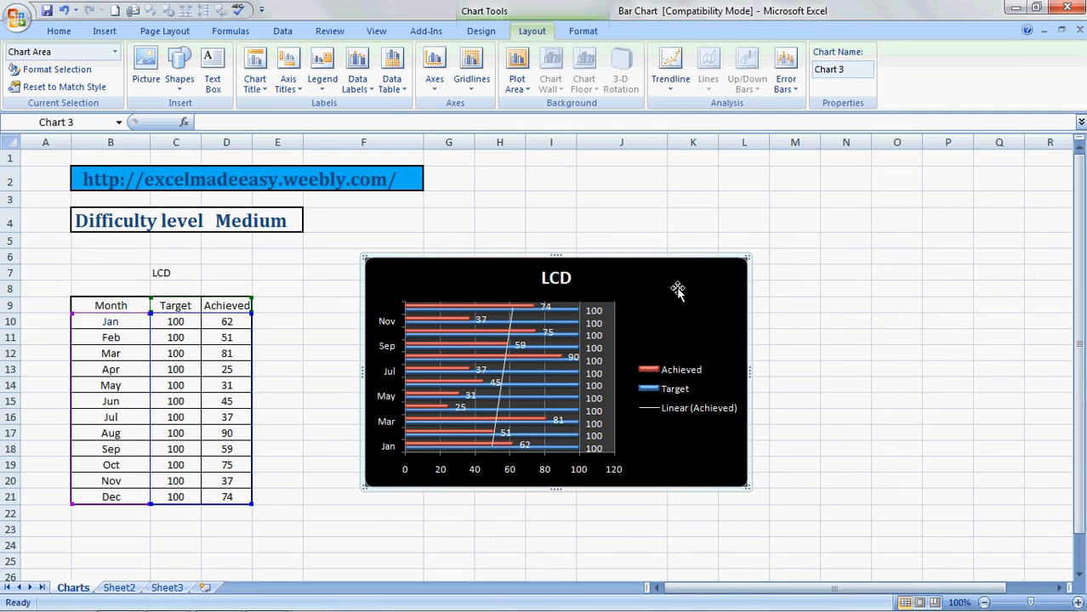
mouse_move(323, 68)
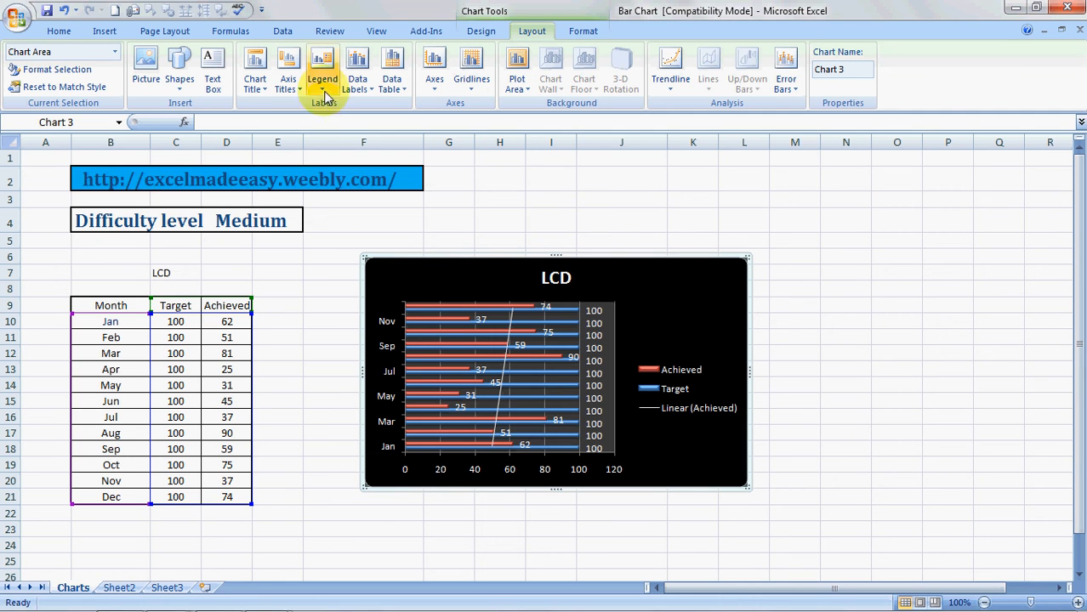
Step: Create a new blank workbook (Book2) from the Quick Access Toolbar
left_click(119, 10)
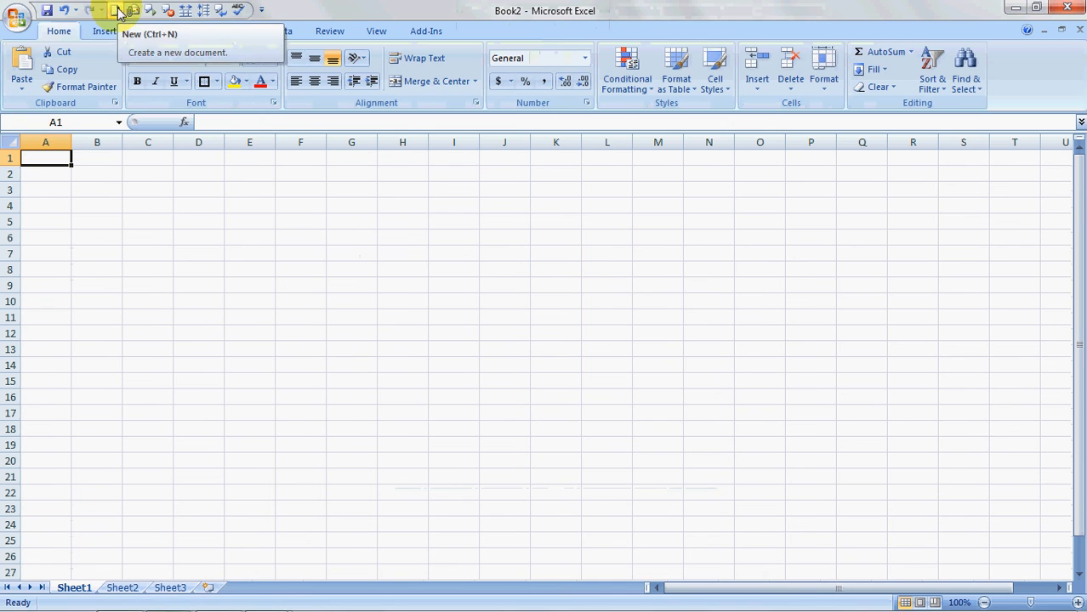
Step: Paste the LCD chart into Book2 keeping its source formatting, then deselect it
left_click(248, 221)
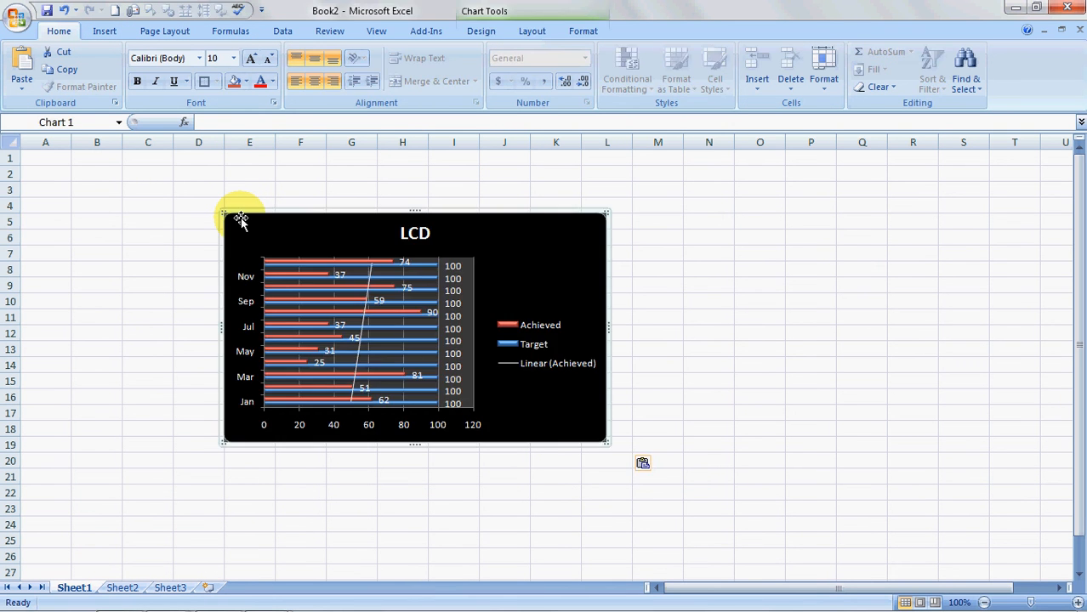
mouse_move(241, 221)
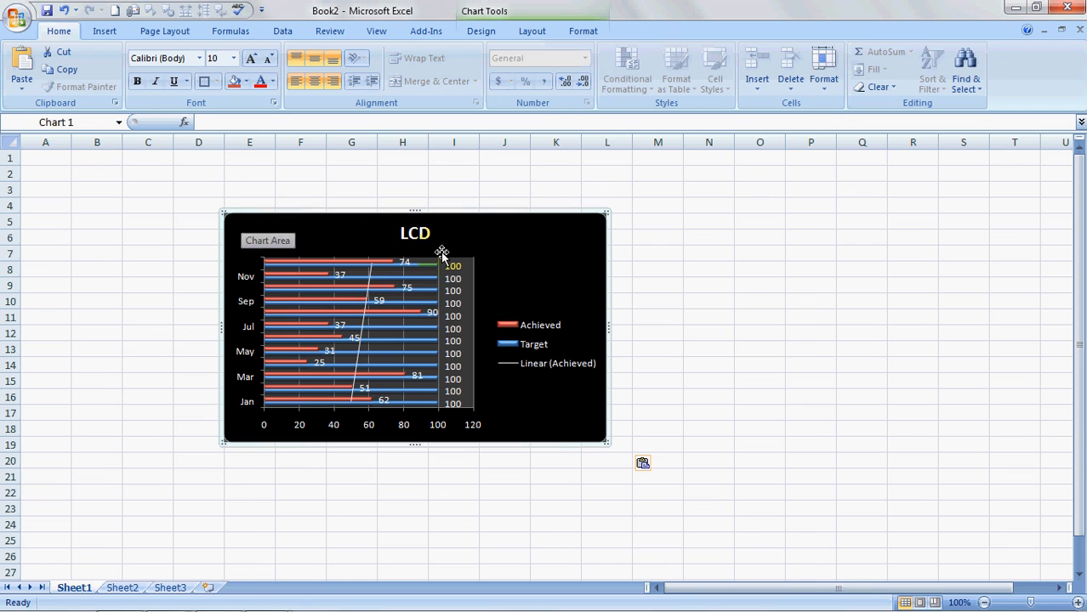
mouse_move(300, 390)
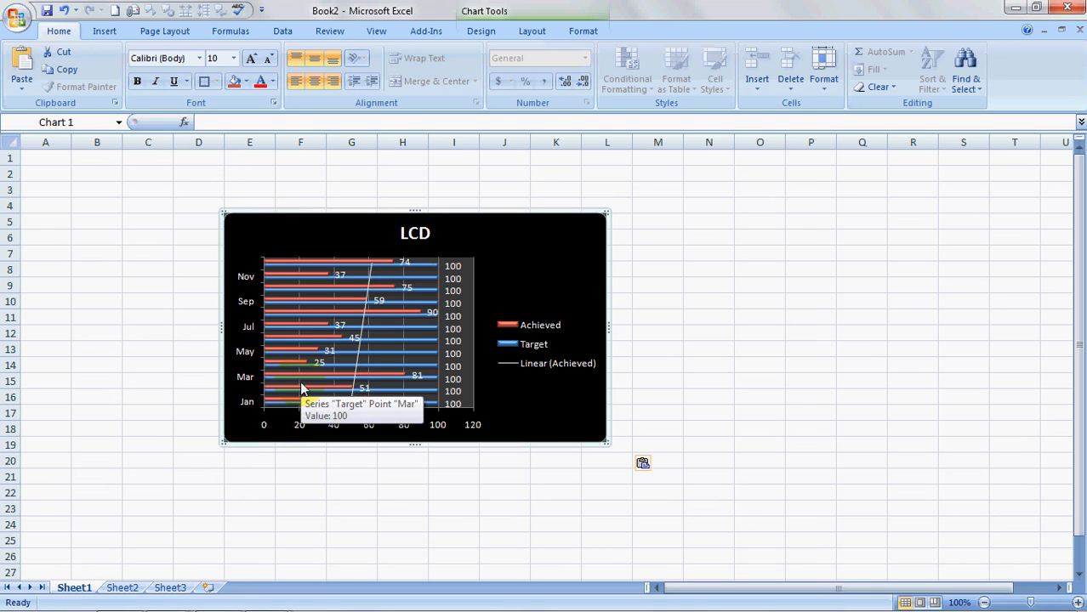
mouse_move(628, 473)
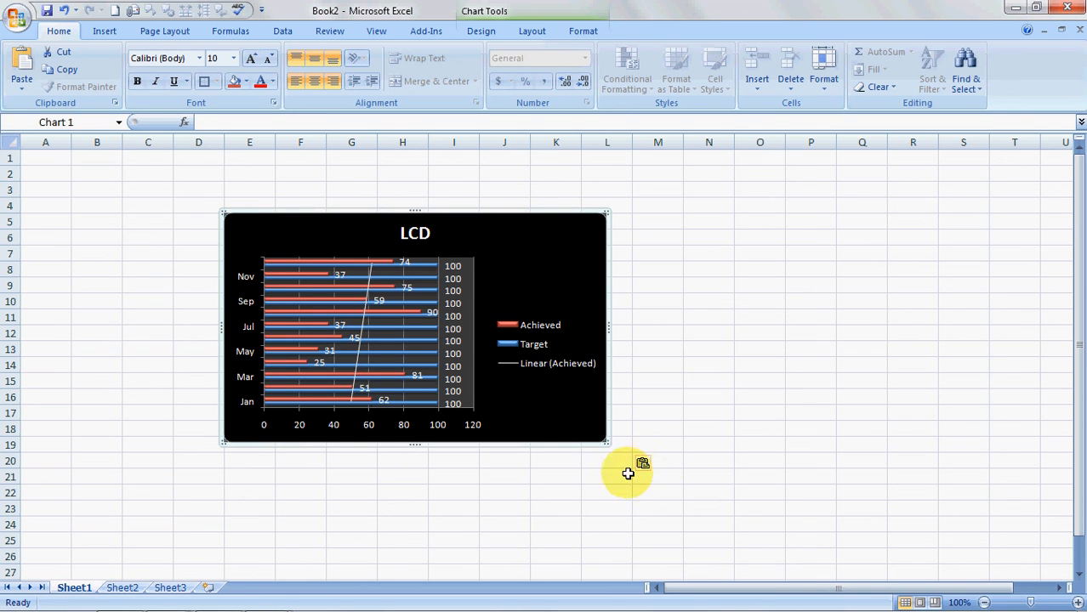
mouse_move(660, 468)
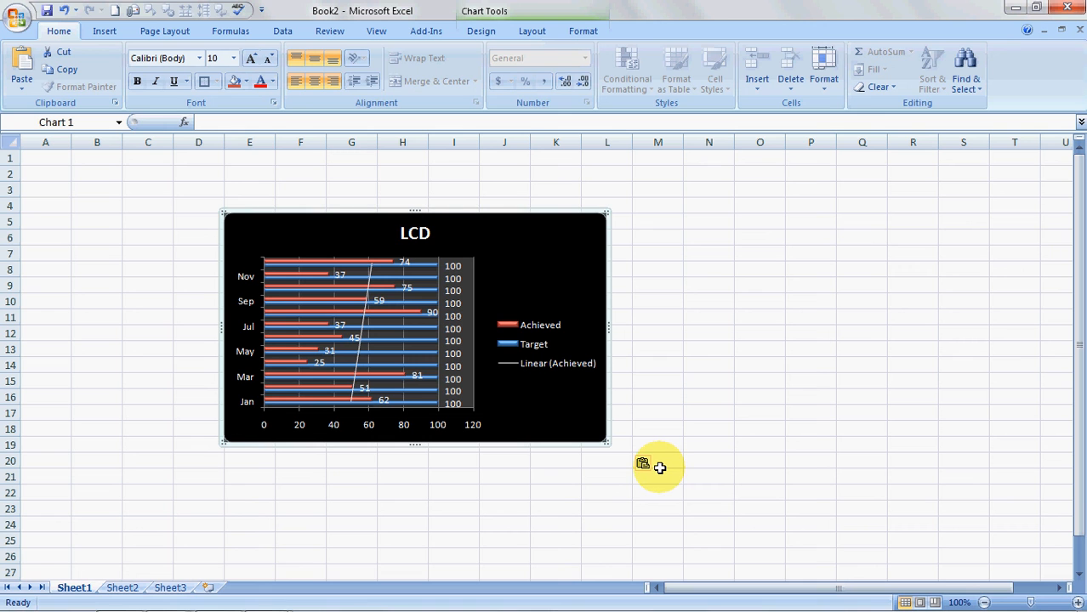
mouse_move(643, 465)
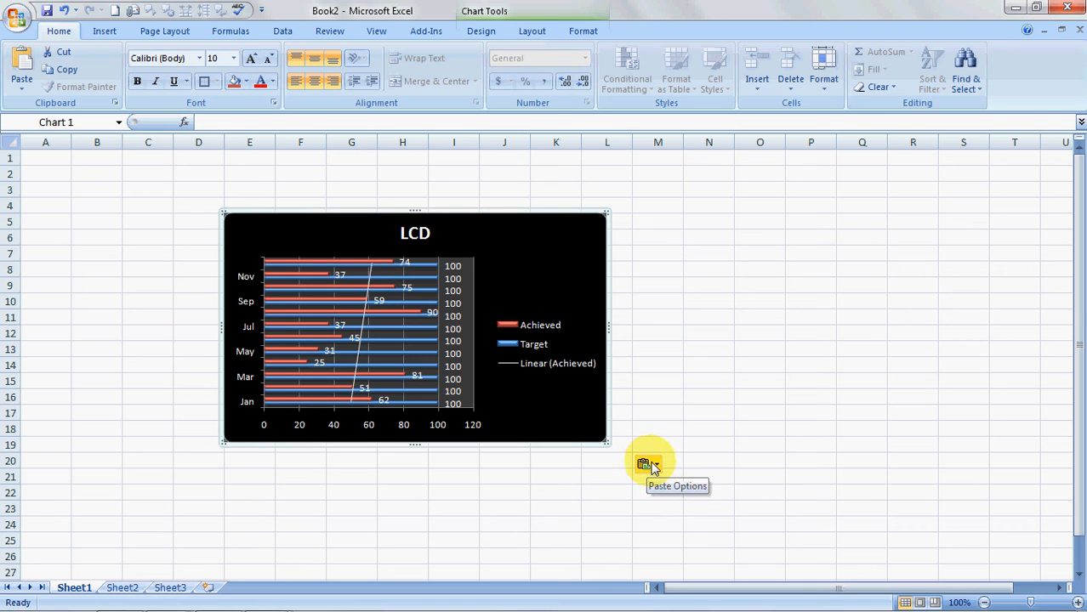
left_click(648, 464)
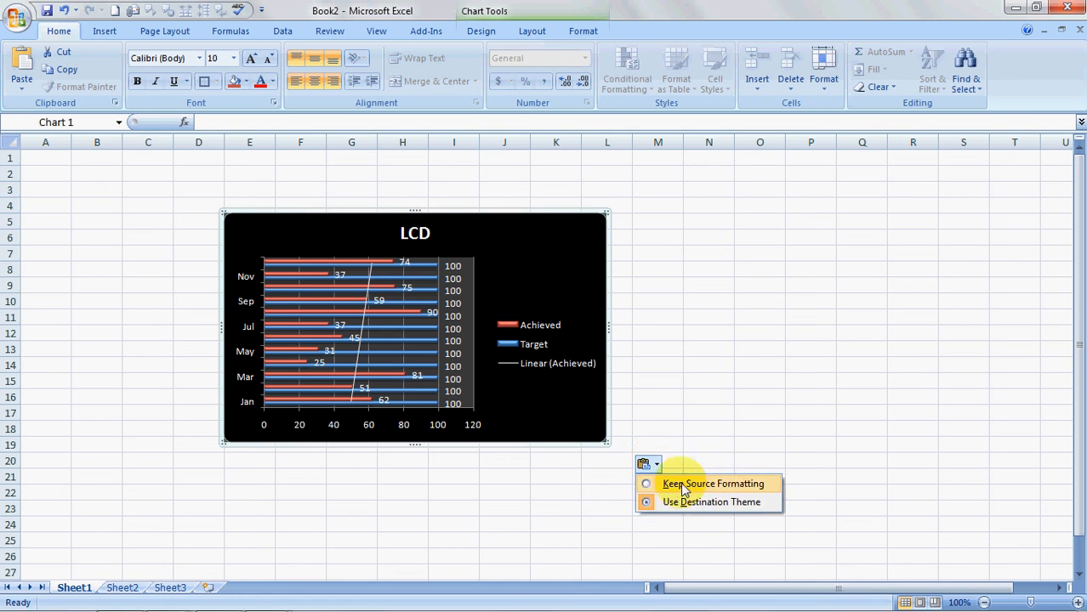
left_click(713, 483)
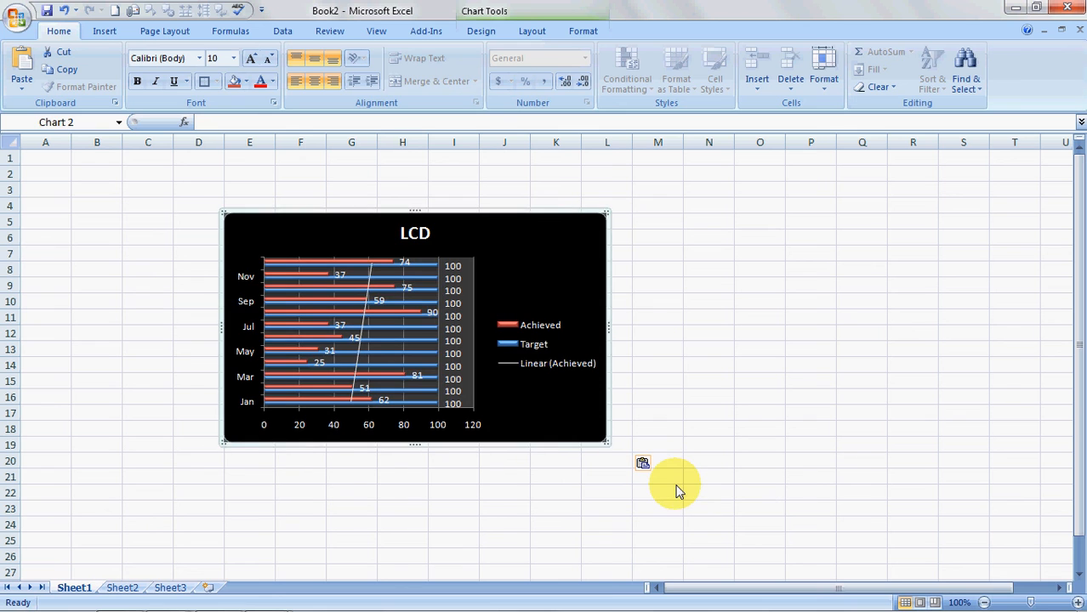
left_click(656, 283)
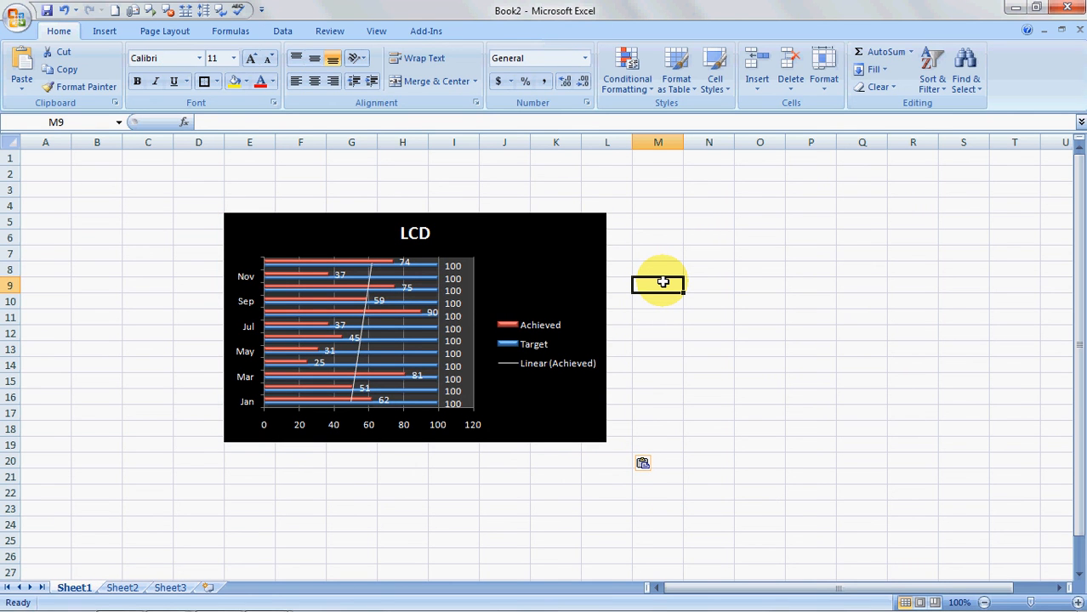
Step: Return to the Bar Chart workbook, then switch to the Excel Made Easy website
left_click(415, 326)
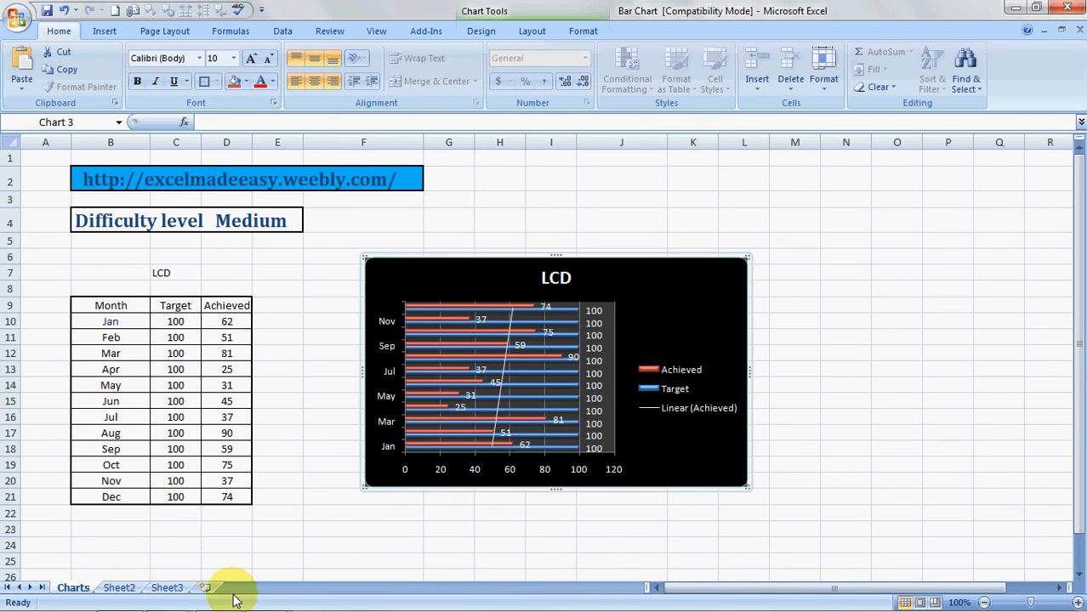
left_click(218, 595)
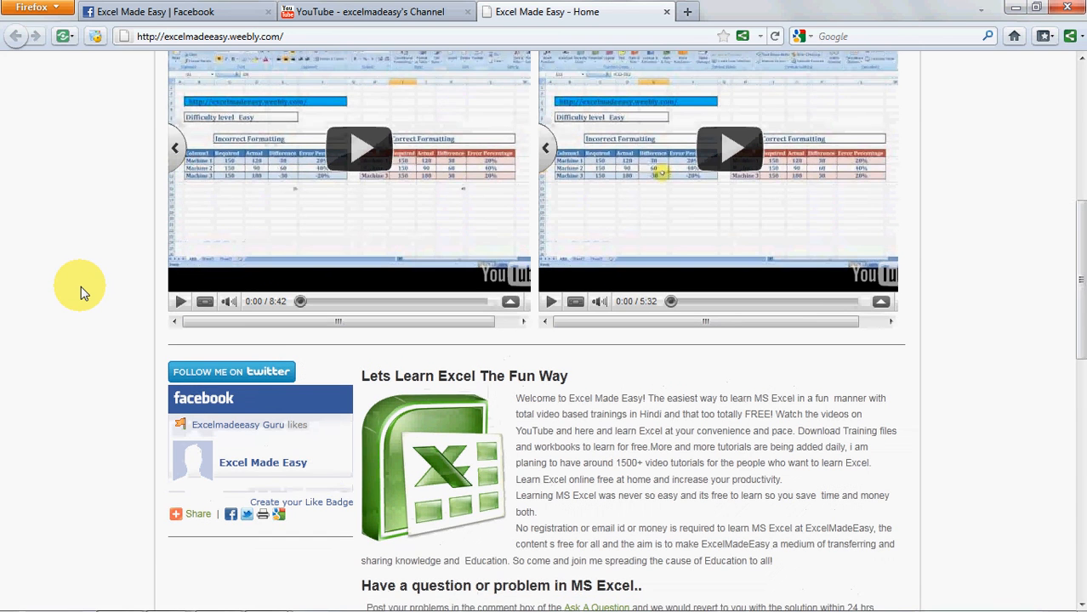
Step: Go from the Excel Made Easy website to its YouTube channel tab
scroll("up", 3)
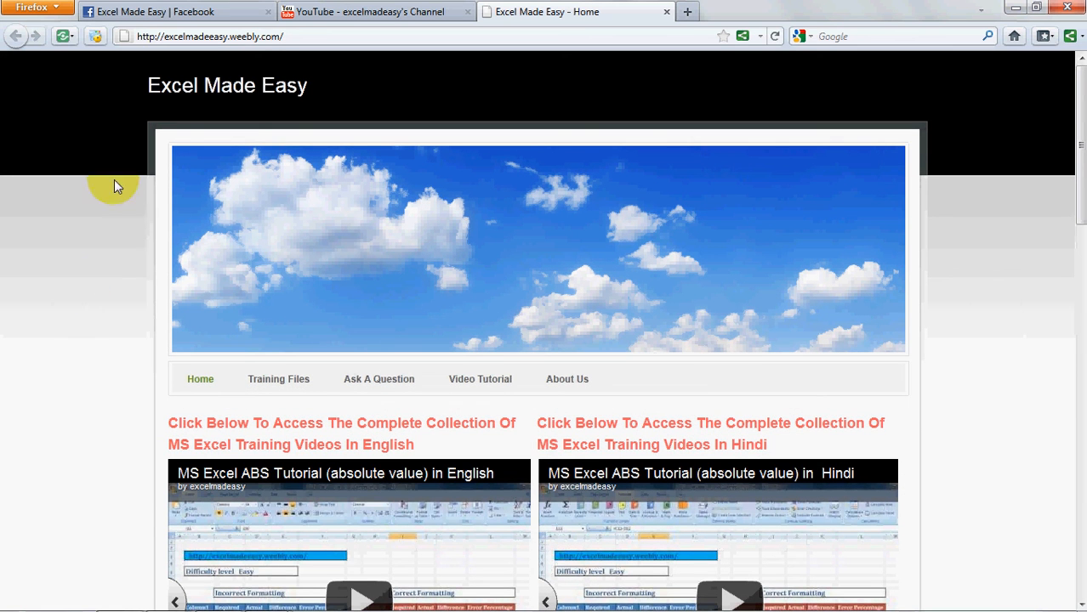
mouse_move(287, 392)
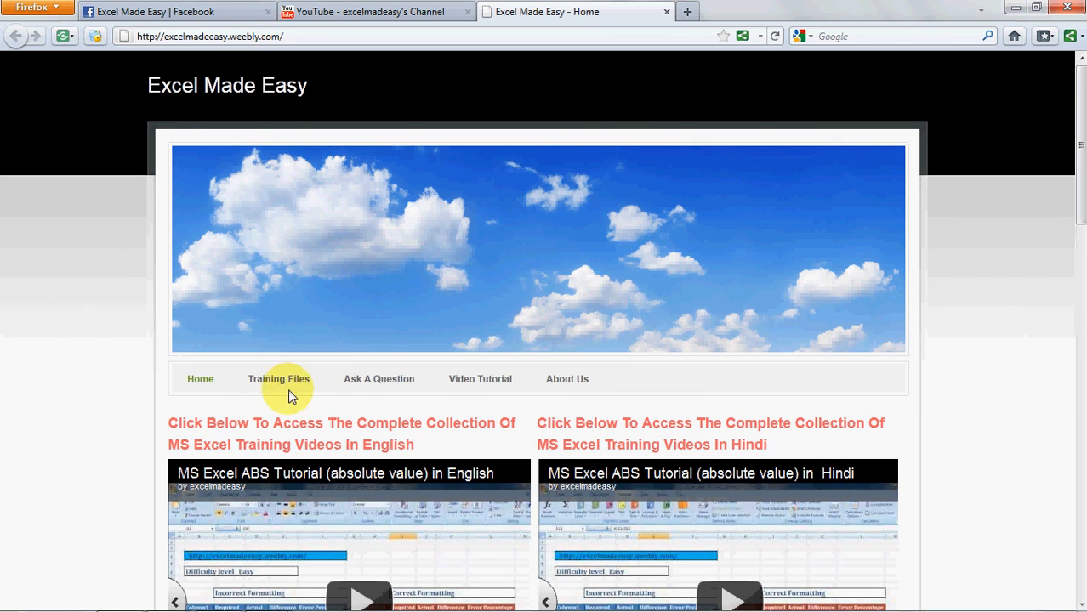
mouse_move(146, 449)
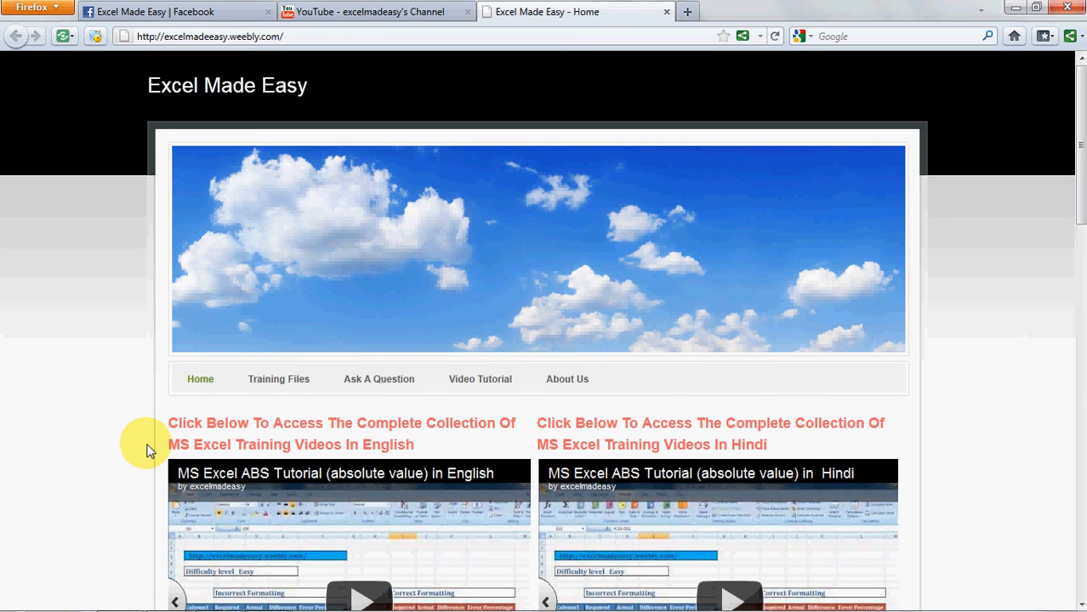
left_click(368, 10)
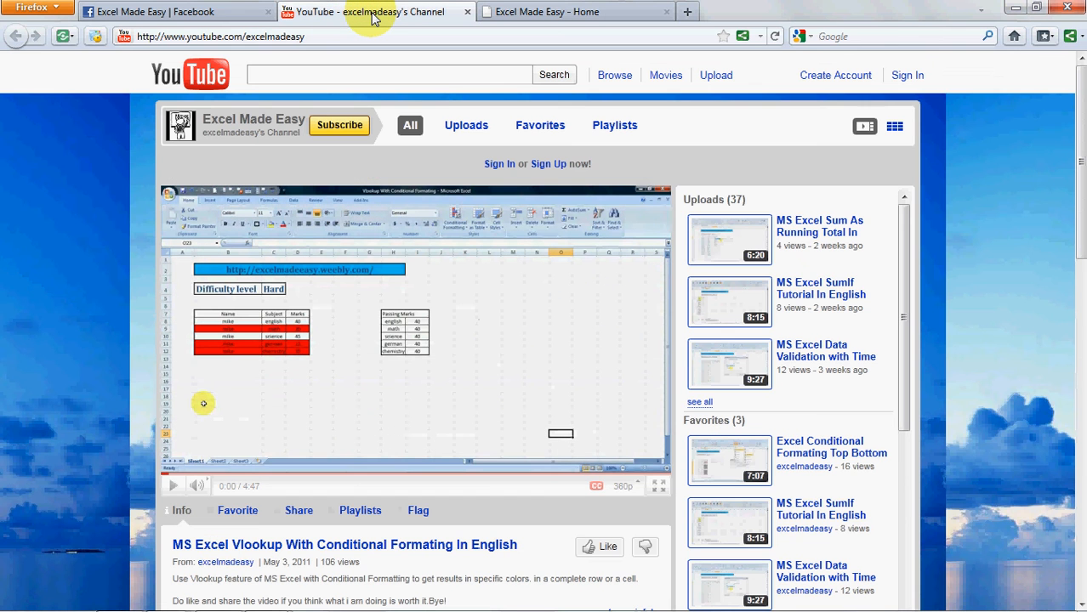
mouse_move(340, 126)
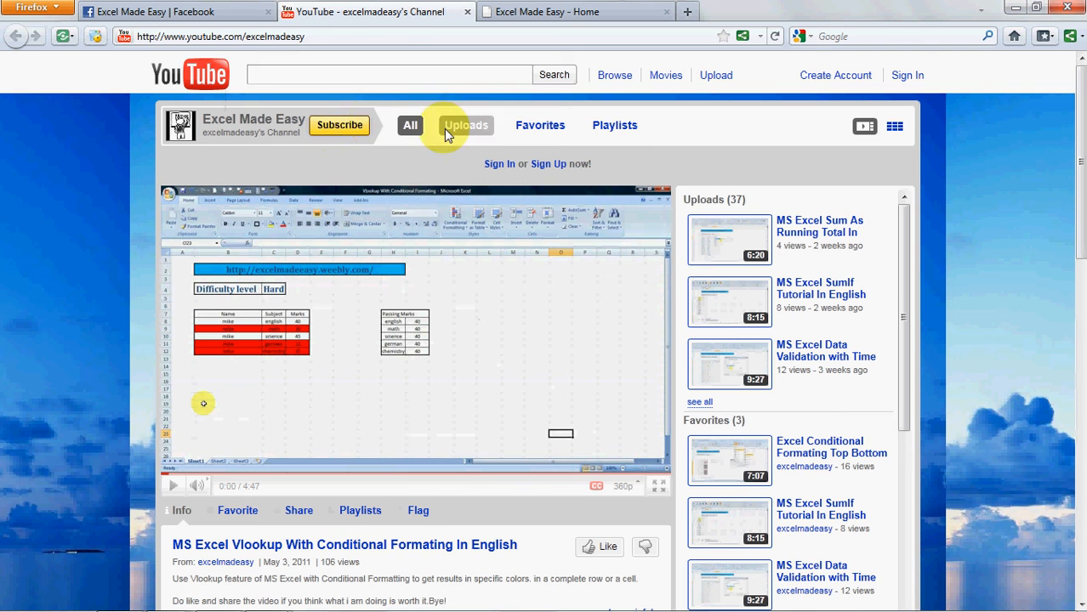
mouse_move(553, 171)
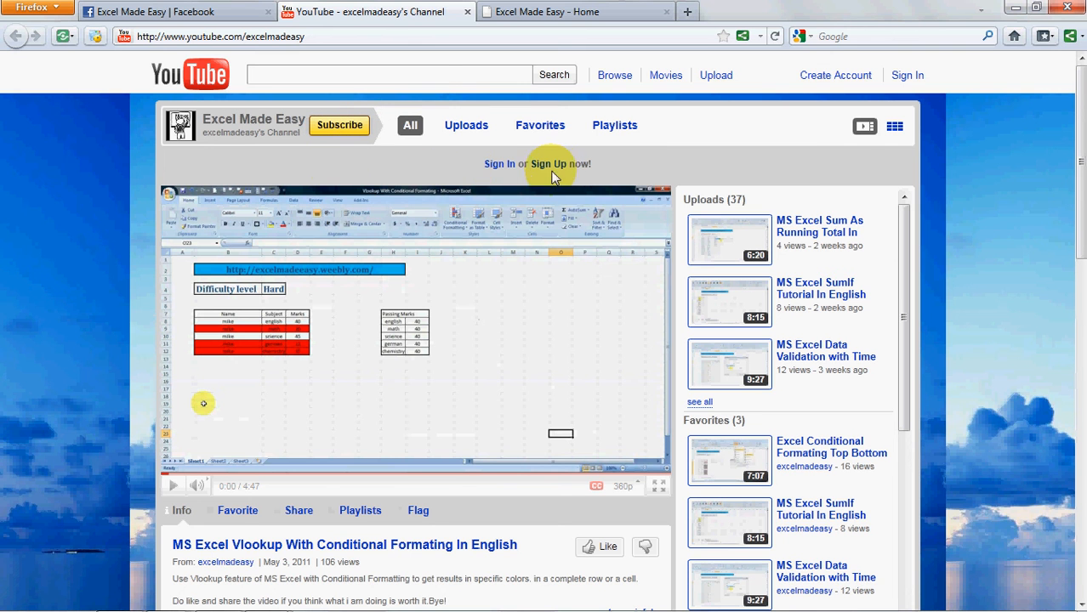
Step: Switch back to the Excel Made Easy website home tab
left_click(544, 10)
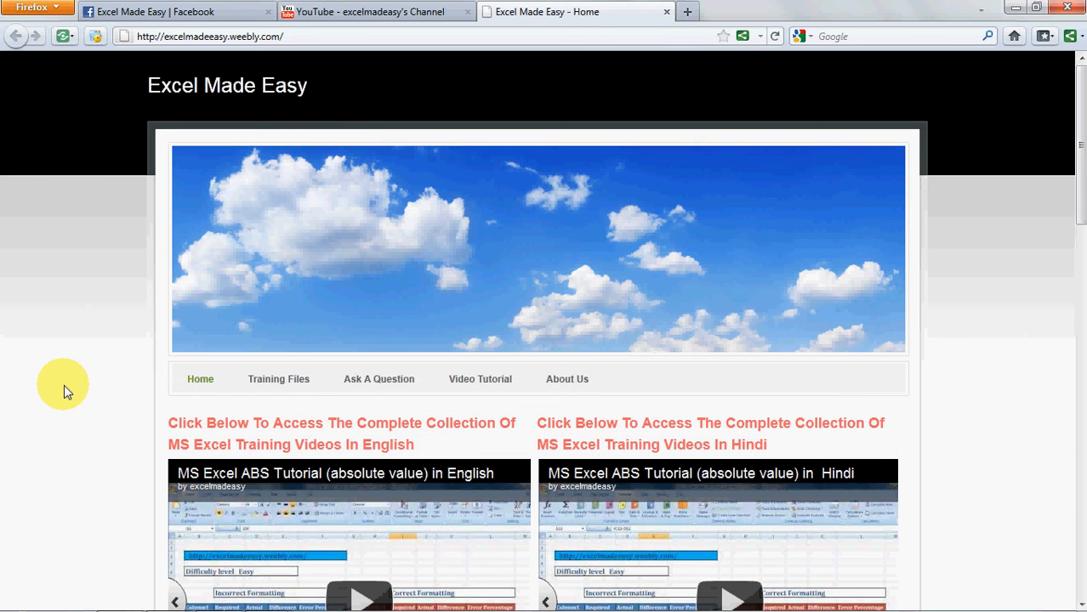
Step: Scroll down the website and switch to the Excel Made Easy Facebook page tab
scroll("down", 3)
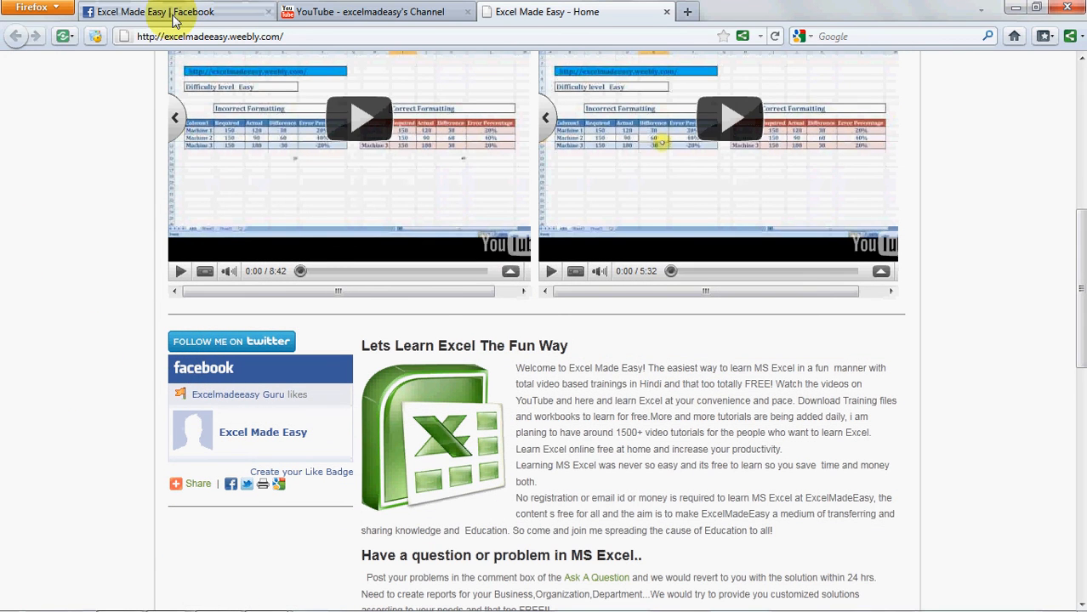
left_click(153, 10)
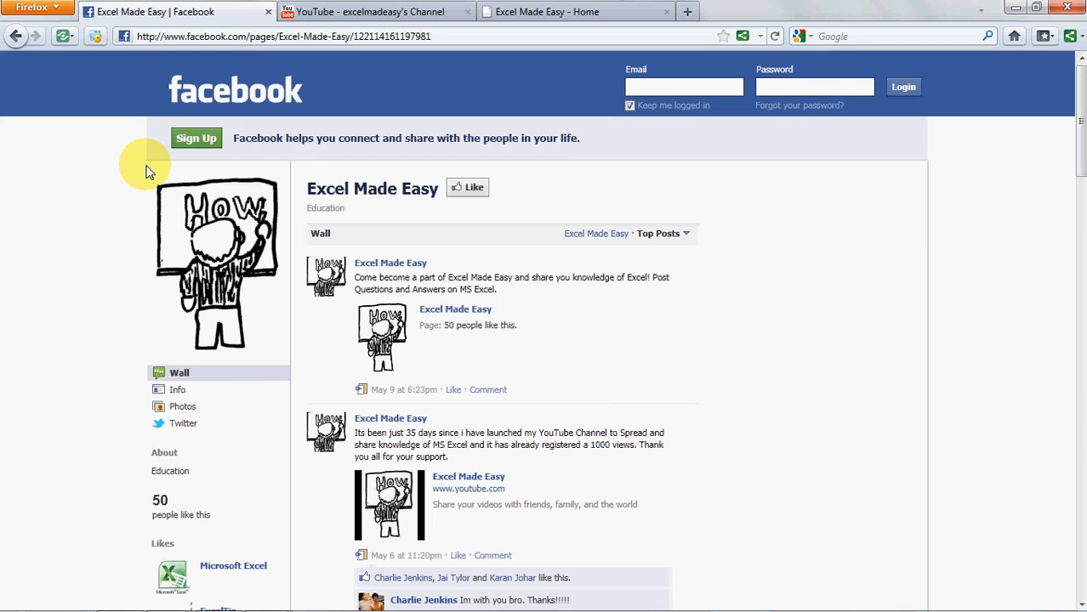
mouse_move(382, 207)
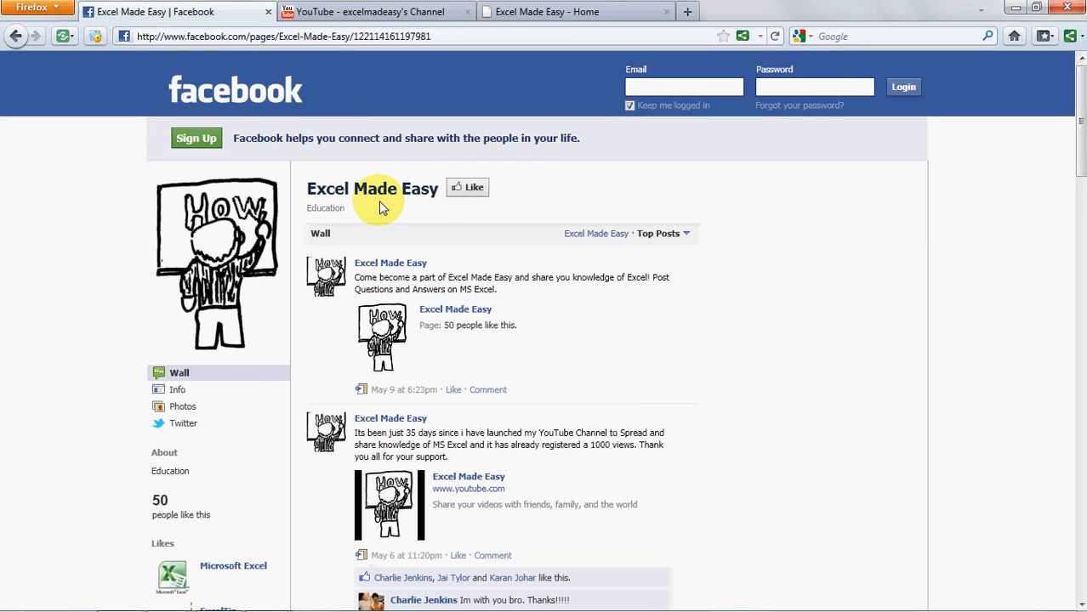
mouse_move(381, 207)
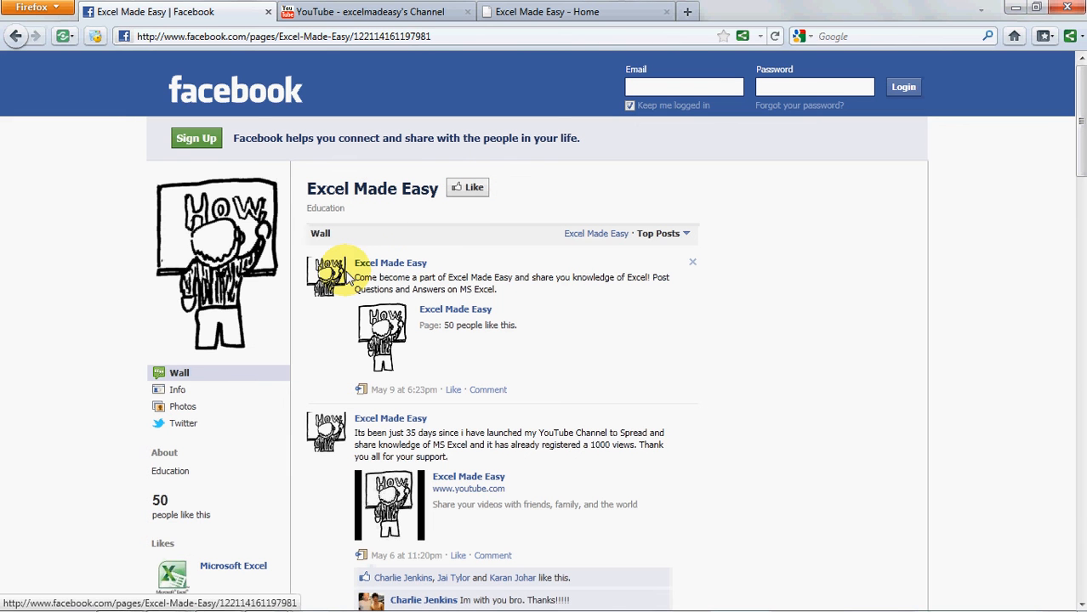
mouse_move(582, 284)
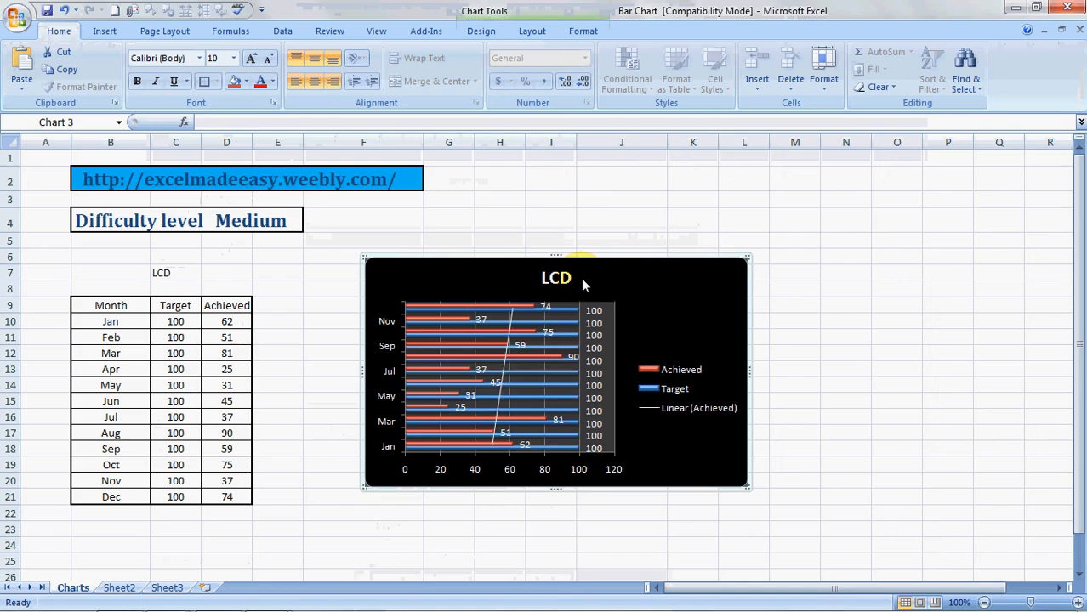
mouse_move(582, 281)
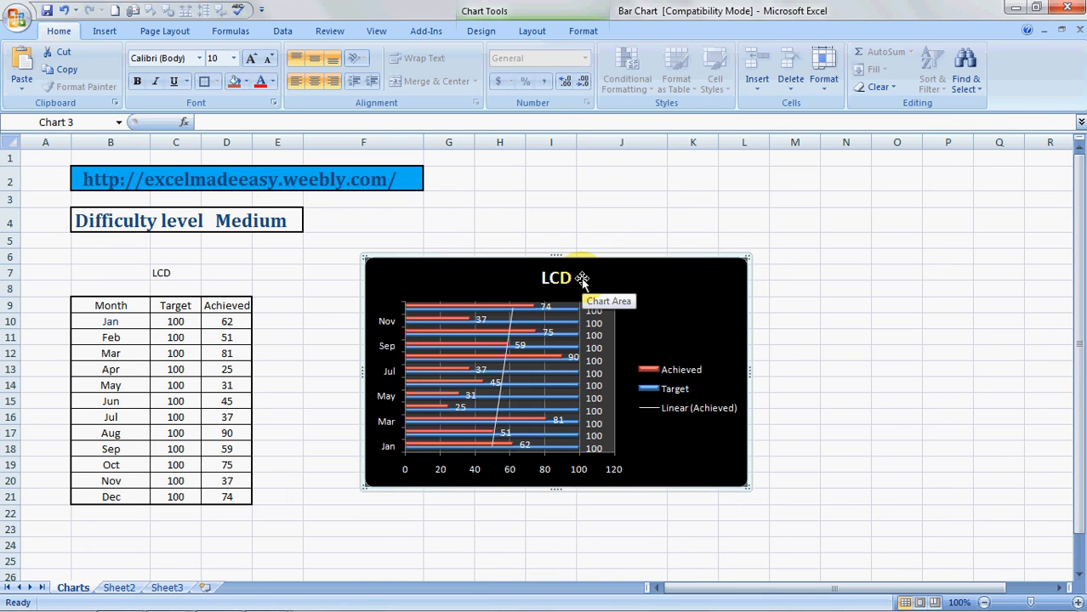